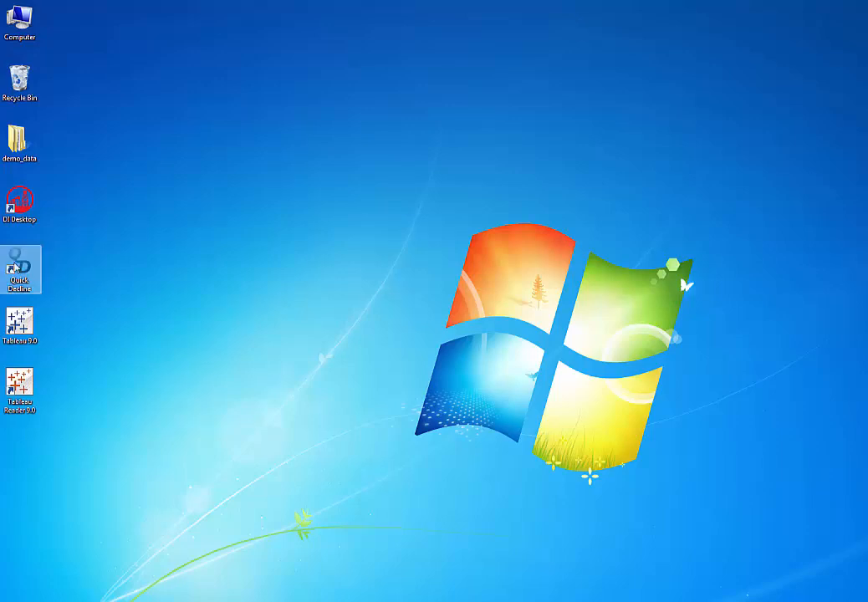
# Step: Launch Quick Decline and pick the sabine_haynesville project file in demo_data > new_demo
pyautogui.doubleClick(20, 269)
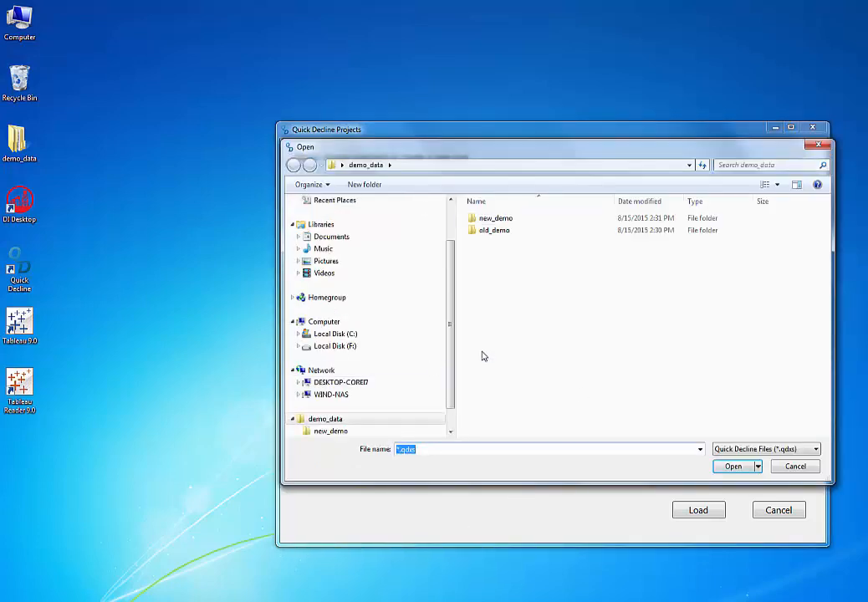
pyautogui.doubleClick(495, 218)
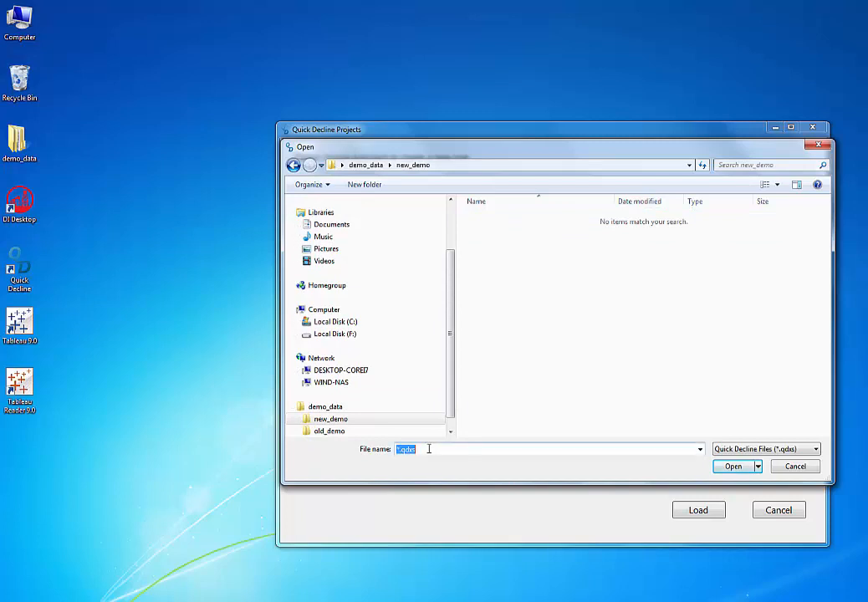
pyautogui.write('sabine_haynesville')
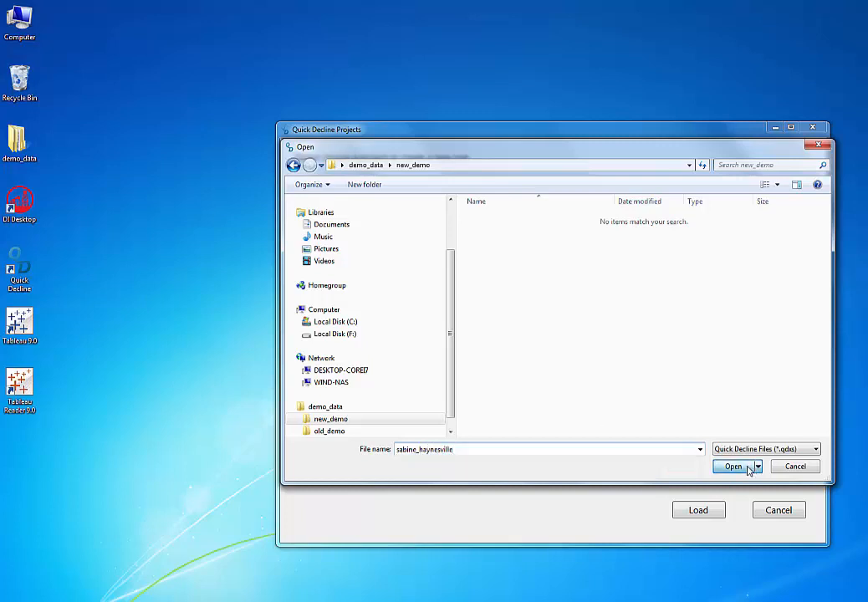
pyautogui.click(732, 467)
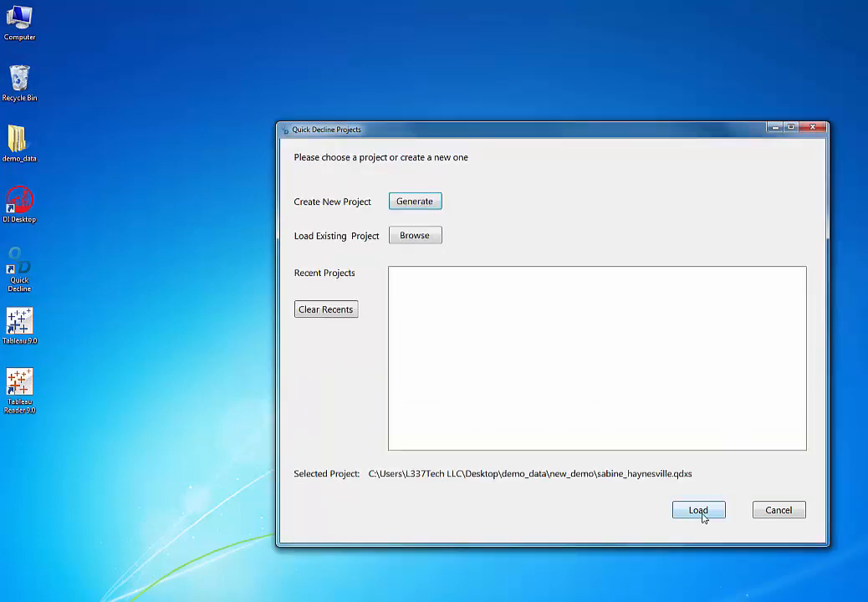
# Step: Load the sabine_haynesville project and start a DI Desktop well import
pyautogui.click(698, 511)
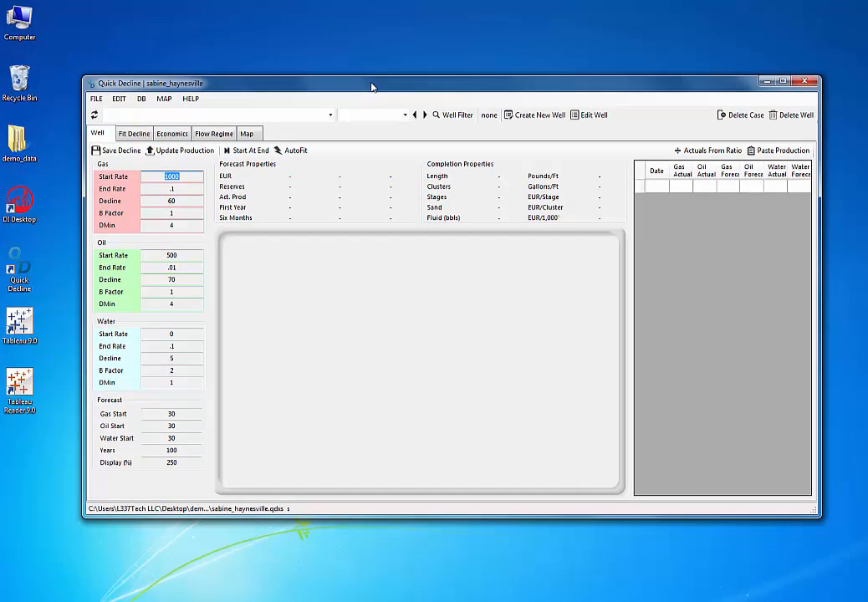
pyautogui.click(324, 114)
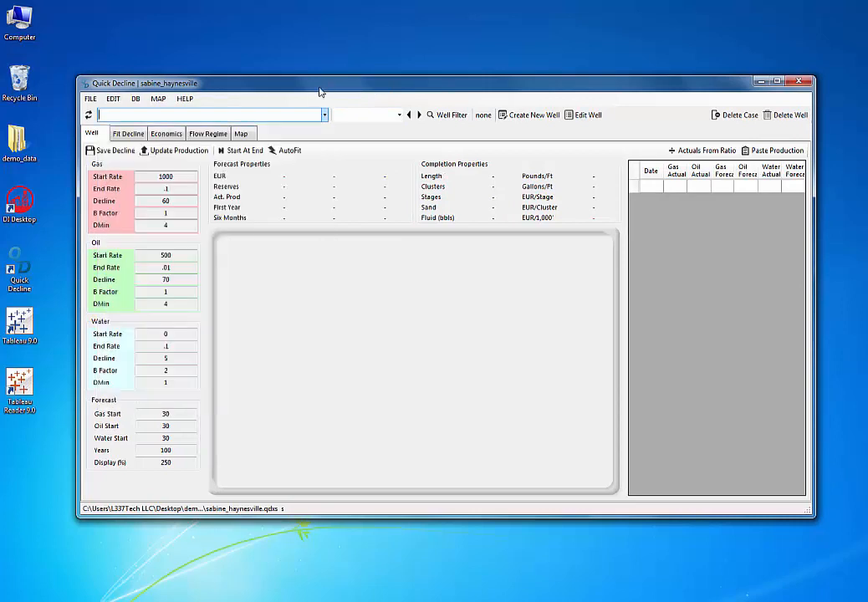
pyautogui.click(90, 97)
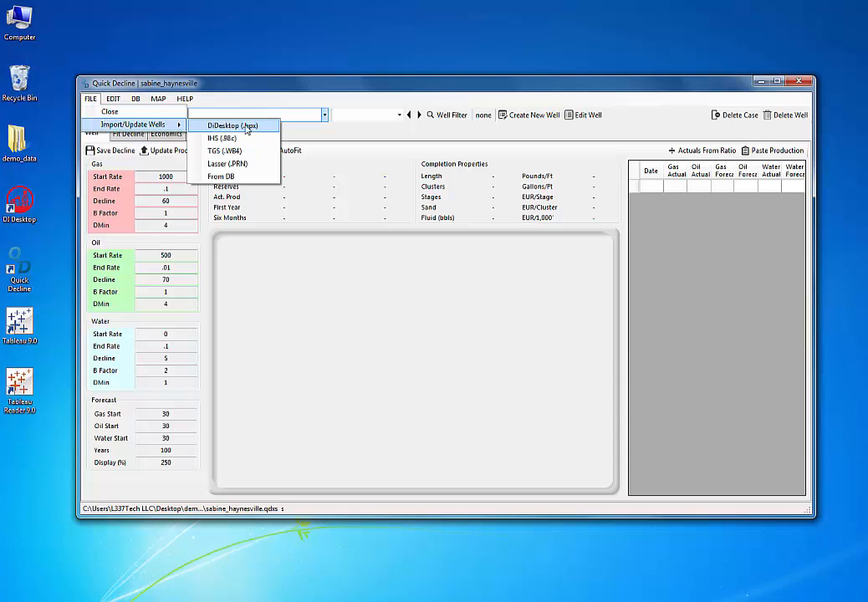
pyautogui.moveTo(269, 127)
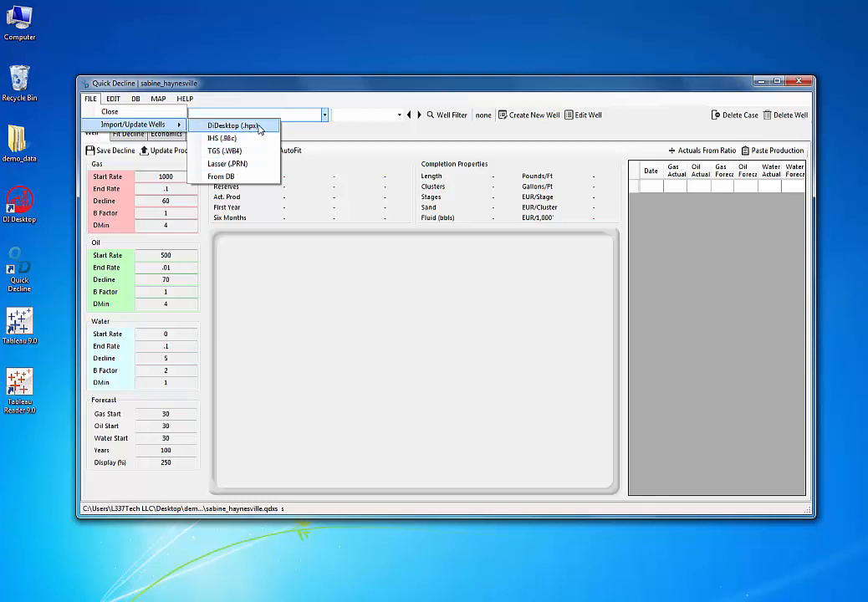
pyautogui.click(232, 126)
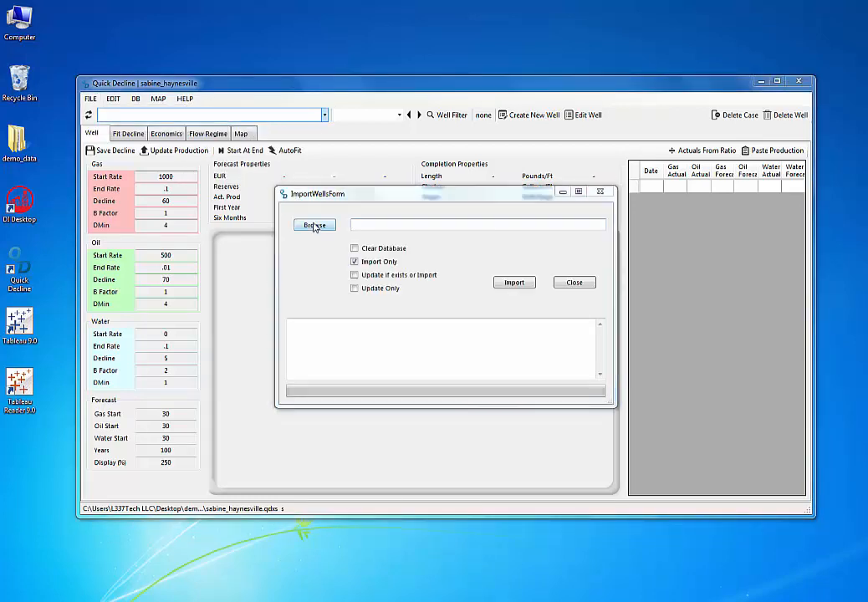
# Step: Import wells and production from the sabine_haynesville DI Desktop file and close the importer
pyautogui.click(315, 225)
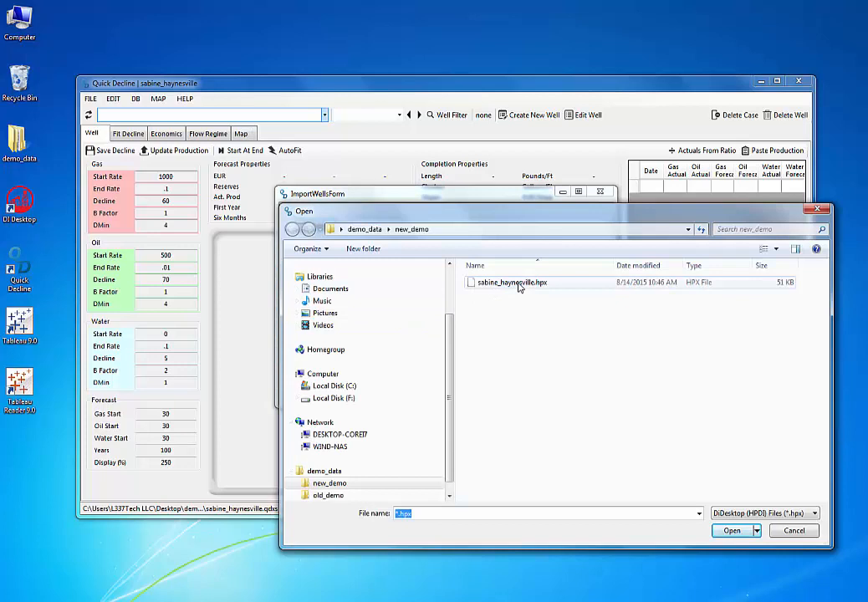
pyautogui.click(511, 281)
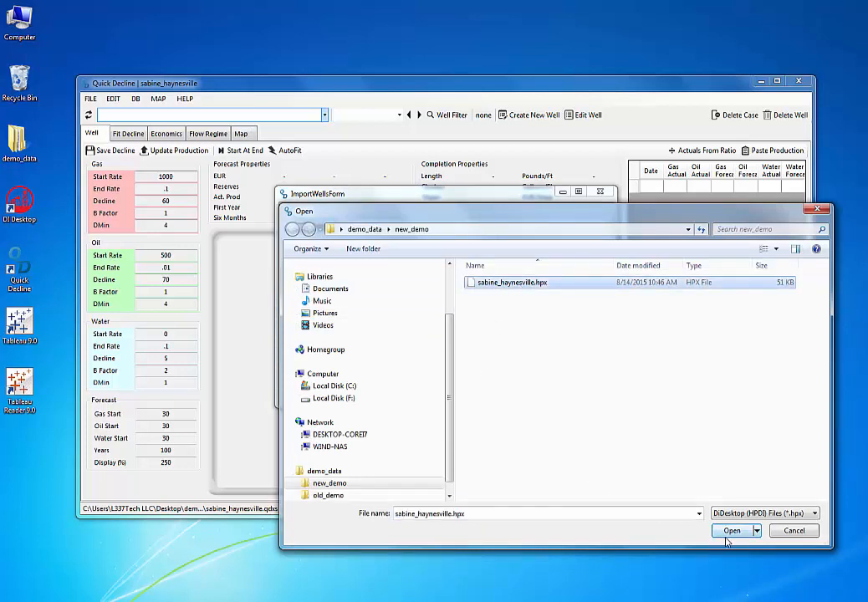
pyautogui.click(733, 530)
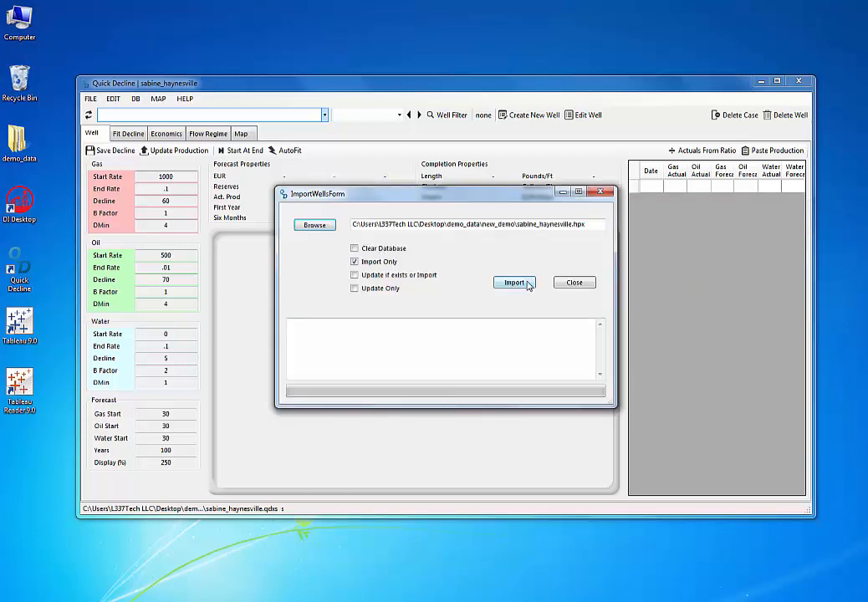
pyautogui.click(514, 282)
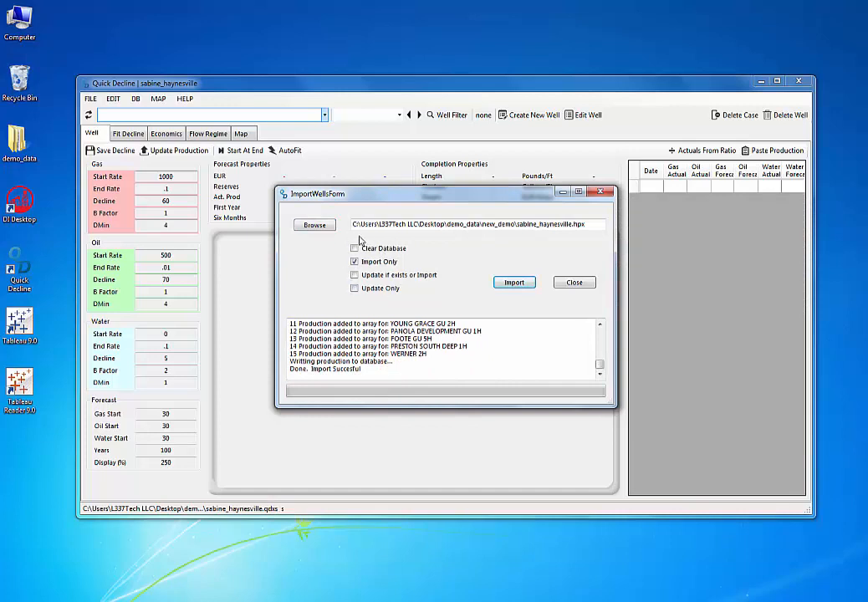
pyautogui.click(574, 281)
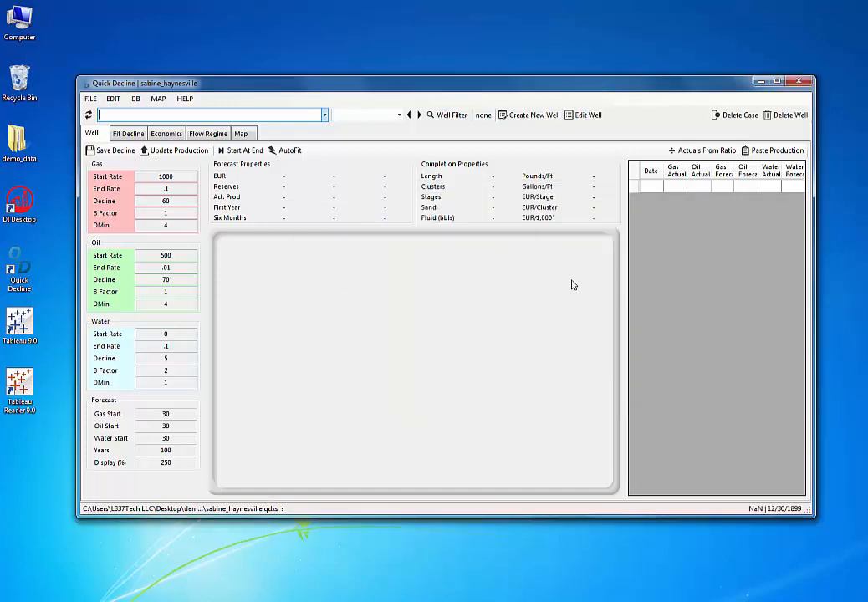
# Step: Show CRUMP GAS UNIT 1H, then run Auto Fit All to fit decline curves for every well
pyautogui.click(324, 114)
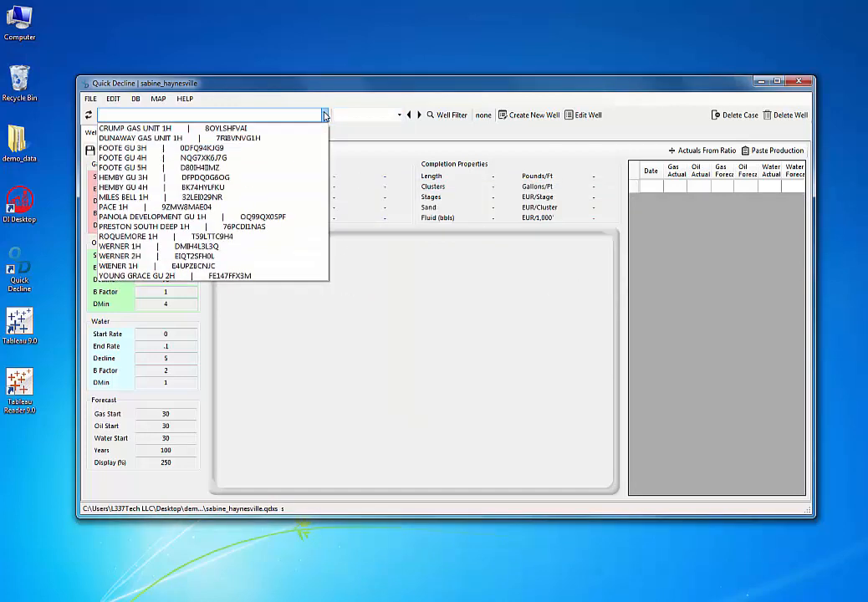
pyautogui.click(134, 127)
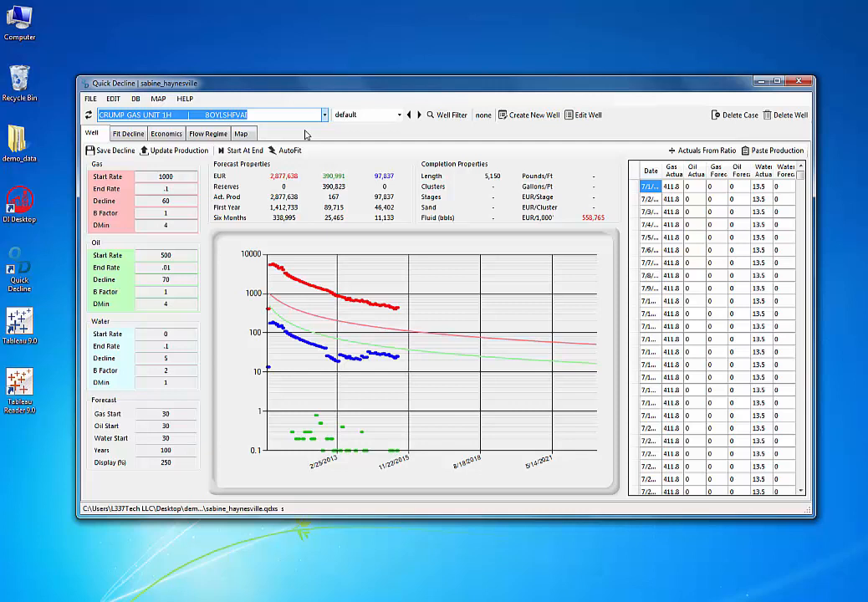
pyautogui.moveTo(264, 131)
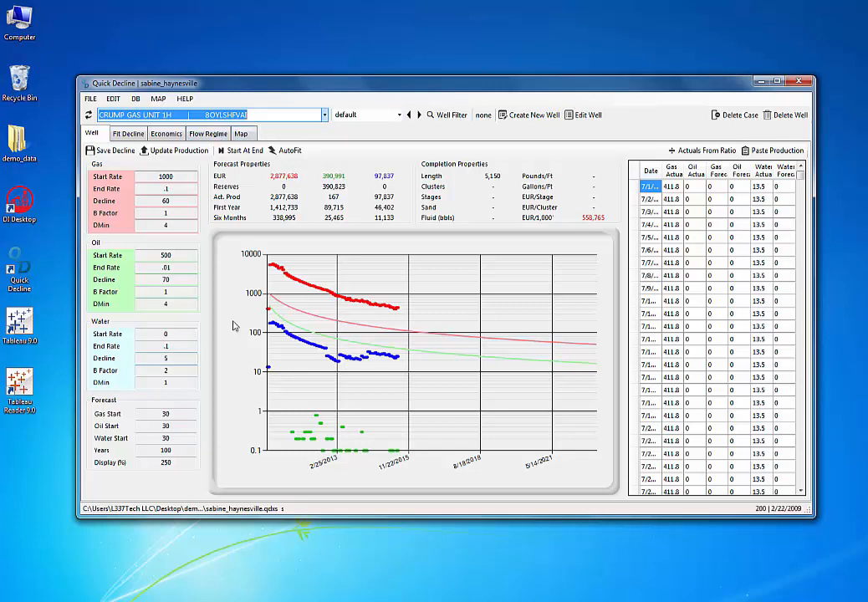
pyautogui.click(114, 98)
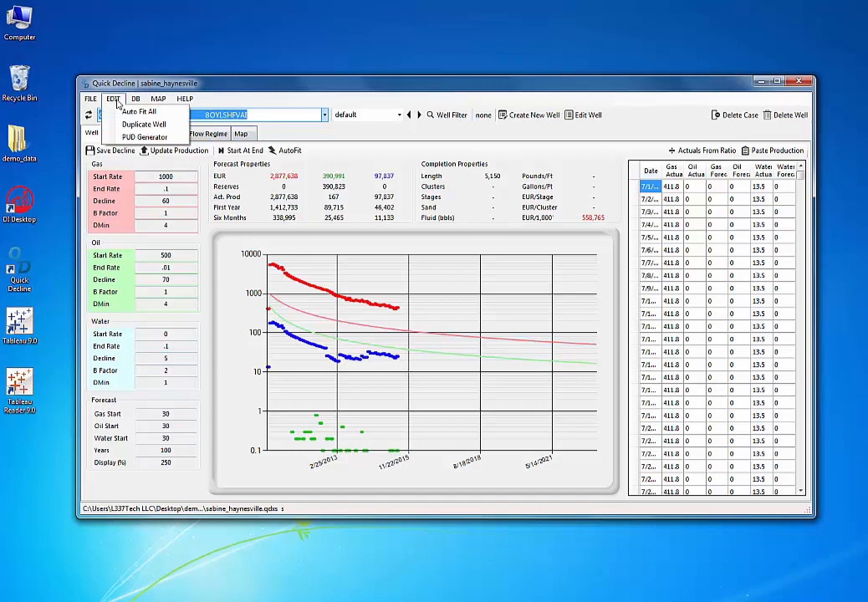
pyautogui.moveTo(142, 111)
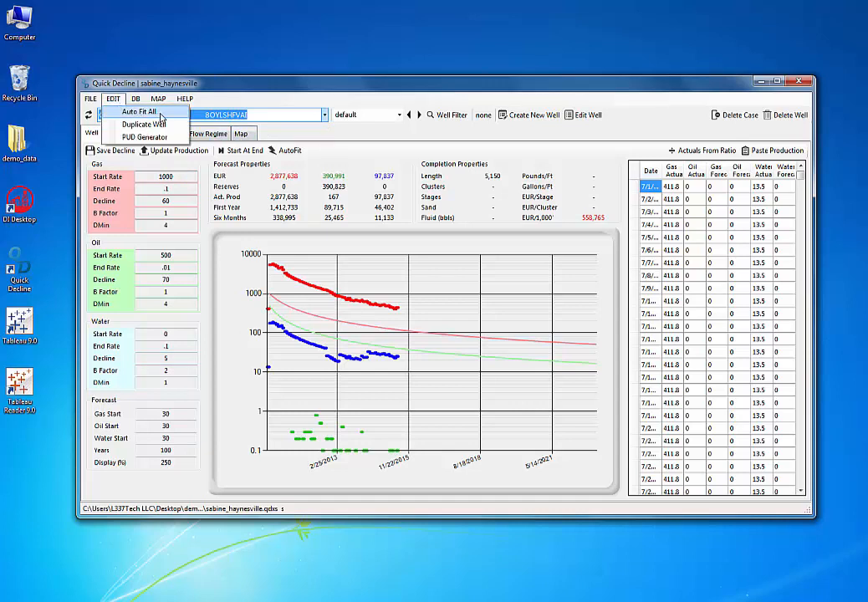
pyautogui.click(139, 111)
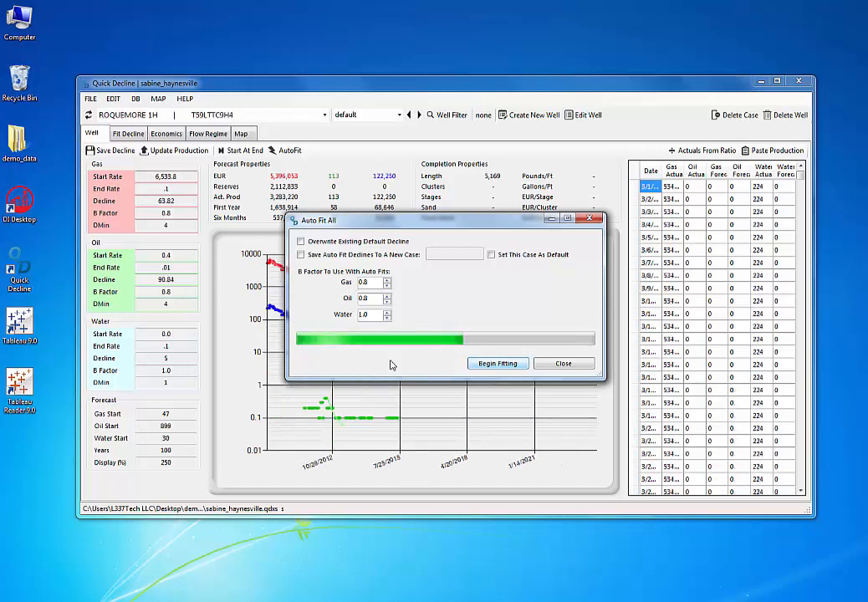
pyautogui.click(498, 363)
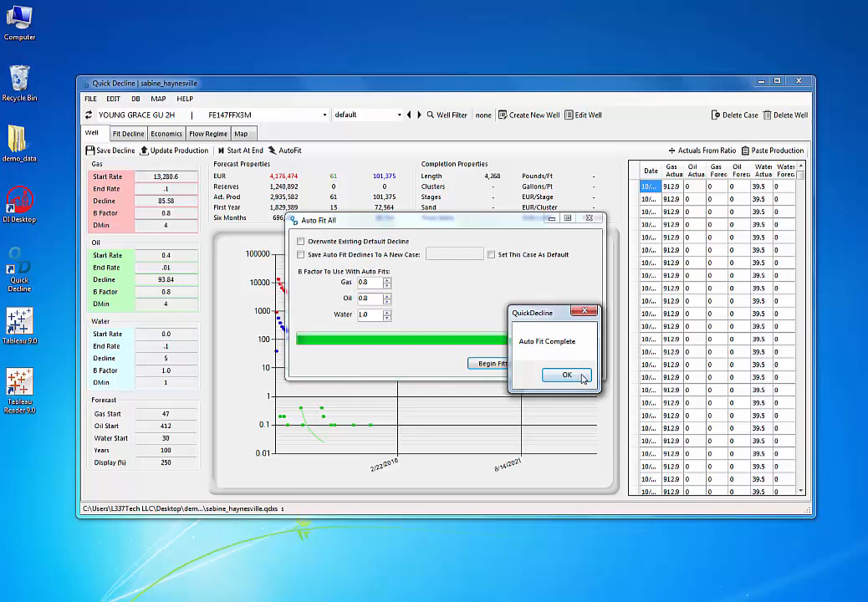
pyautogui.click(566, 375)
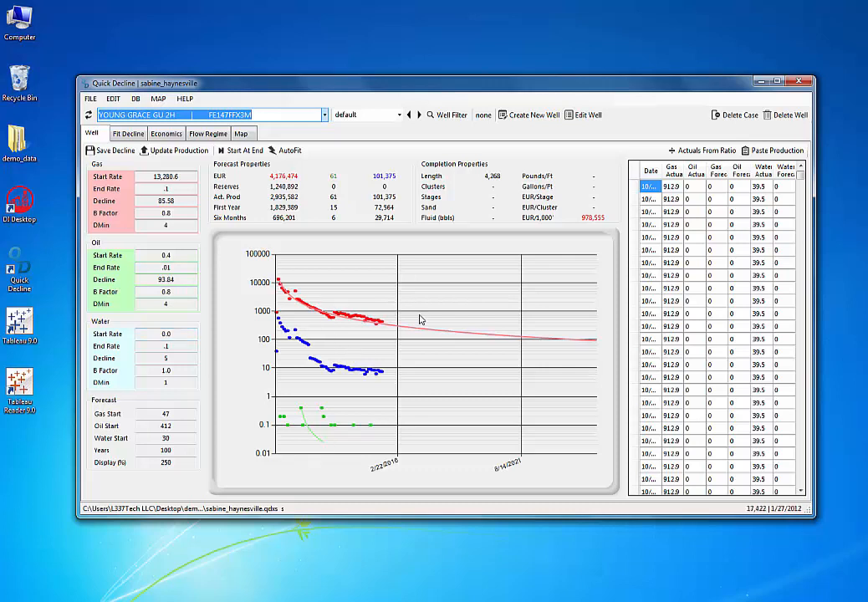
# Step: Step back through earlier wells and bring up the rate chart's Format Axis settings
pyautogui.click(408, 114)
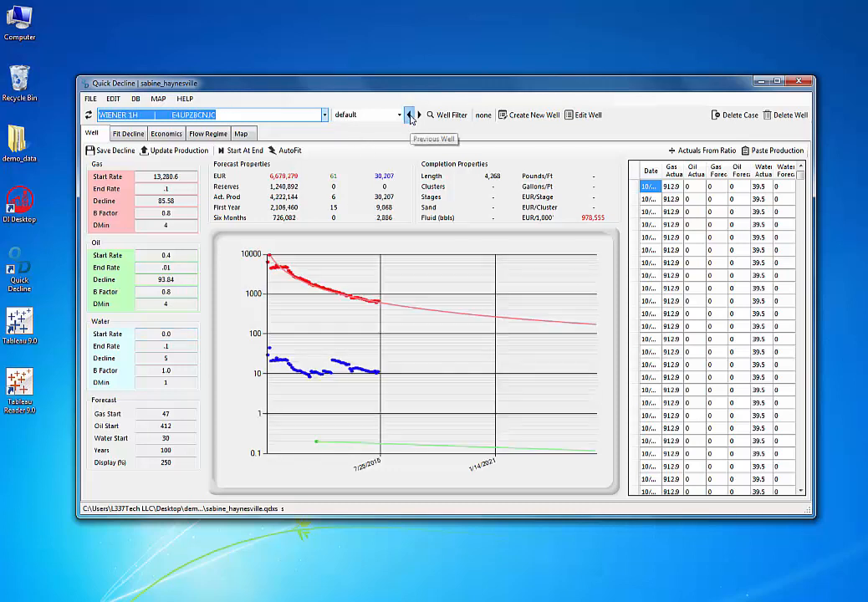
pyautogui.click(415, 114)
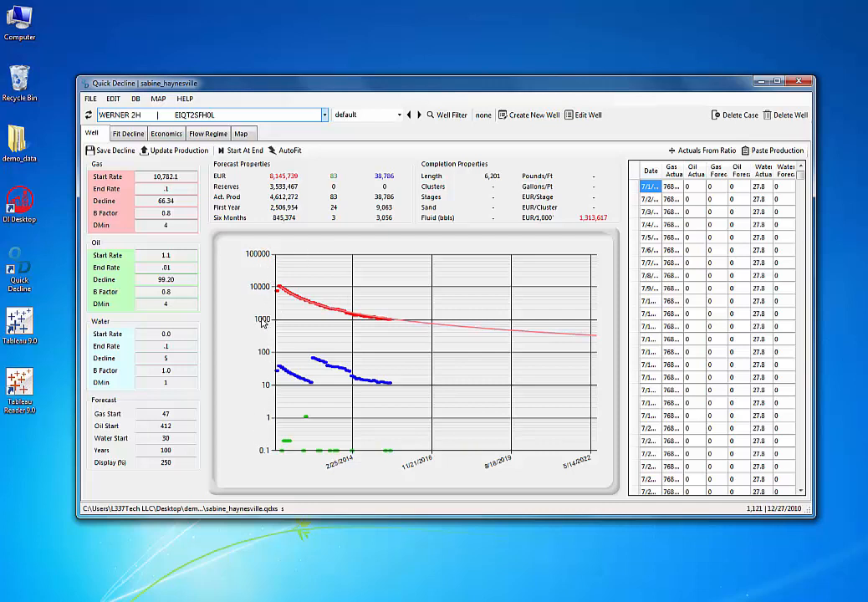
pyautogui.rightClick(276, 321)
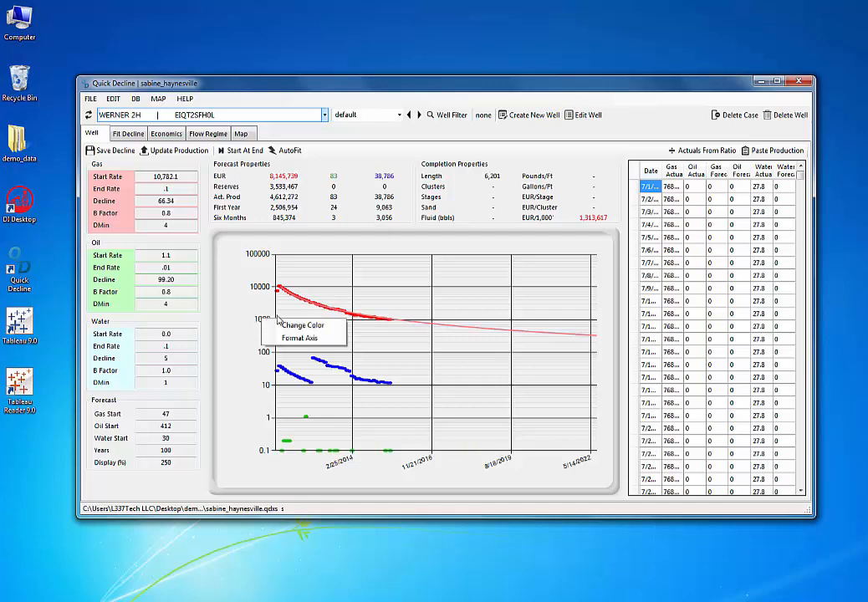
pyautogui.moveTo(305, 324)
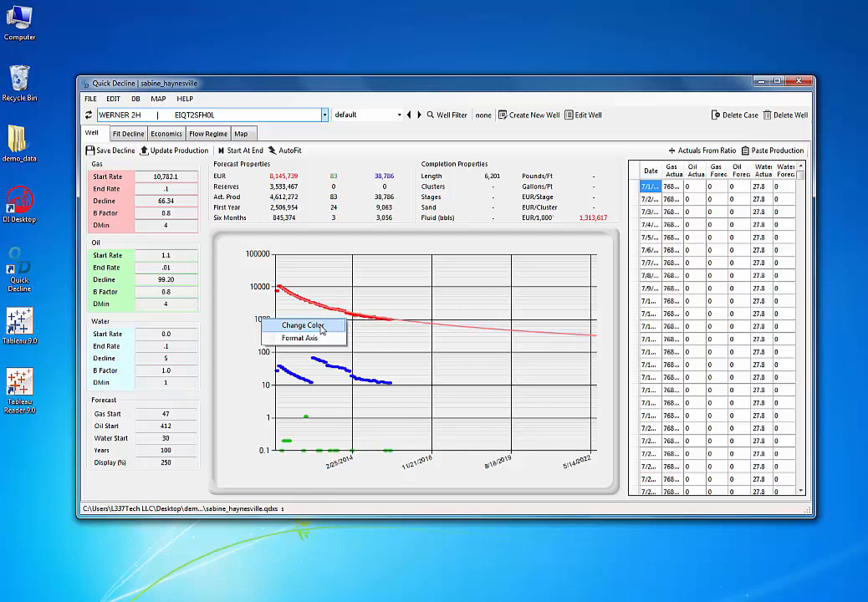
pyautogui.click(302, 324)
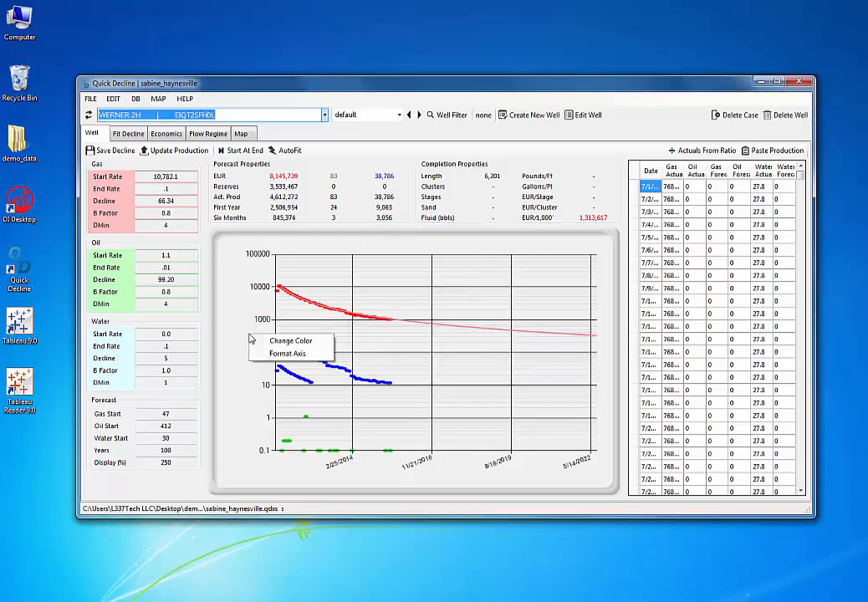
pyautogui.click(288, 353)
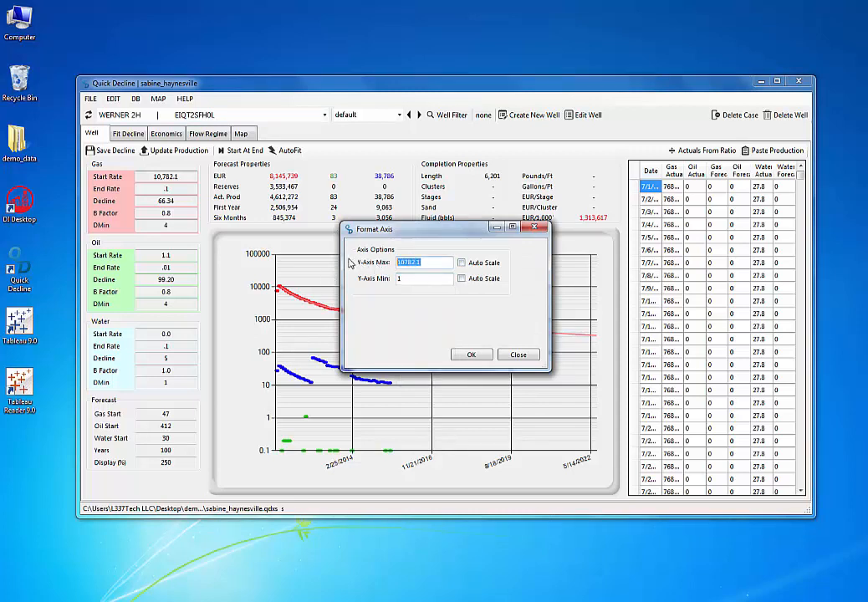
# Step: Set the Y-axis maximum to 10000, then step to the previous and next wells
pyautogui.write('100020')
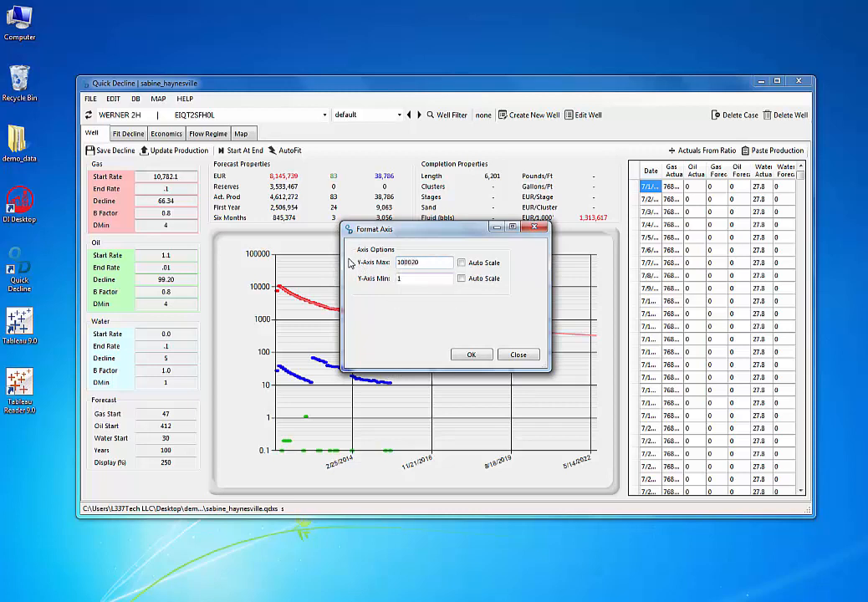
pyautogui.write('10000')
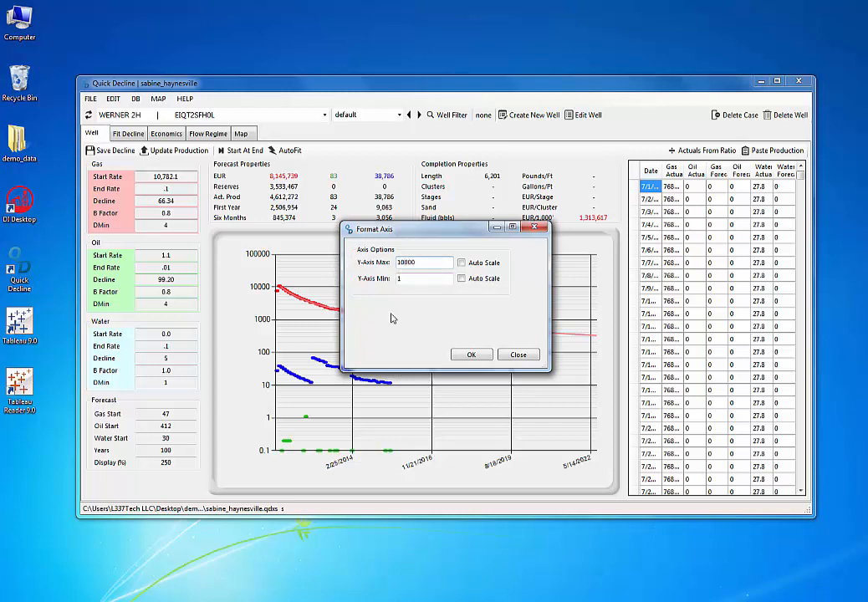
pyautogui.click(472, 355)
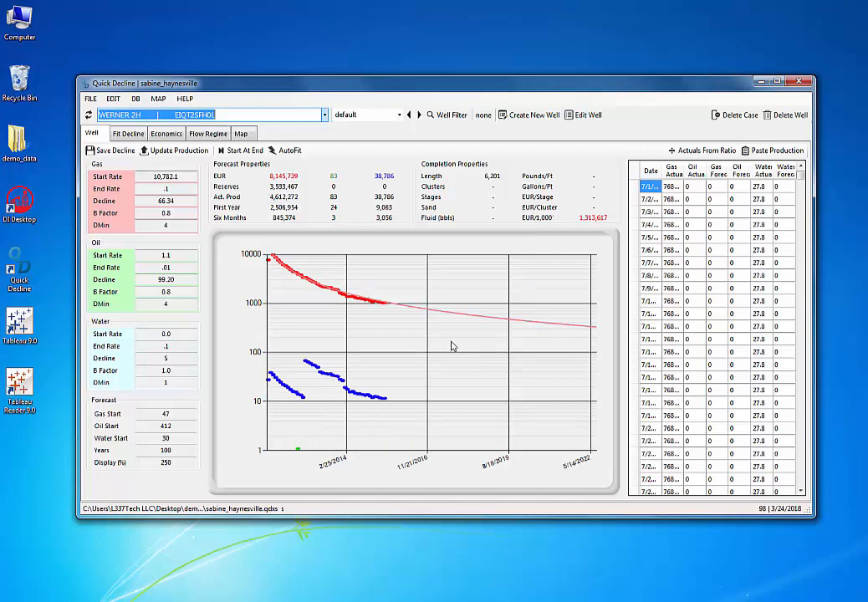
pyautogui.click(408, 113)
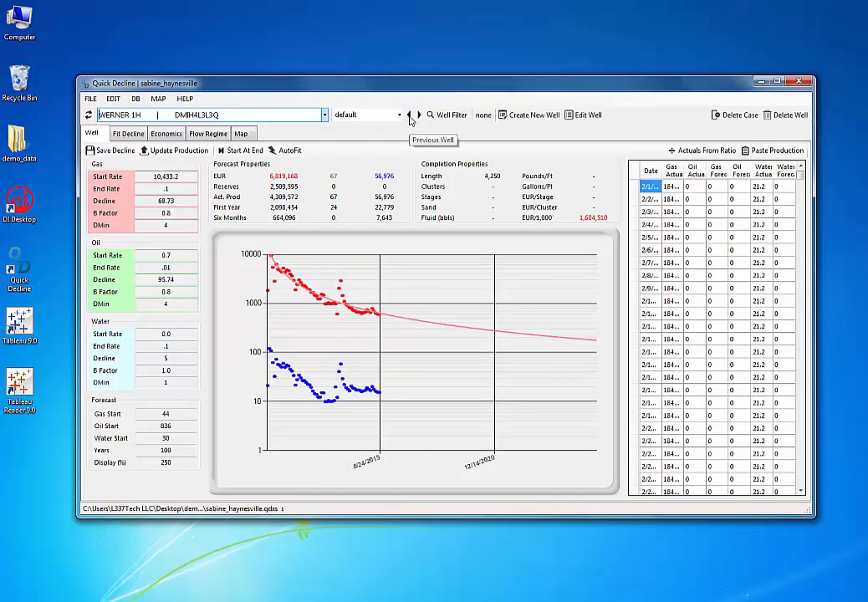
pyautogui.click(418, 113)
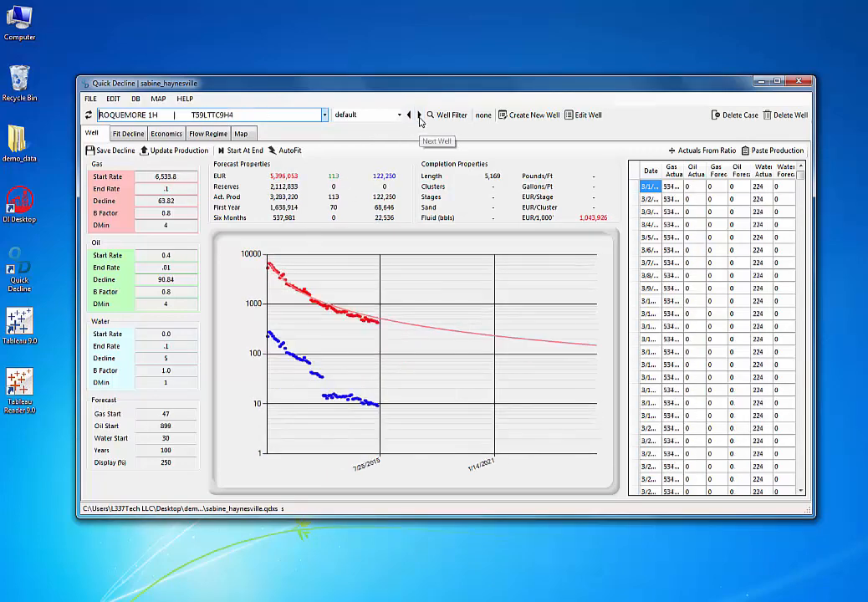
# Step: Return to WERNER 1H, maximize the window and select rows in its daily production grid
pyautogui.click(418, 114)
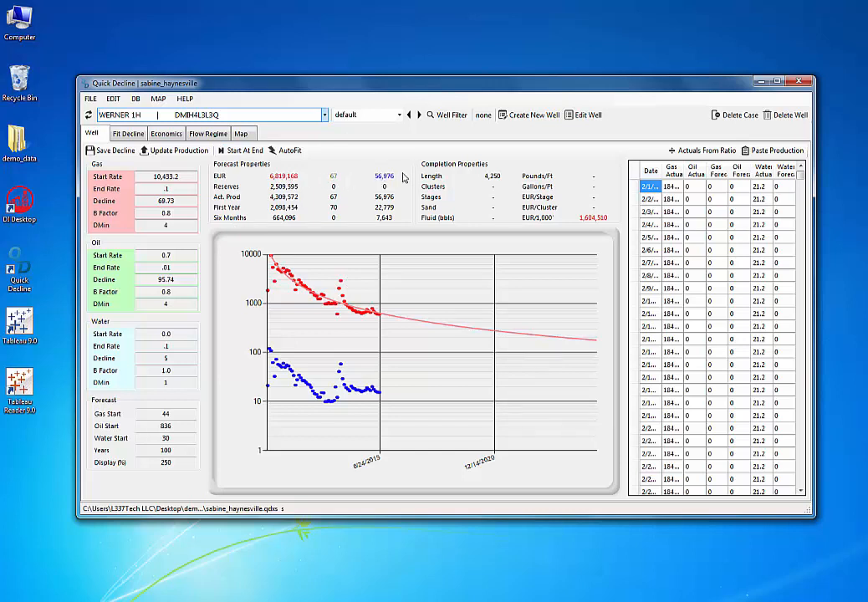
pyautogui.moveTo(505, 211)
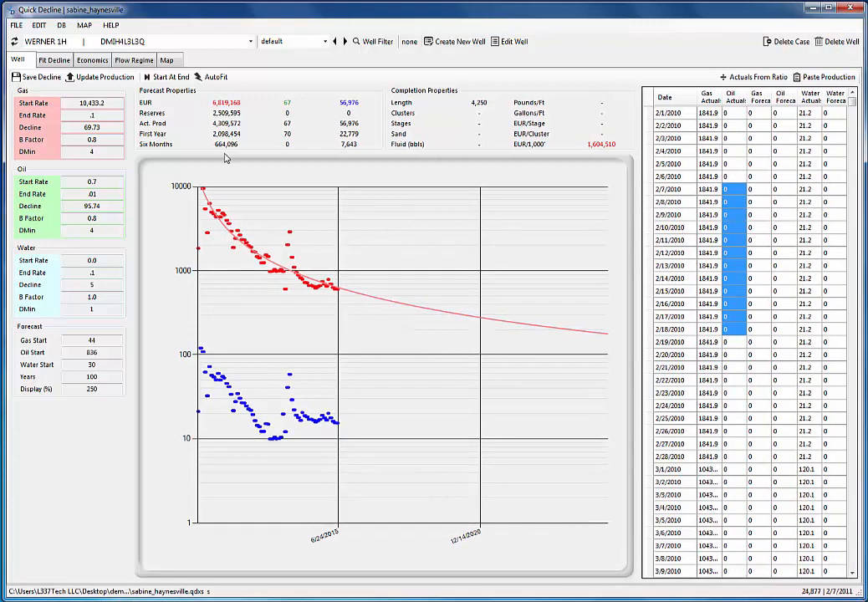
pyautogui.moveTo(743, 268)
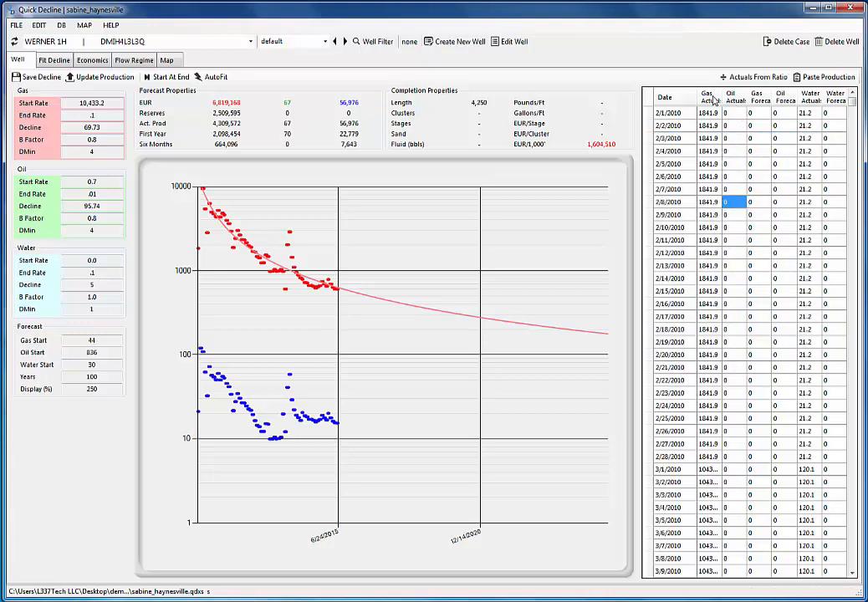
pyautogui.click(709, 95)
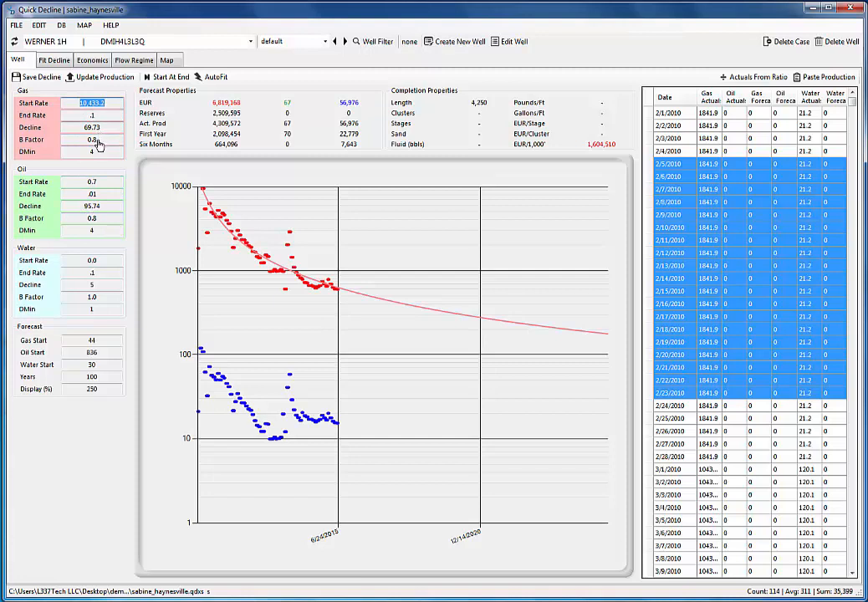
pyautogui.click(92, 139)
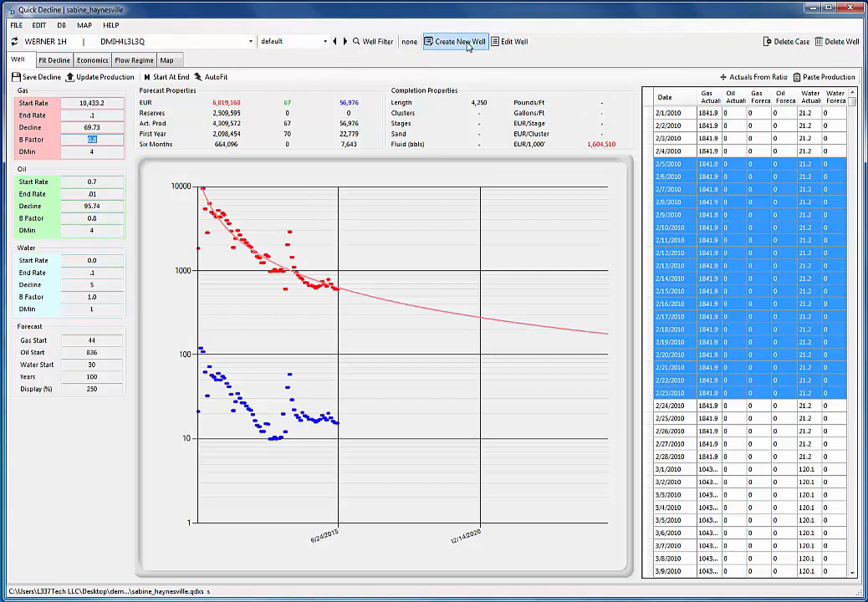
# Step: Review WERNER 1H's well properties in Edit Well and close the dialog
pyautogui.click(515, 40)
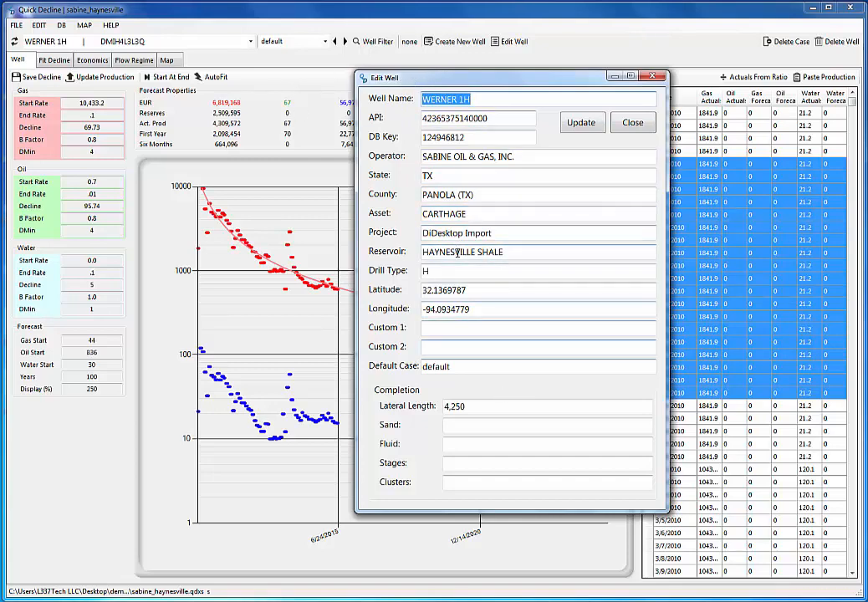
pyautogui.click(632, 122)
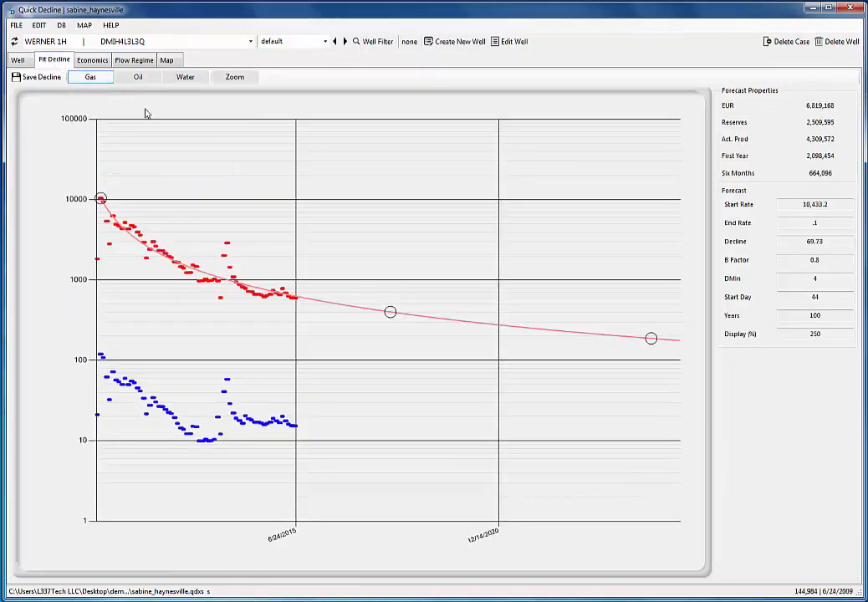
# Step: Select the gas stream and drag the forecast start and tail onto the red gas points
pyautogui.click(184, 77)
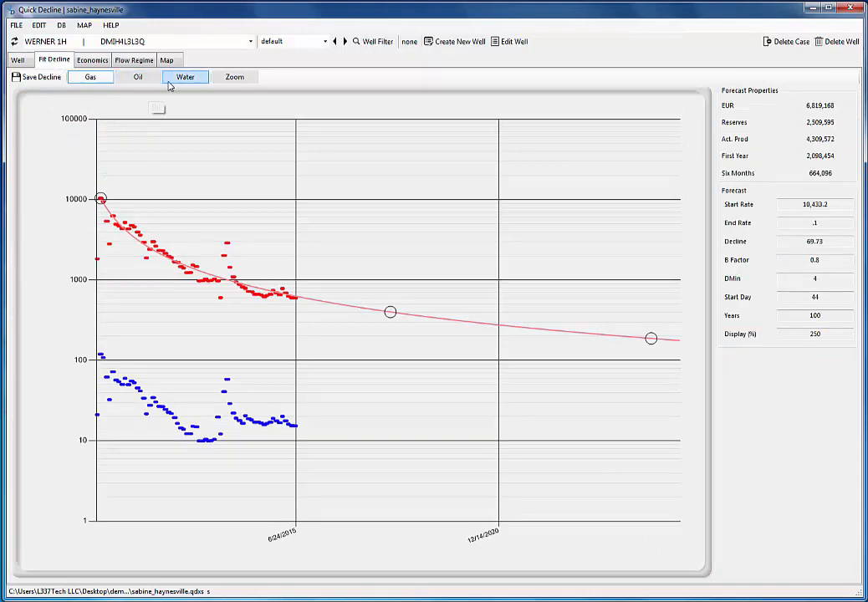
pyautogui.click(90, 77)
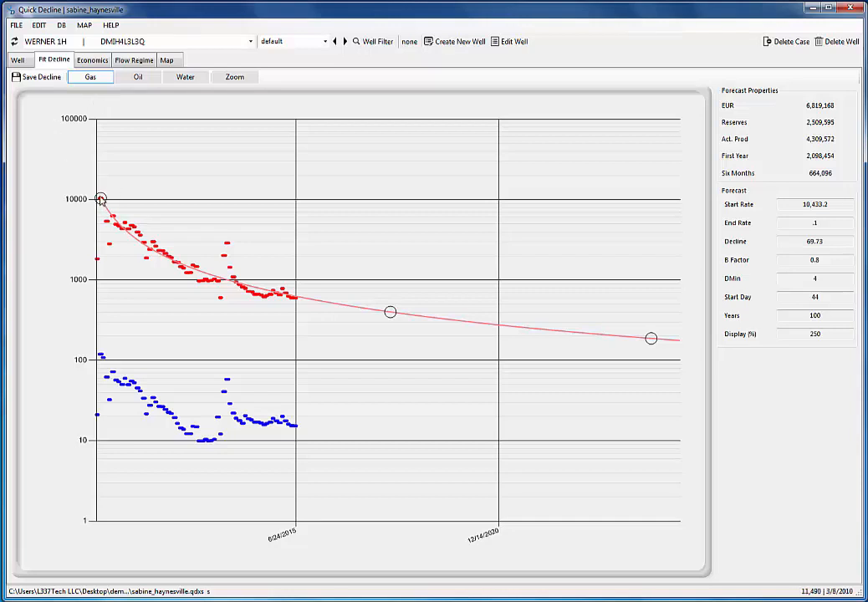
pyautogui.moveTo(101, 199); pyautogui.dragTo(106, 210)
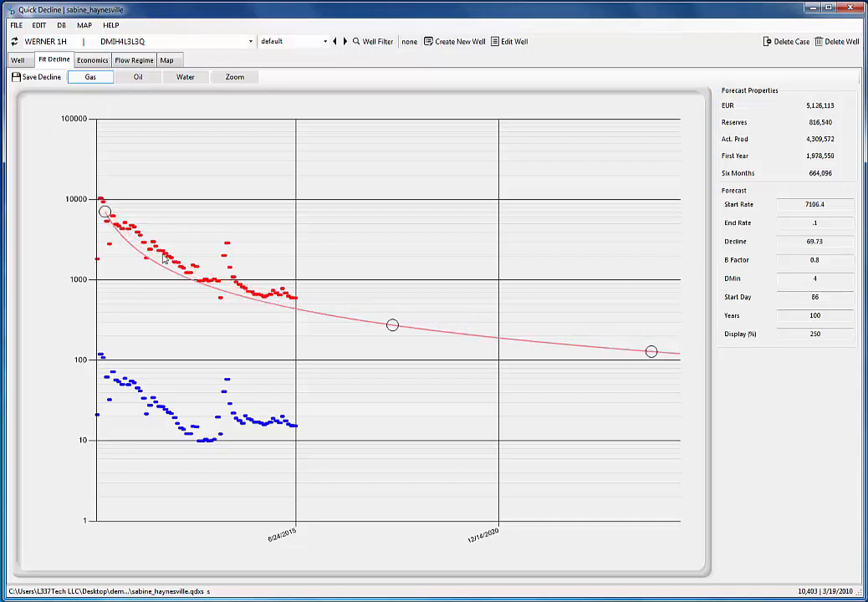
pyautogui.moveTo(392, 325); pyautogui.dragTo(234, 285)
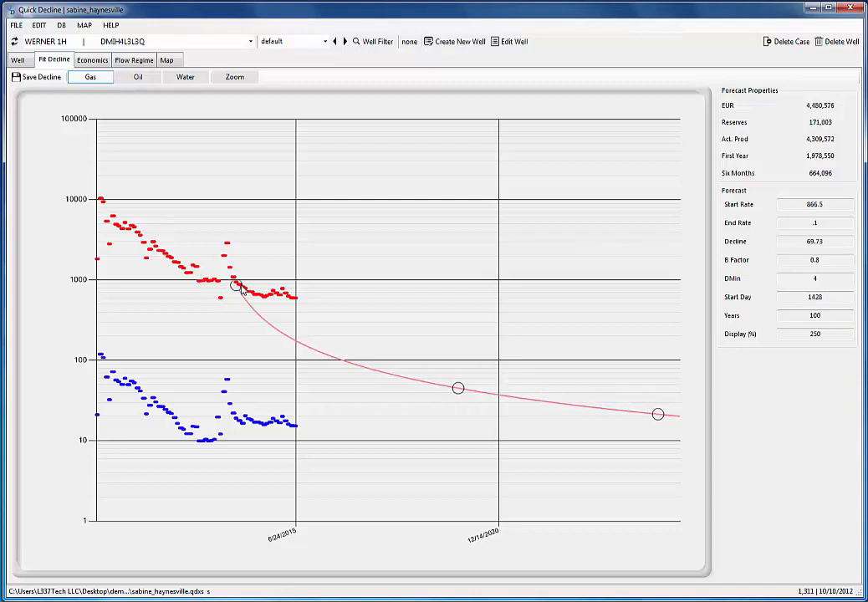
pyautogui.moveTo(234, 286); pyautogui.dragTo(117, 221)
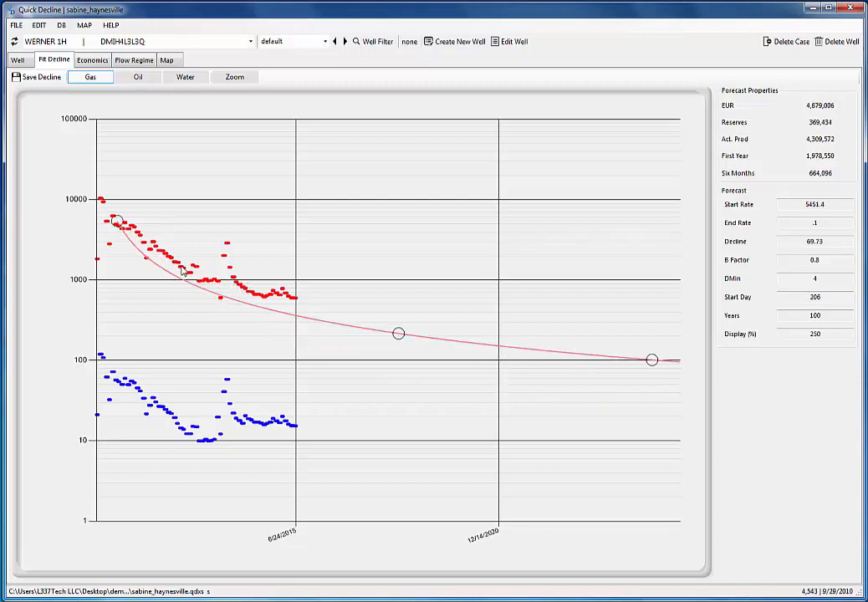
pyautogui.moveTo(652, 360); pyautogui.dragTo(660, 412)
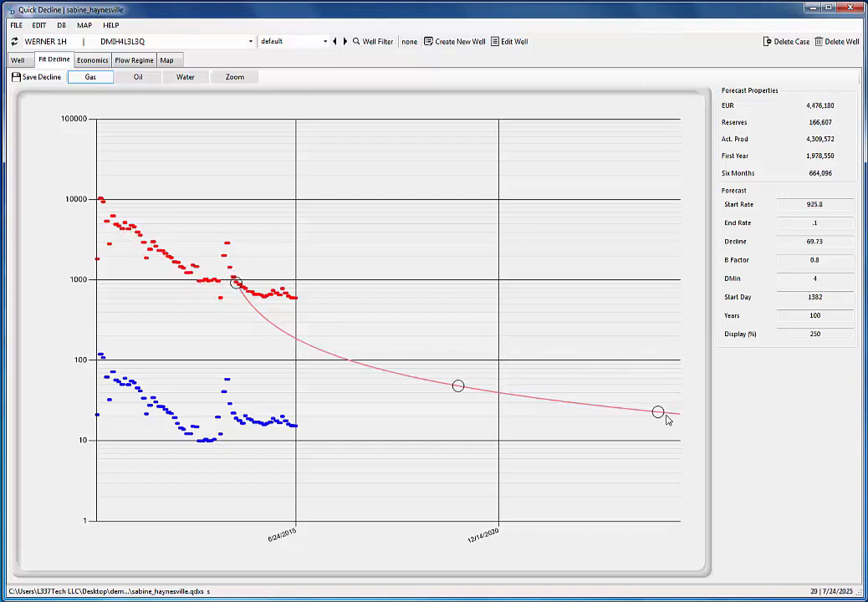
pyautogui.moveTo(659, 412); pyautogui.dragTo(659, 381)
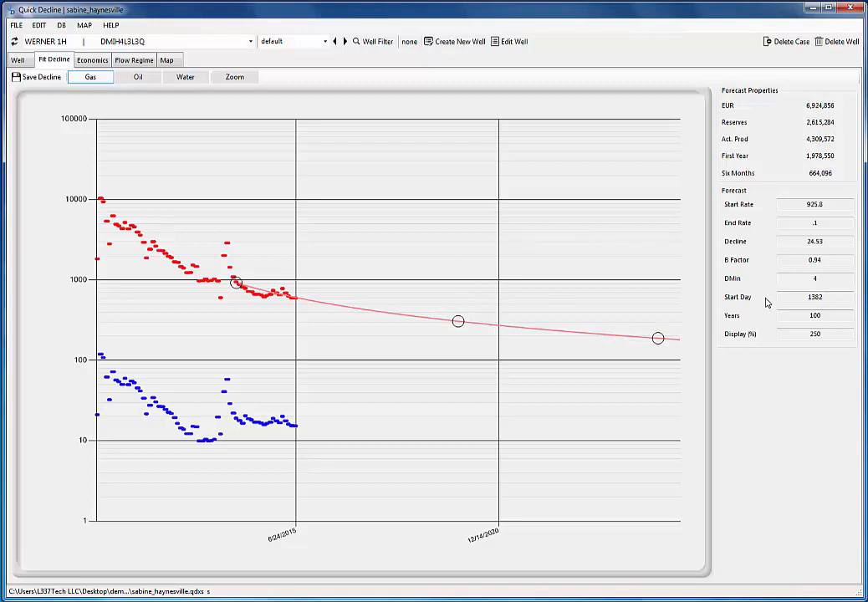
# Step: Fine-tune the mid-curve decline to start rate 4854.4, decline 56.73, b factor .8 and save it
pyautogui.click(814, 261)
pyautogui.write('.8')
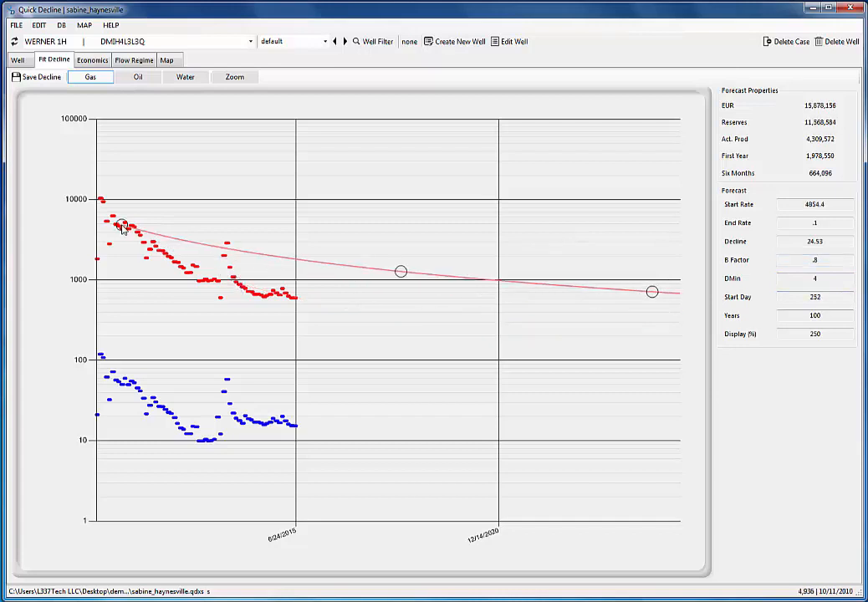
pyautogui.moveTo(402, 271); pyautogui.dragTo(402, 284)
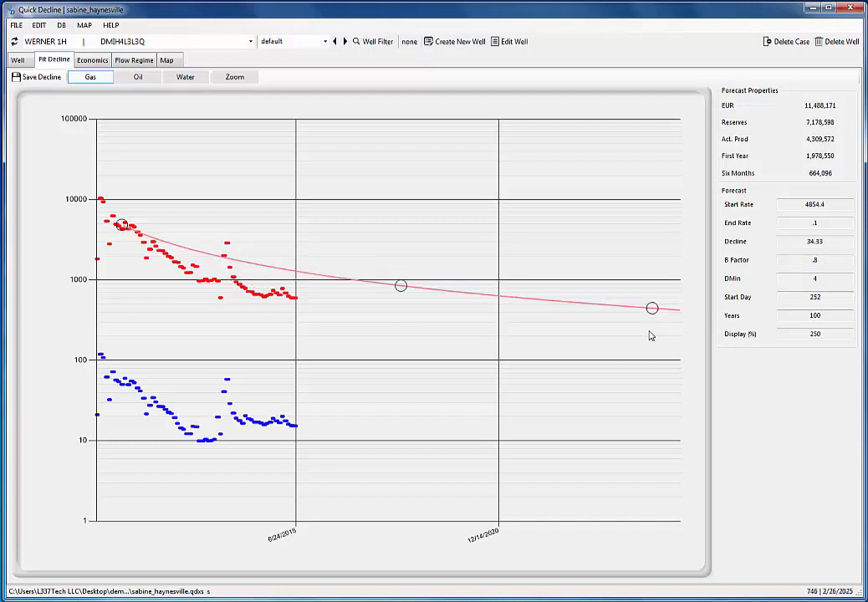
pyautogui.moveTo(652, 308); pyautogui.dragTo(653, 338)
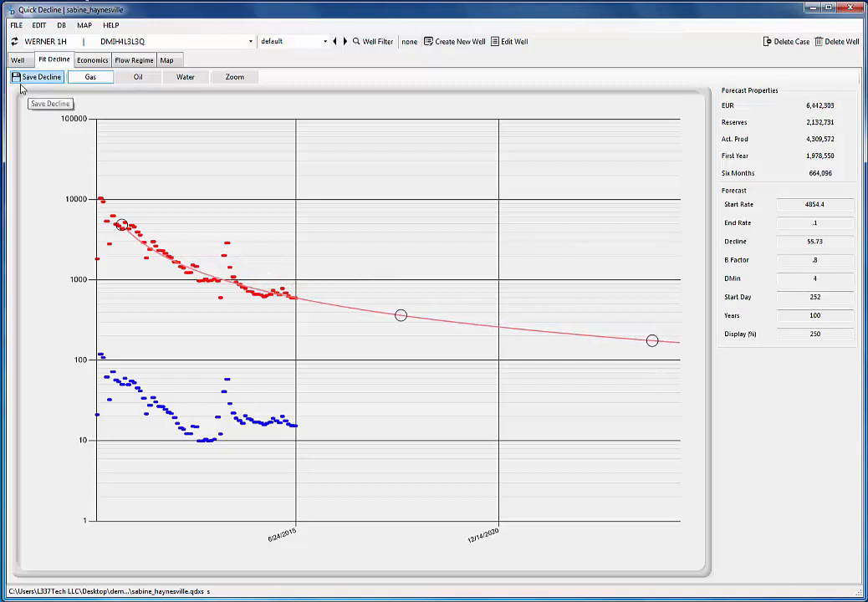
pyautogui.moveTo(160, 190)
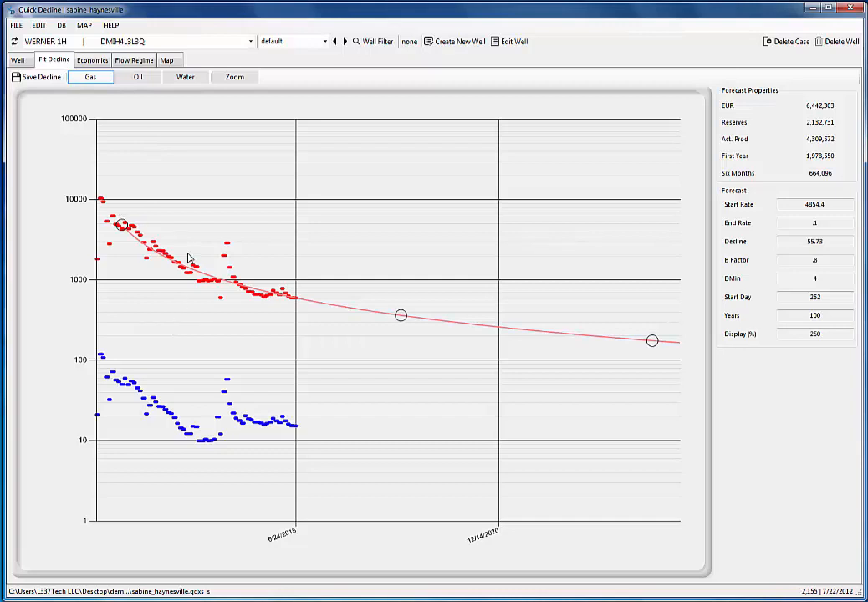
pyautogui.click(133, 60)
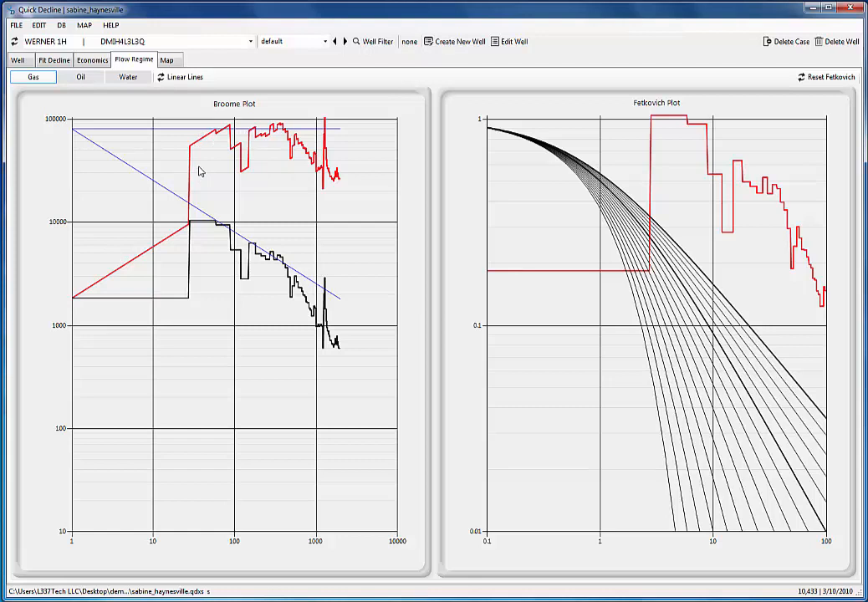
pyautogui.moveTo(265, 137)
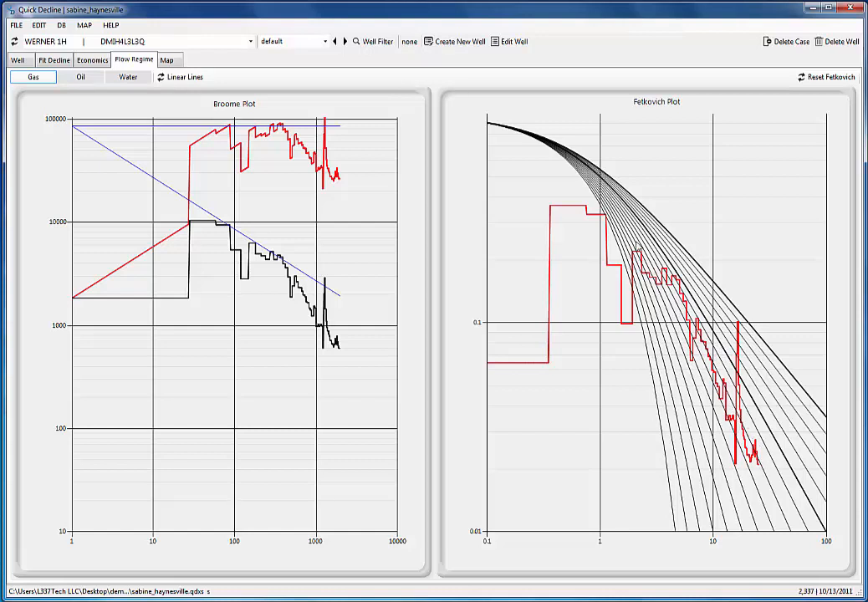
# Step: Shift the gas curve onto the Fetkovich type curves, then return to the Fit Decline chart
pyautogui.click(54, 60)
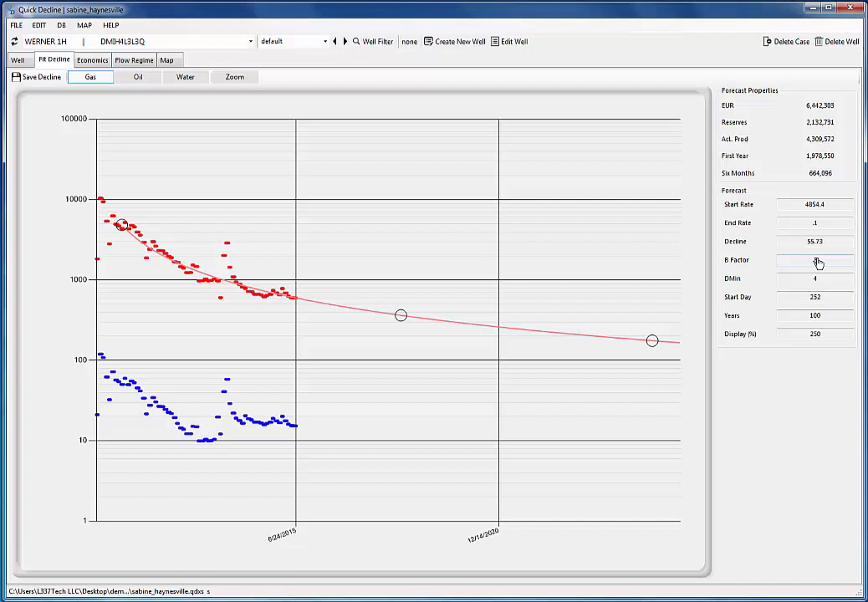
# Step: Check the B Factor value and switch WERNER 1H to the Economics page
pyautogui.click(815, 261)
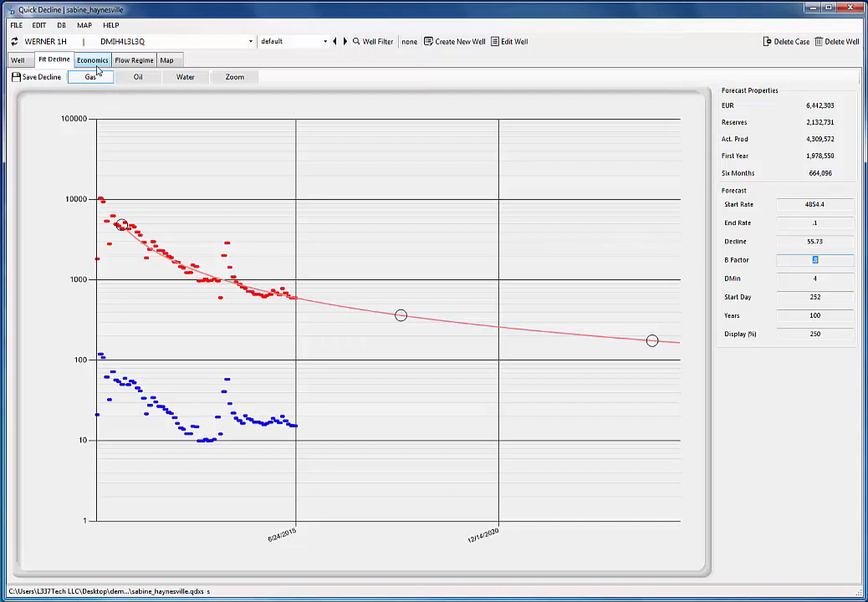
pyautogui.click(92, 60)
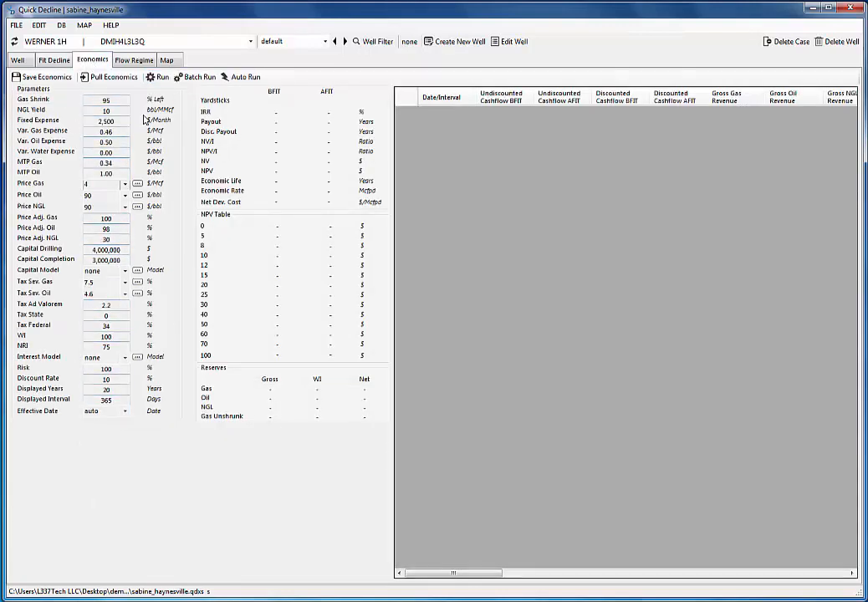
# Step: Run the well economics repeatedly and inspect individual cashflow values in the results
pyautogui.click(161, 77)
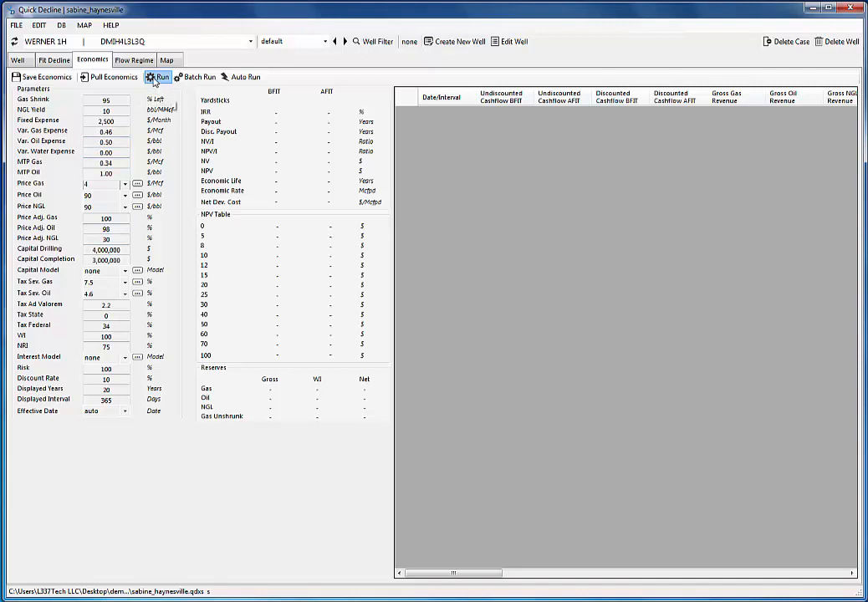
pyautogui.click(160, 77)
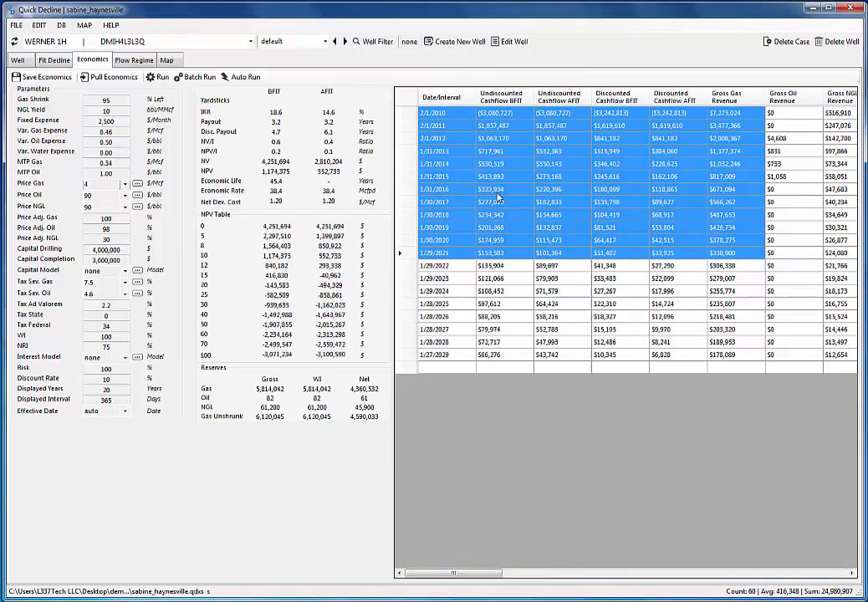
pyautogui.click(103, 400)
pyautogui.write('31')
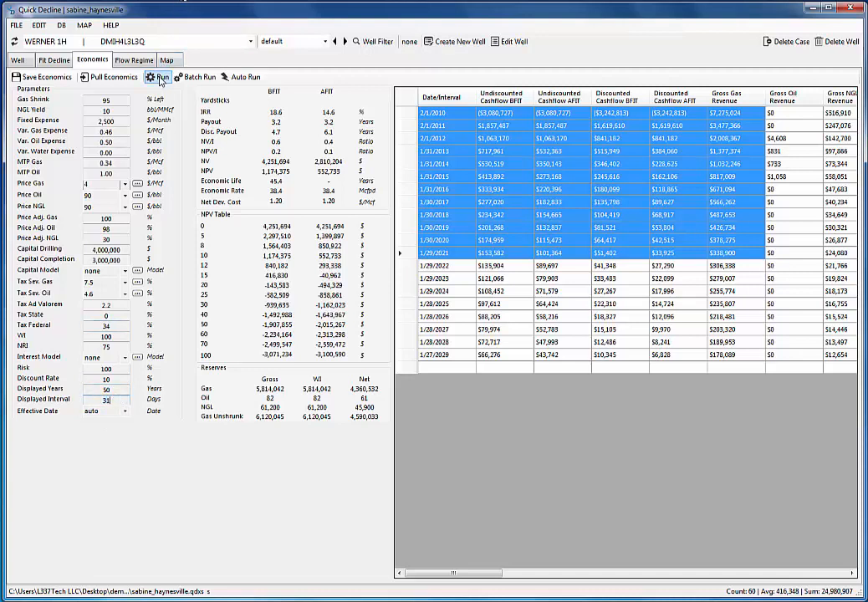
pyautogui.click(161, 77)
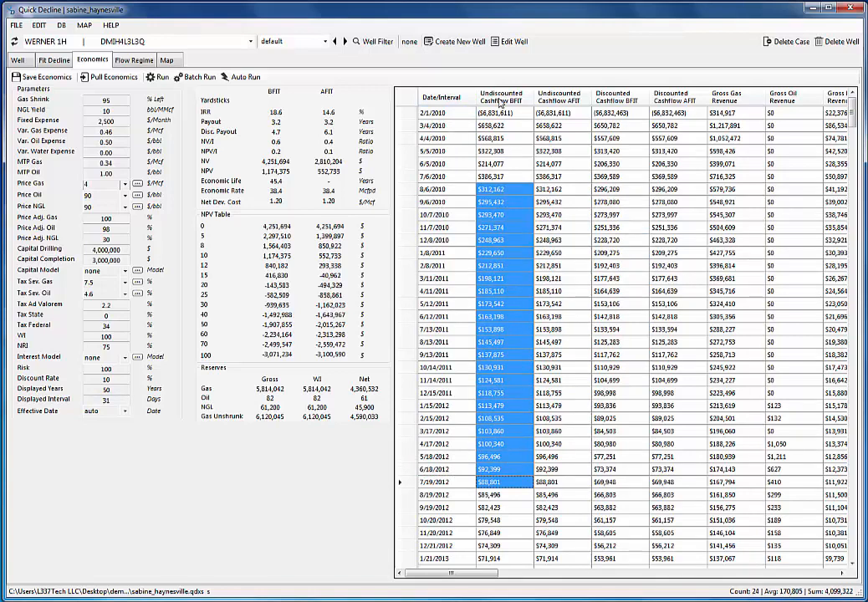
pyautogui.click(408, 97)
pyautogui.write('1')
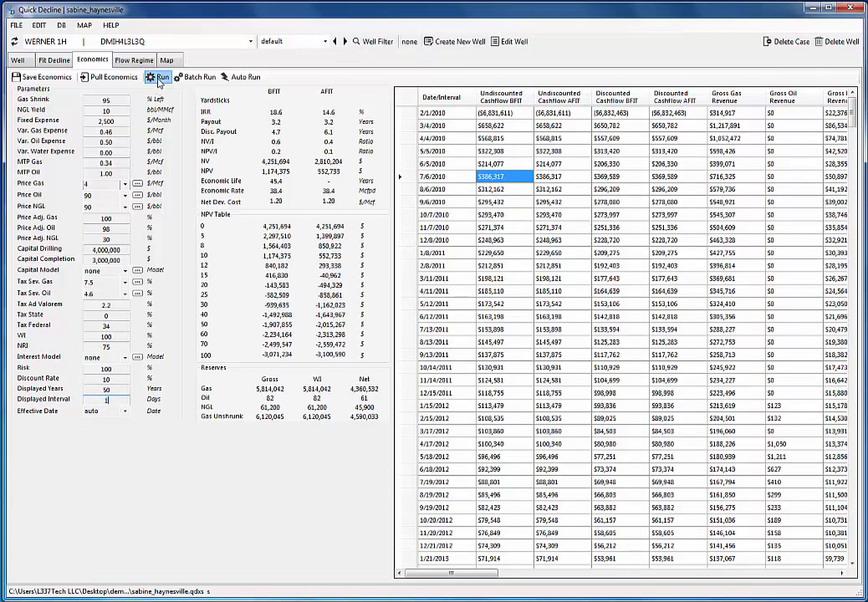
pyautogui.click(159, 77)
pyautogui.write('365')
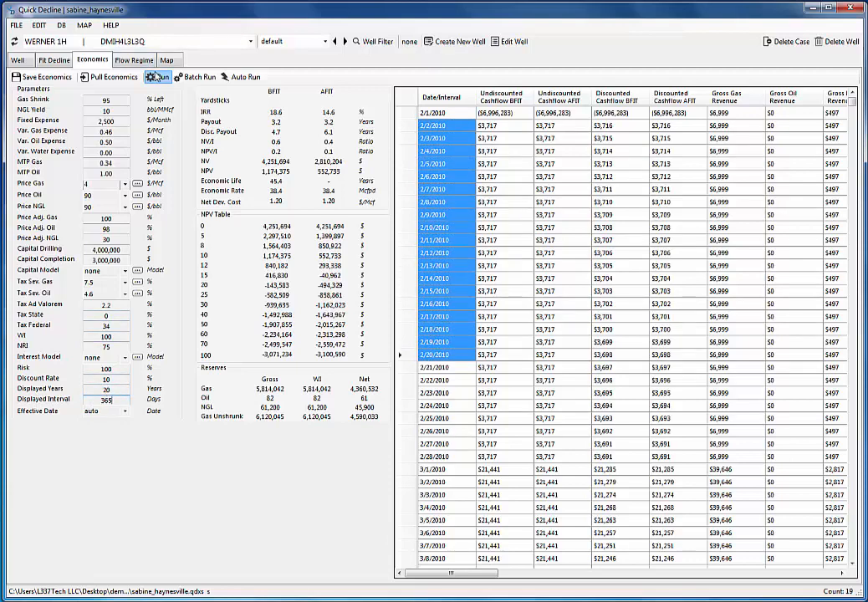
# Step: Select the yearly cashflow block totalling about 7.5 million and enter 2,500 in the capital model
pyautogui.click(157, 77)
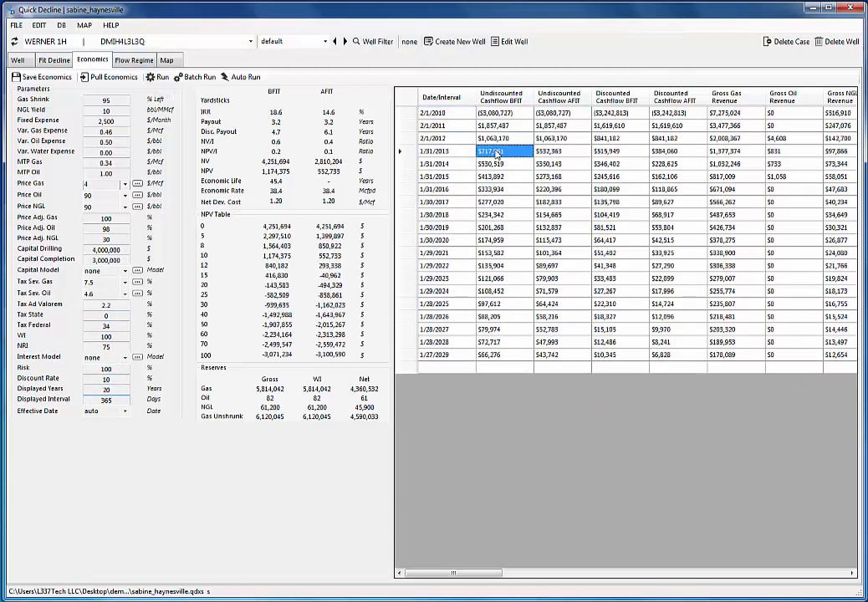
pyautogui.moveTo(492, 150); pyautogui.dragTo(605, 291)
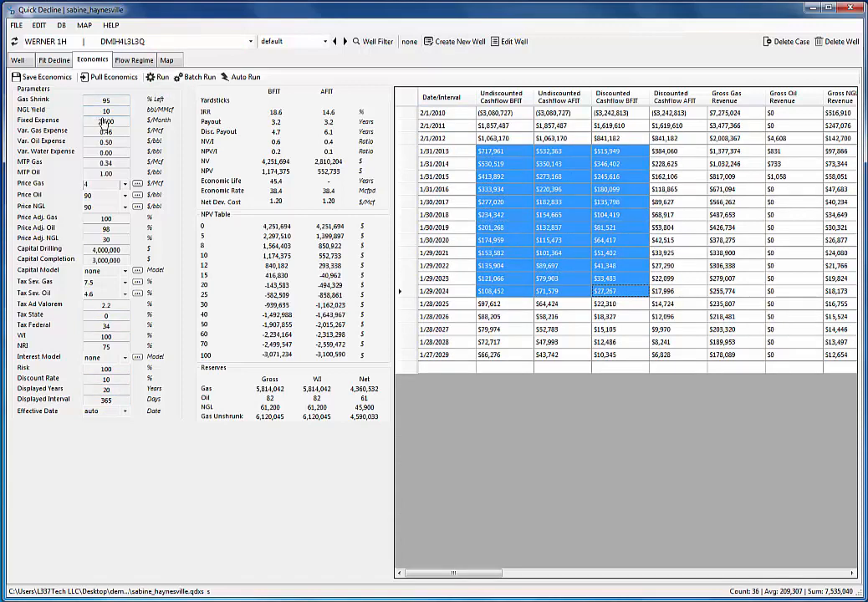
pyautogui.write('2,500')
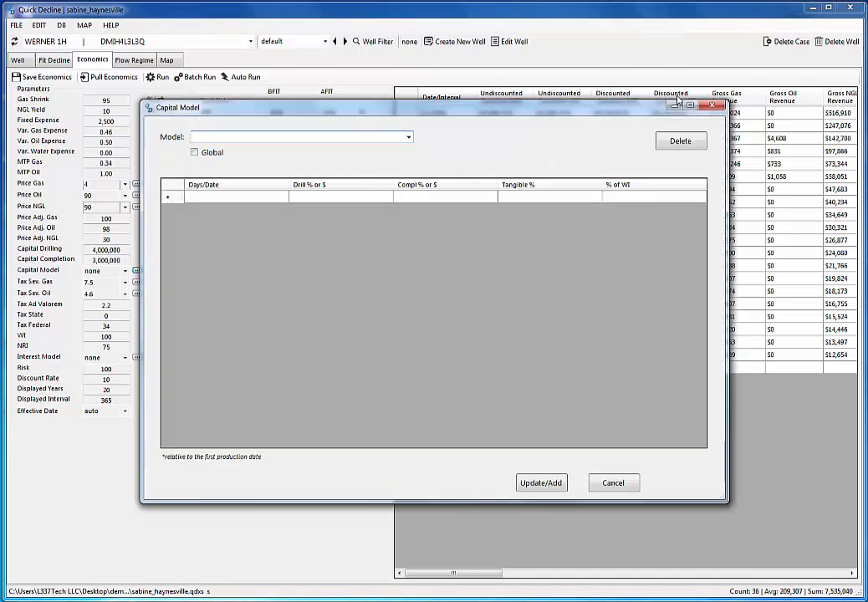
pyautogui.click(612, 482)
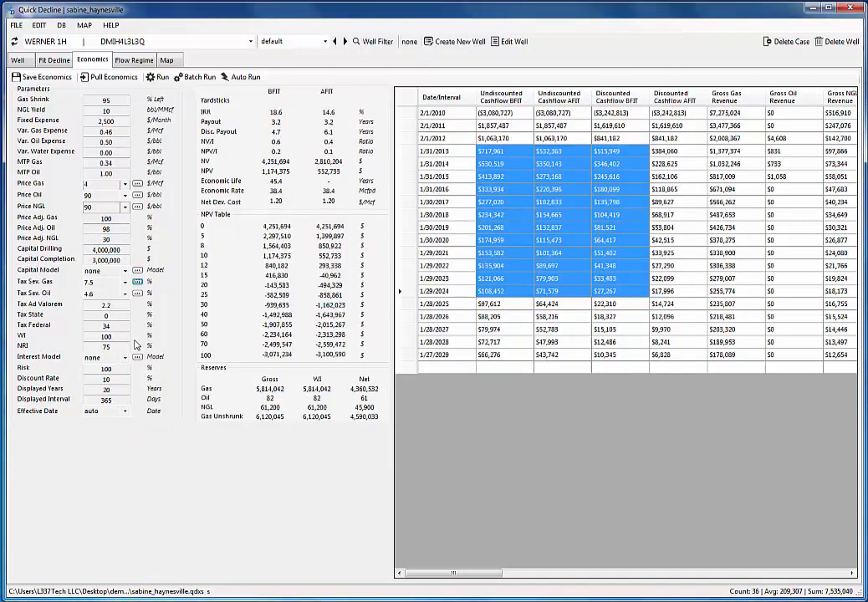
pyautogui.click(136, 358)
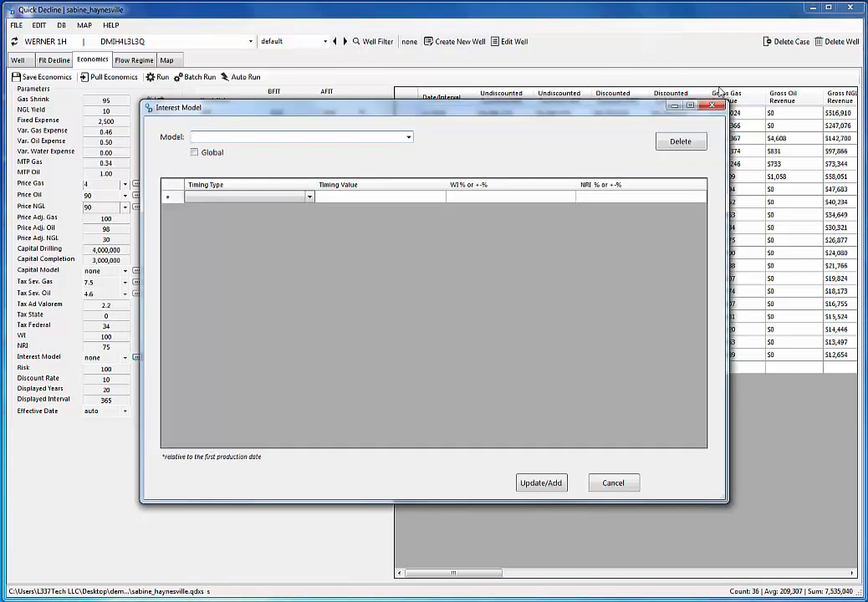
pyautogui.click(612, 482)
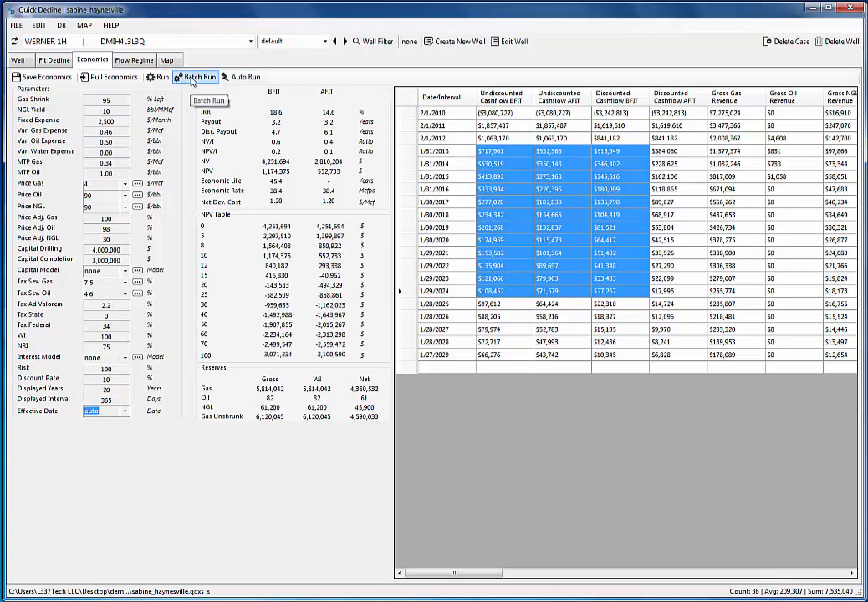
pyautogui.click(201, 76)
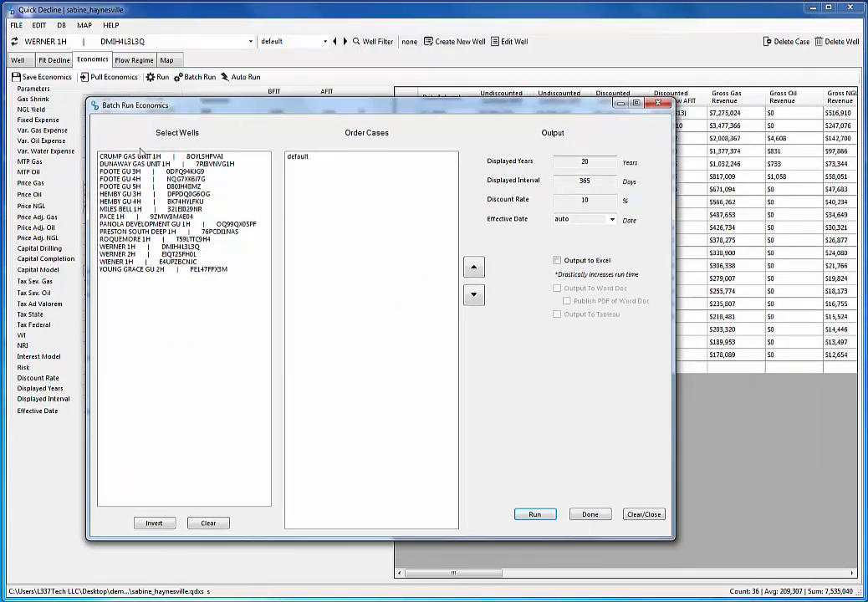
pyautogui.click(584, 217)
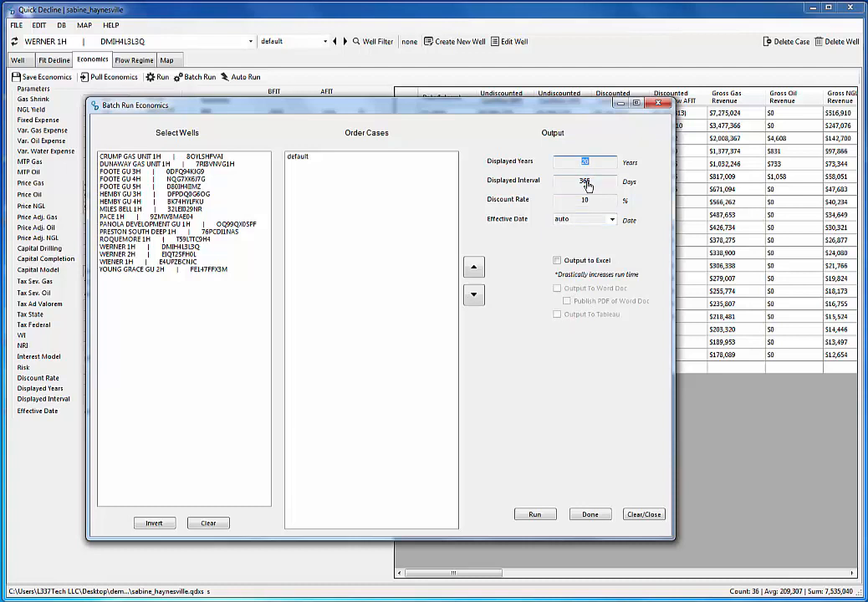
pyautogui.click(585, 180)
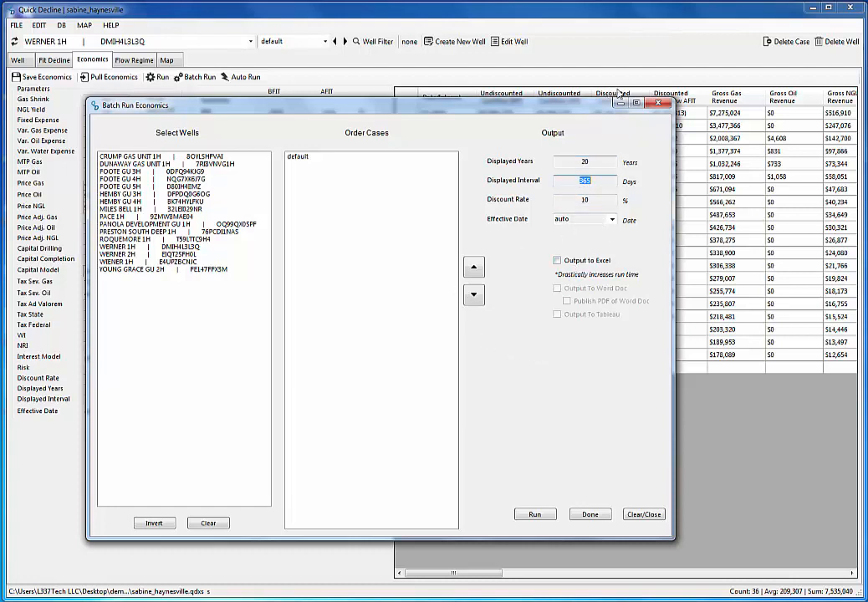
pyautogui.click(589, 515)
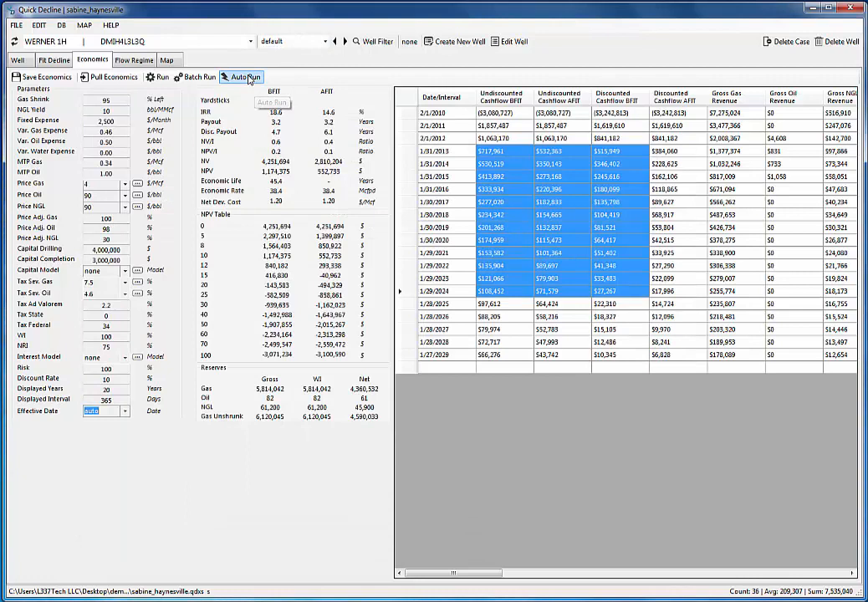
pyautogui.moveTo(247, 80)
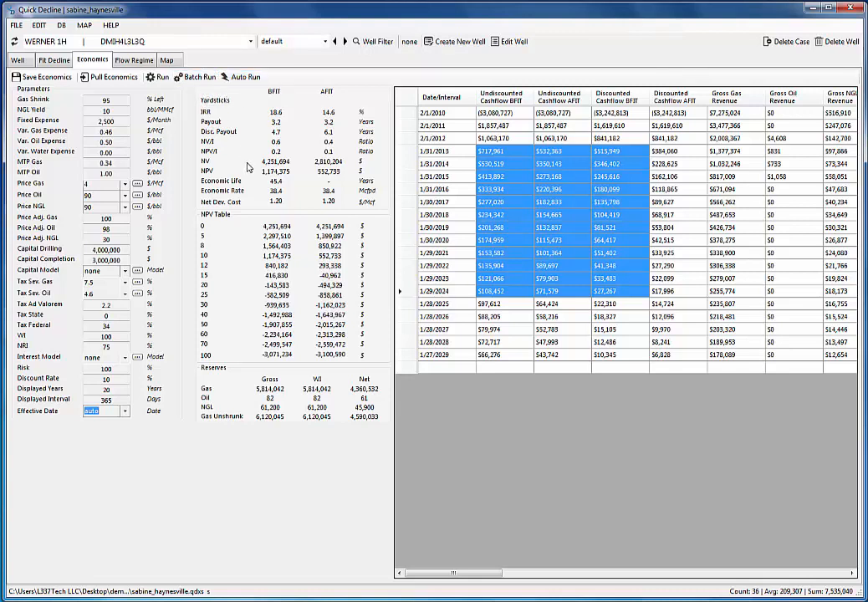
pyautogui.moveTo(245, 164)
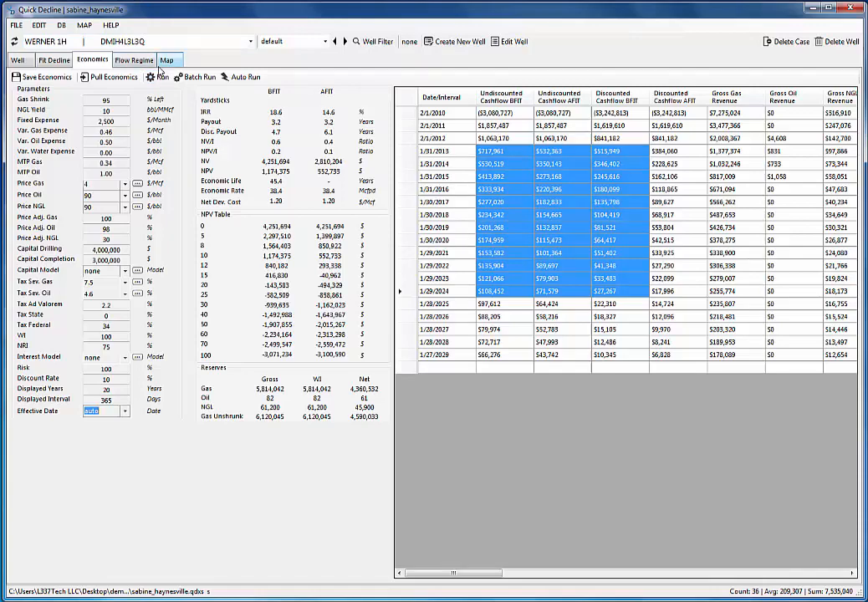
# Step: Pick the well YOUNG GRACE GU 2H with single select, then switch to multi-select on the map
pyautogui.click(167, 61)
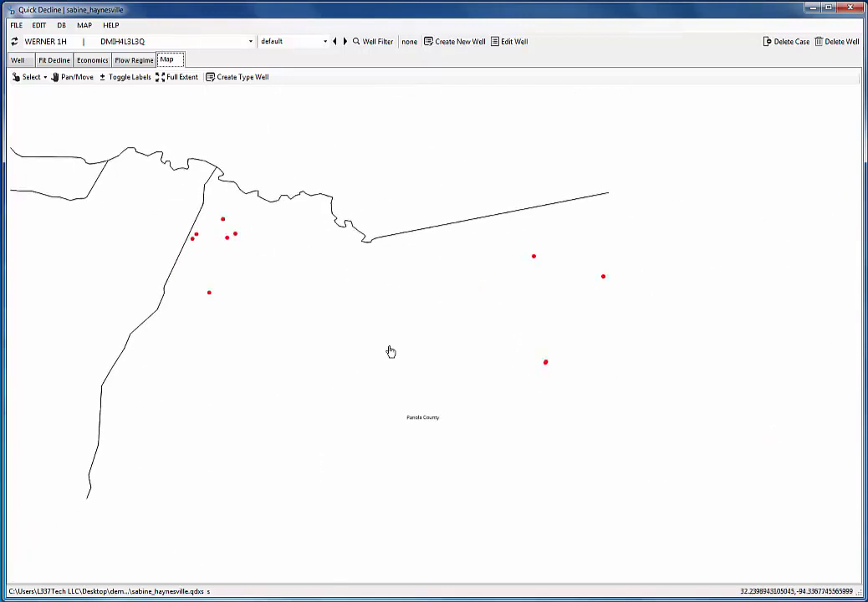
pyautogui.click(30, 77)
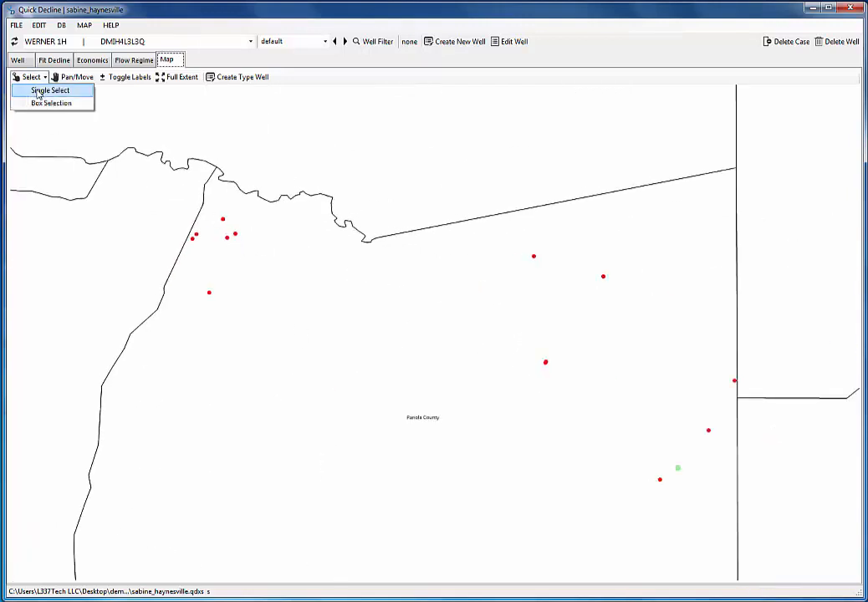
pyautogui.click(226, 237)
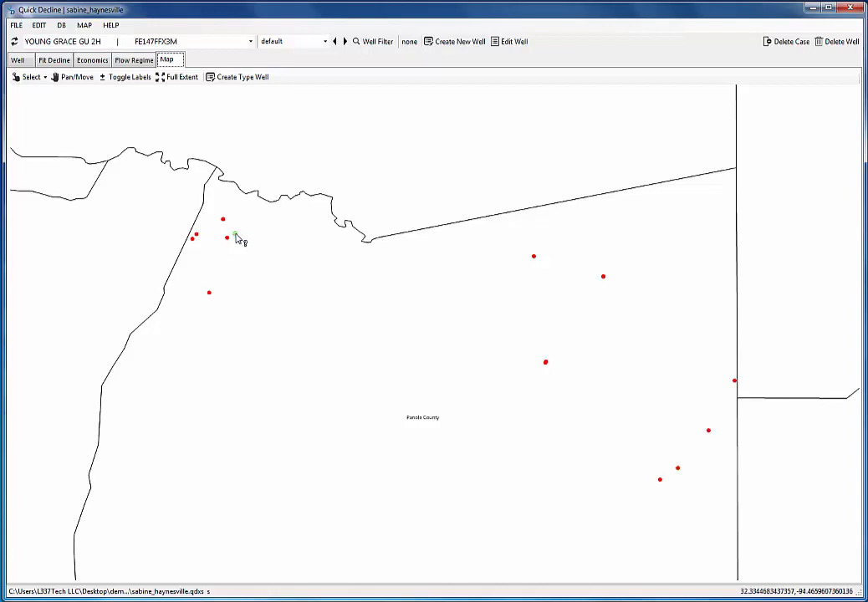
pyautogui.click(17, 60)
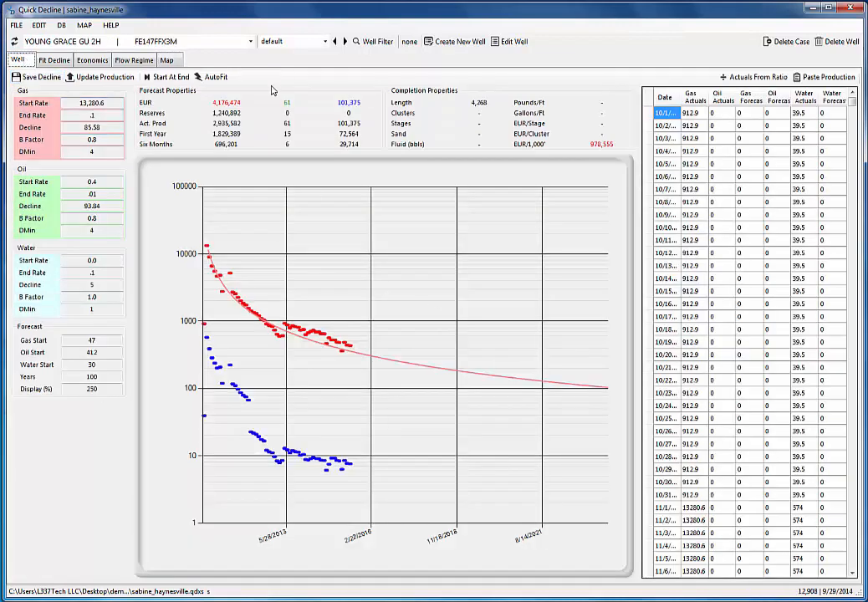
pyautogui.click(168, 60)
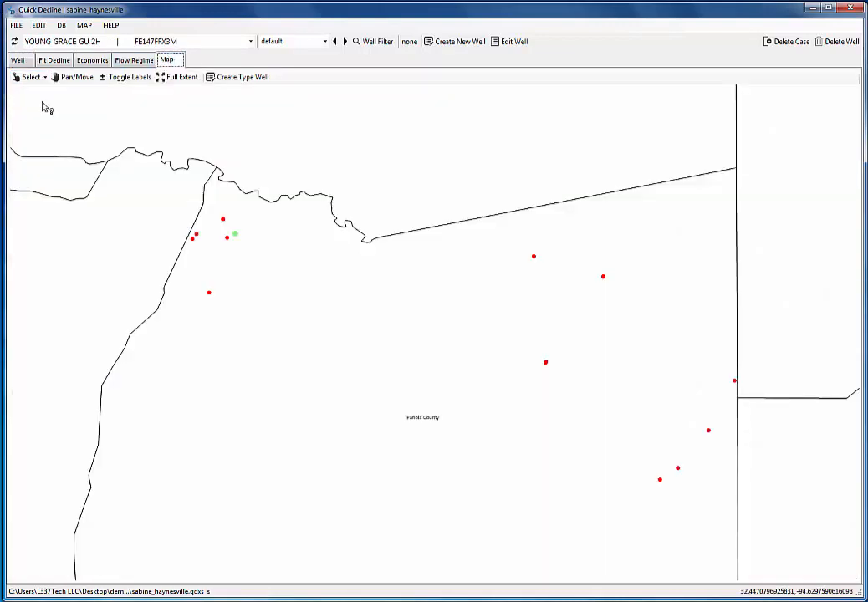
pyautogui.click(241, 77)
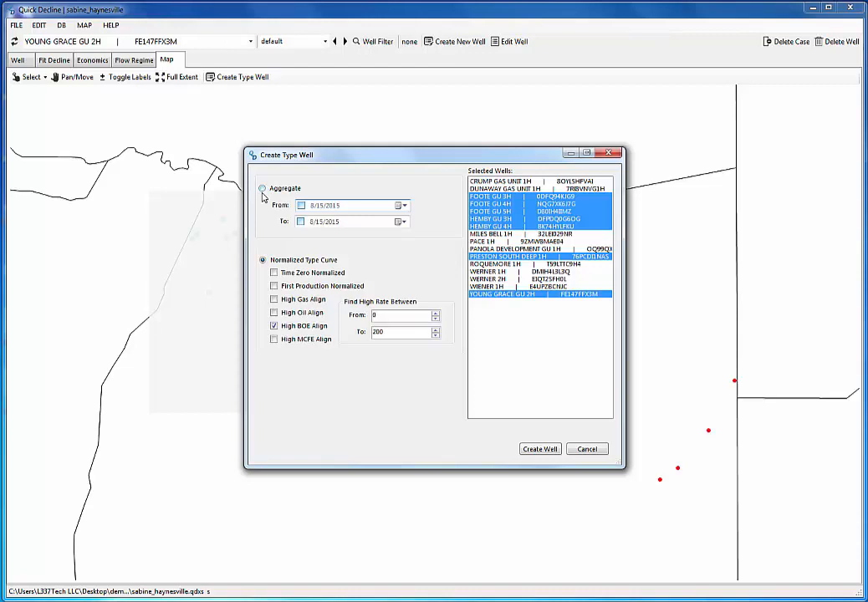
pyautogui.moveTo(264, 194)
pyautogui.write('365')
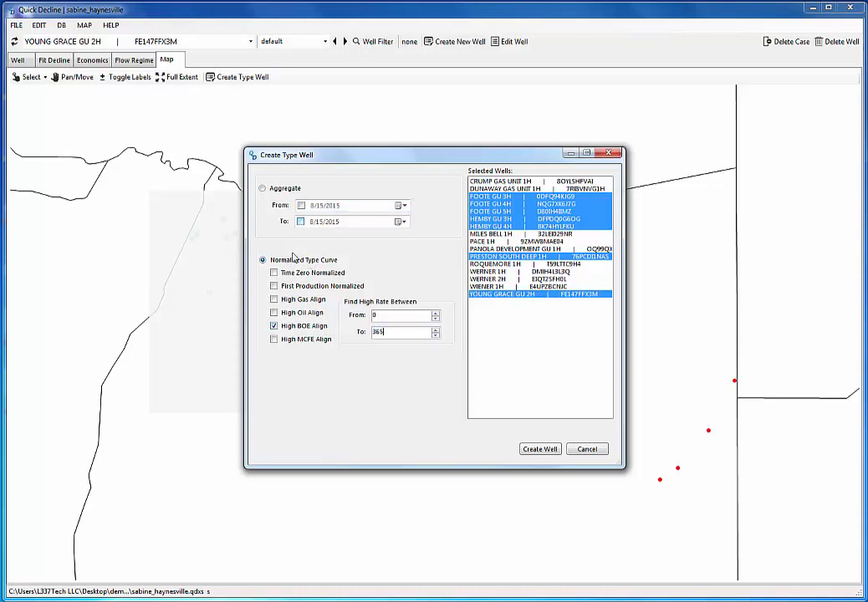
# Step: Create a type well named 'sabine type curve' from the selected wells
pyautogui.click(538, 449)
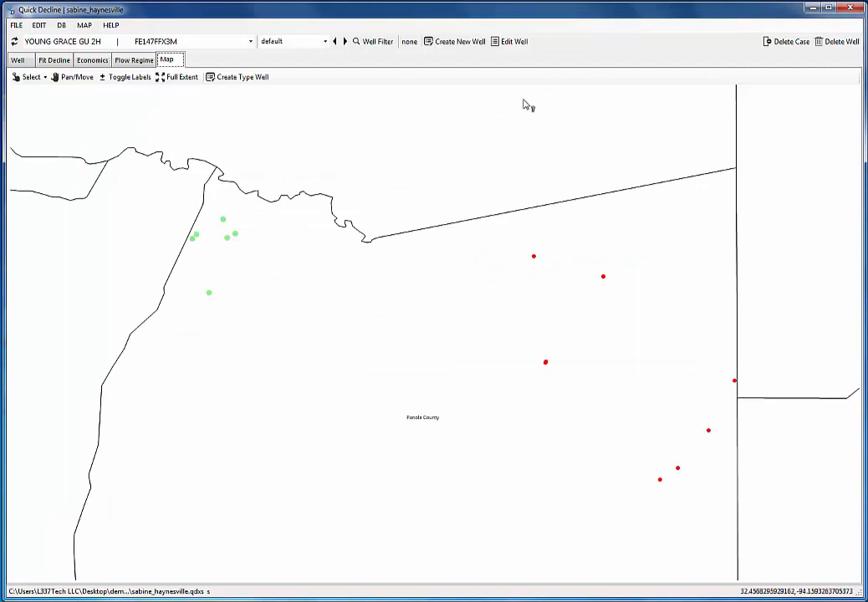
pyautogui.click(458, 40)
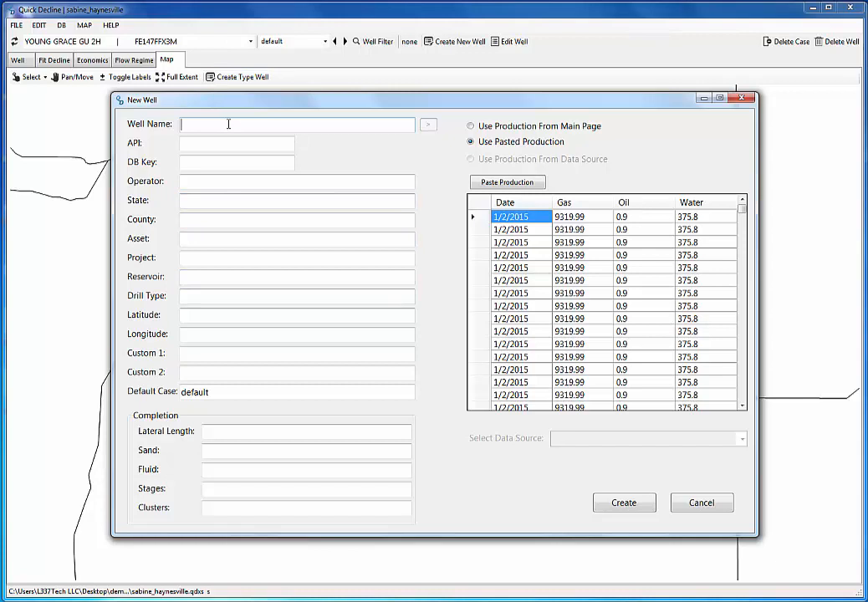
pyautogui.write('sabine ty')
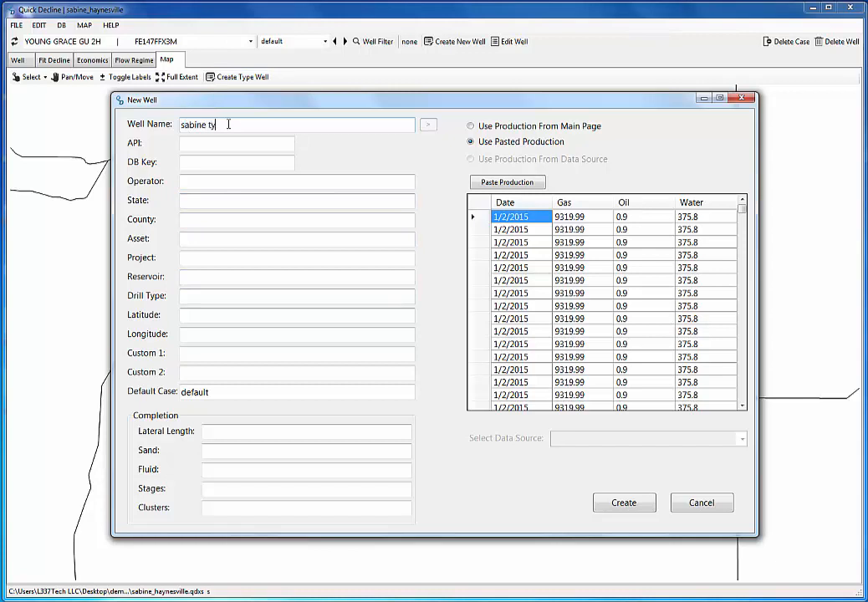
pyautogui.write('pe curve')
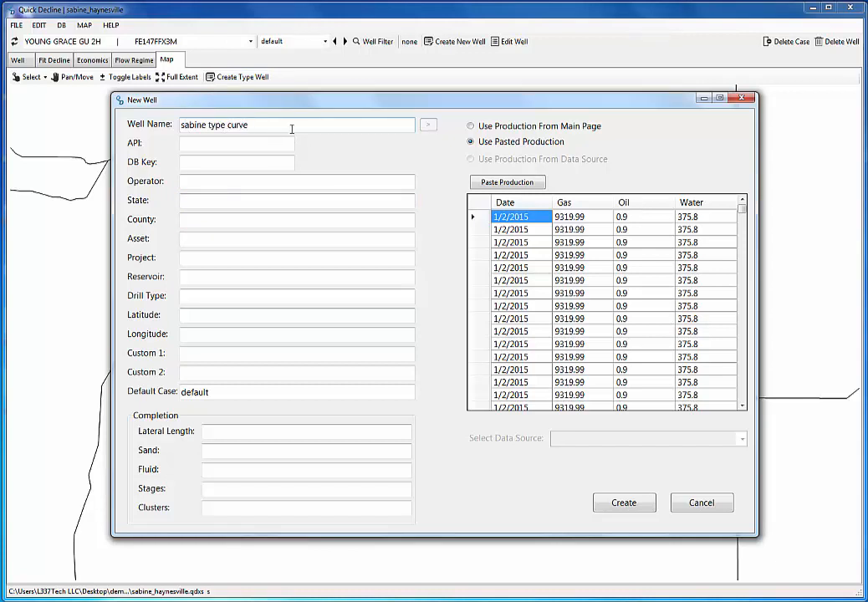
pyautogui.click(622, 502)
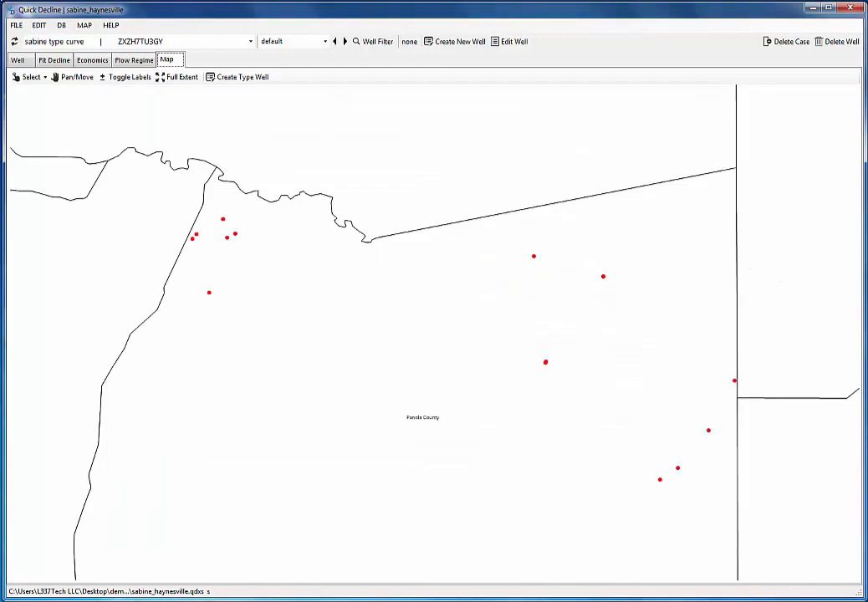
# Step: AutoFit the gas decline of the sabine type curve well, then return to the well map
pyautogui.click(16, 60)
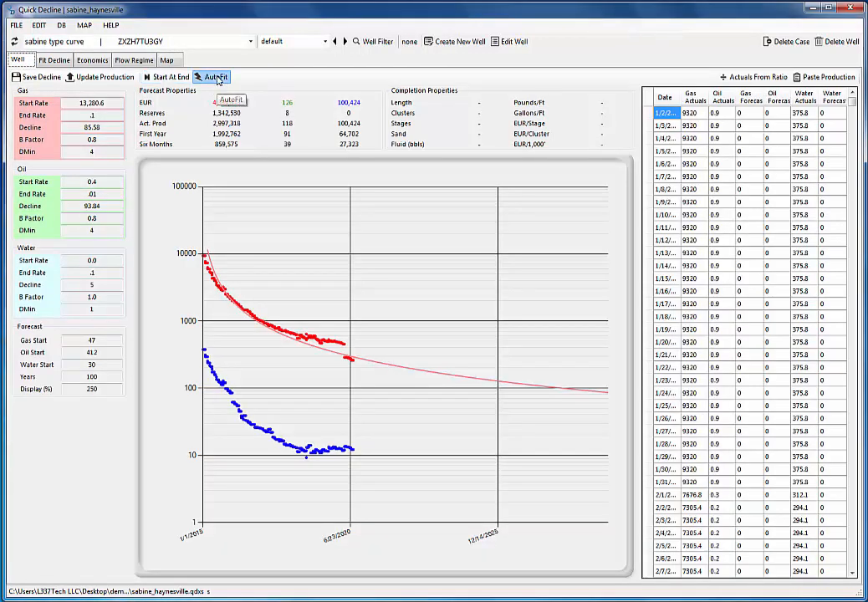
pyautogui.click(215, 77)
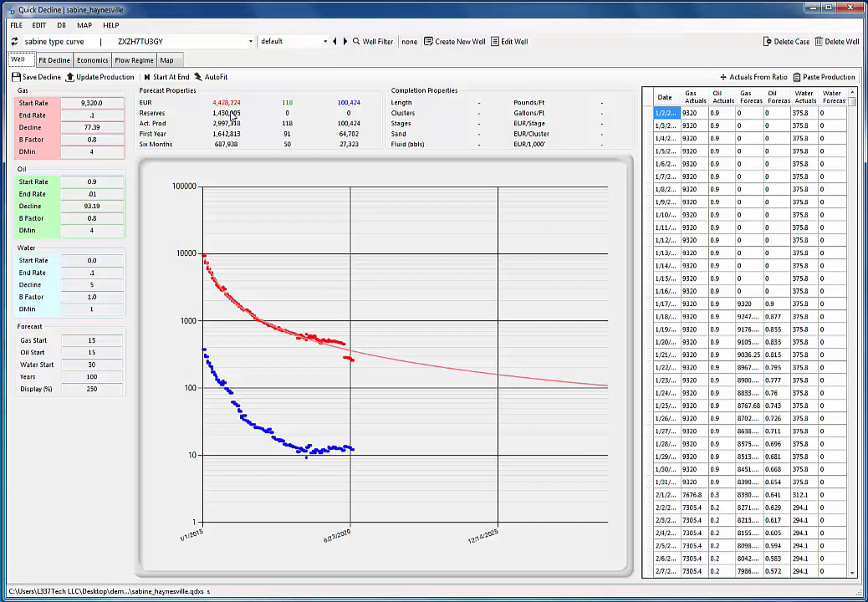
pyautogui.click(168, 61)
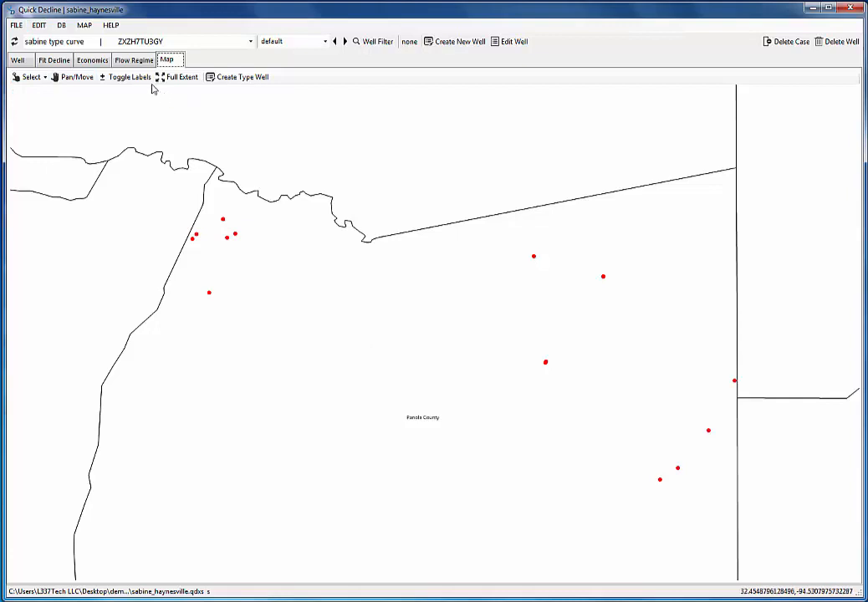
# Step: Start adding a WMS map server from the MAP menu
pyautogui.click(84, 25)
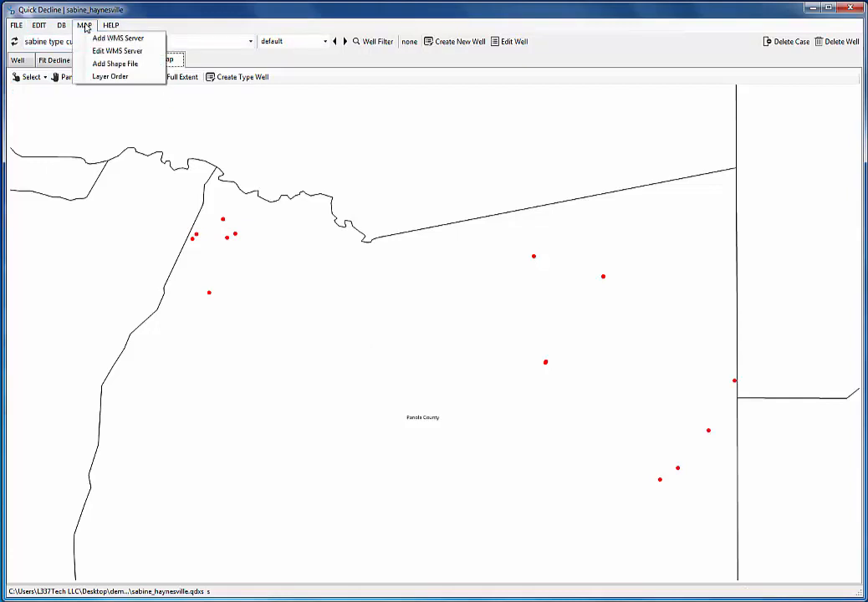
pyautogui.moveTo(114, 64)
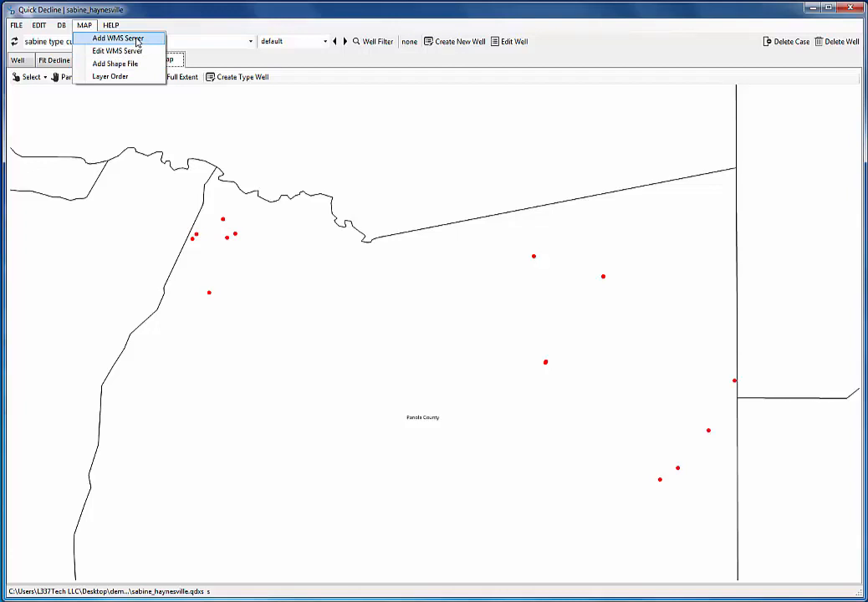
pyautogui.click(117, 38)
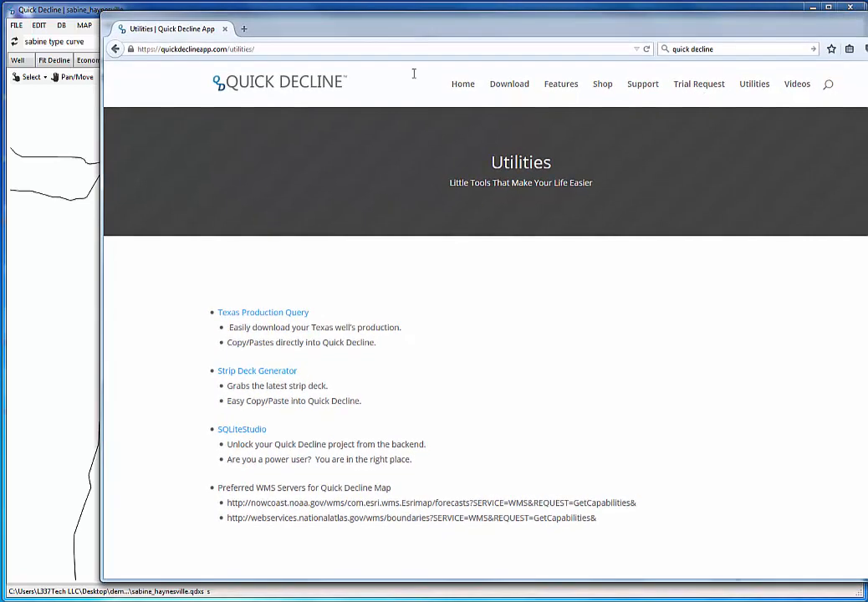
# Step: Select the full nowcoast.noaa.gov WMS server address on the Utilities page
pyautogui.moveTo(227, 501); pyautogui.dragTo(462, 502)
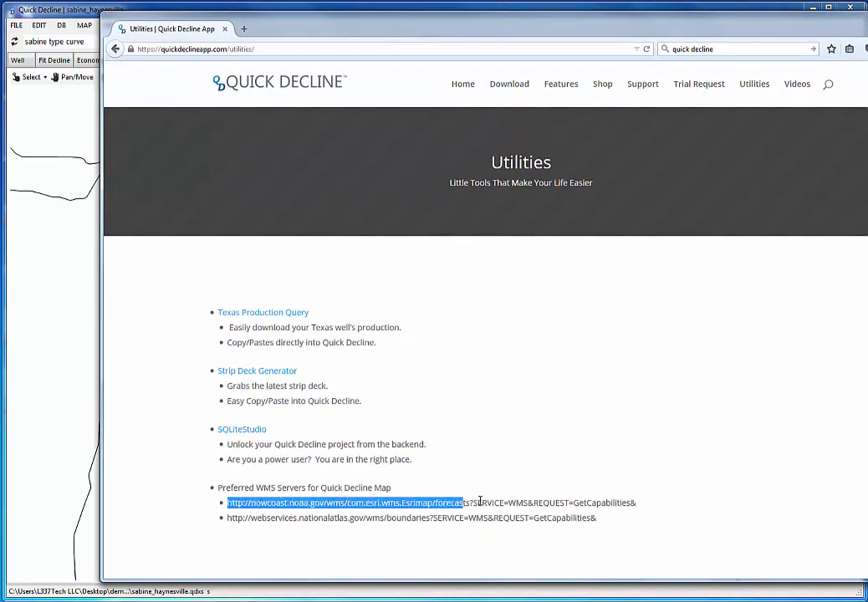
pyautogui.moveTo(460, 502); pyautogui.dragTo(637, 501)
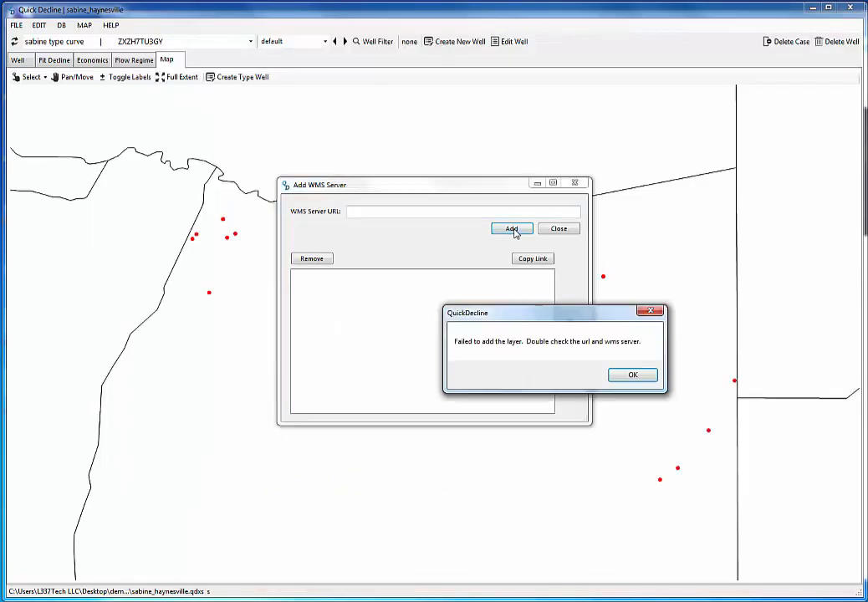
# Step: Add the NOAA nowCOAST and National Atlas boundaries WMS servers after dismissing the error
pyautogui.click(632, 374)
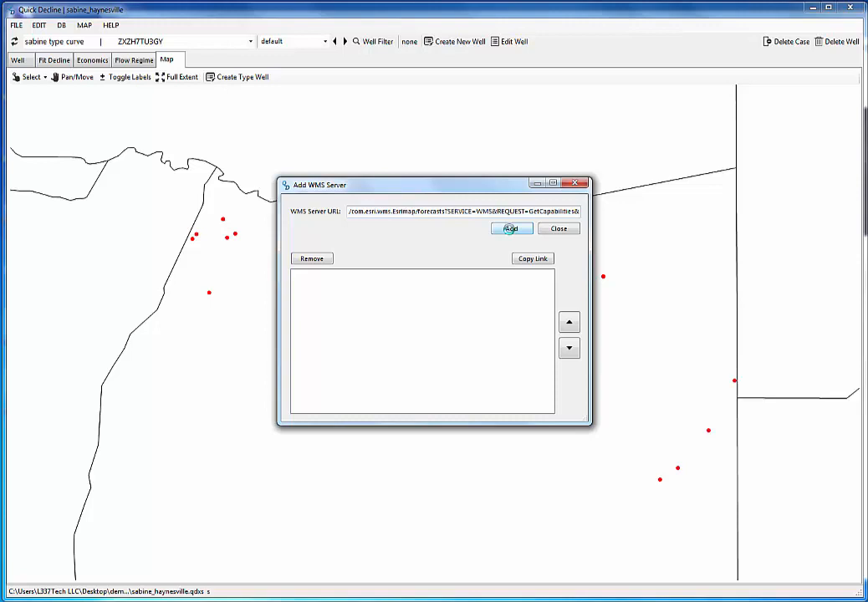
pyautogui.click(511, 228)
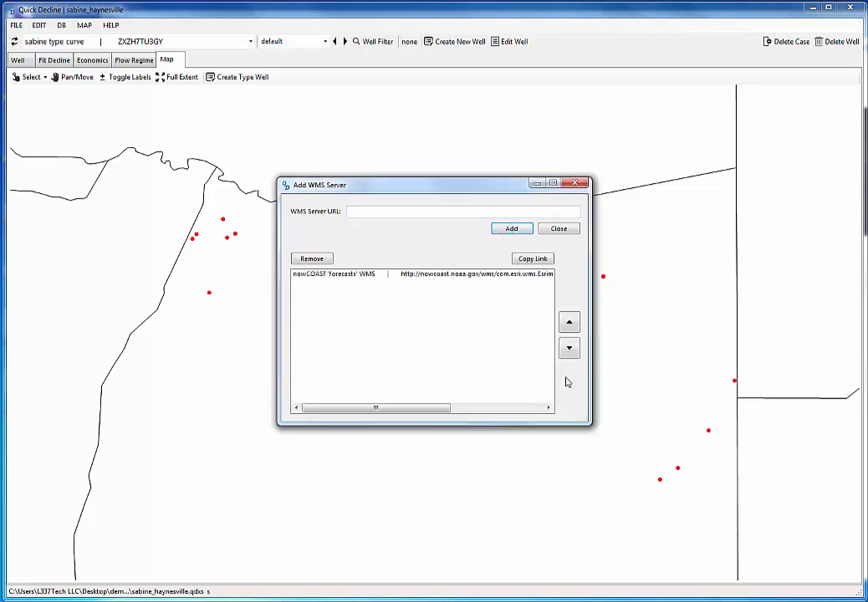
pyautogui.moveTo(482, 438)
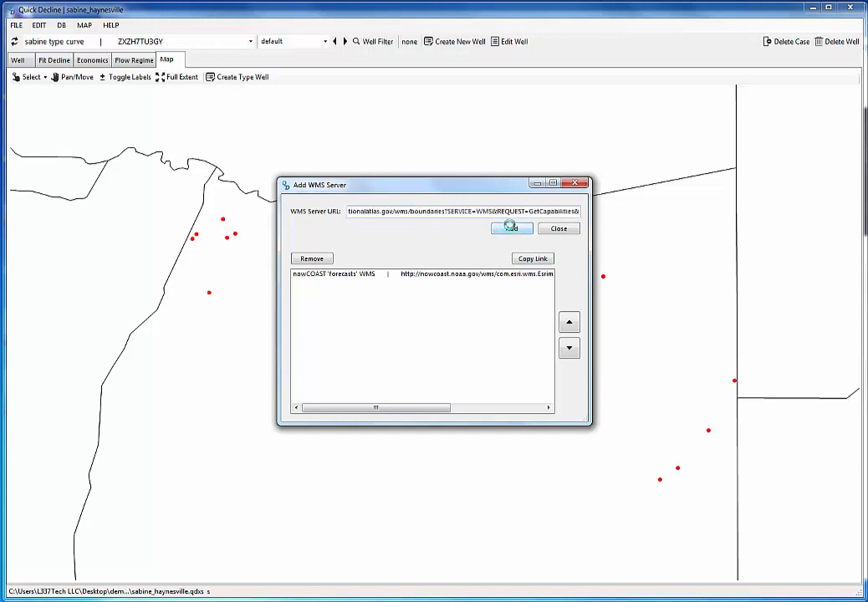
pyautogui.click(512, 227)
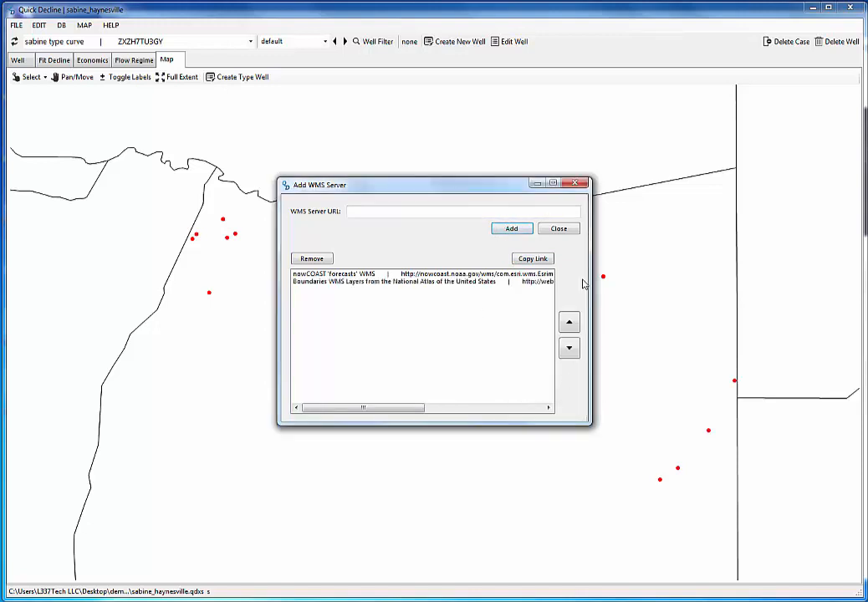
pyautogui.click(84, 25)
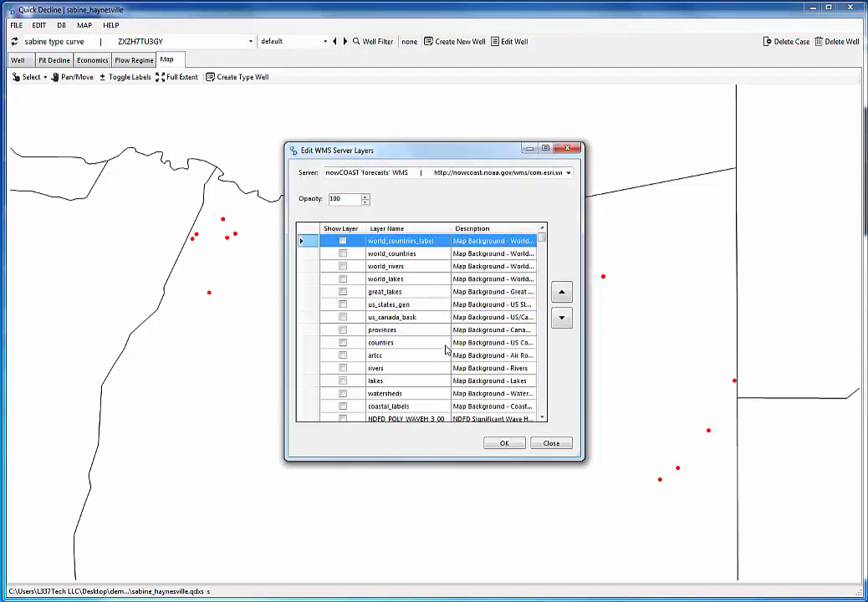
pyautogui.moveTo(348, 326)
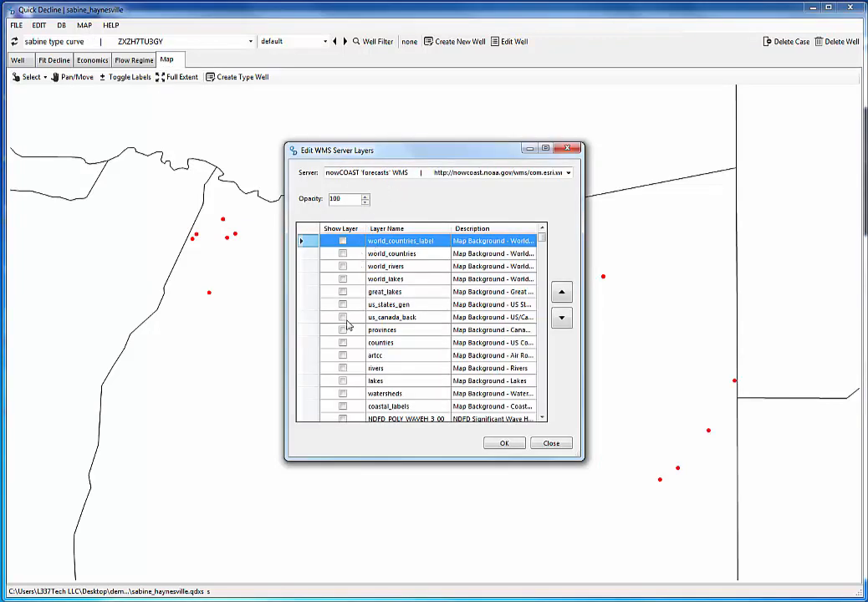
pyautogui.moveTo(527, 318)
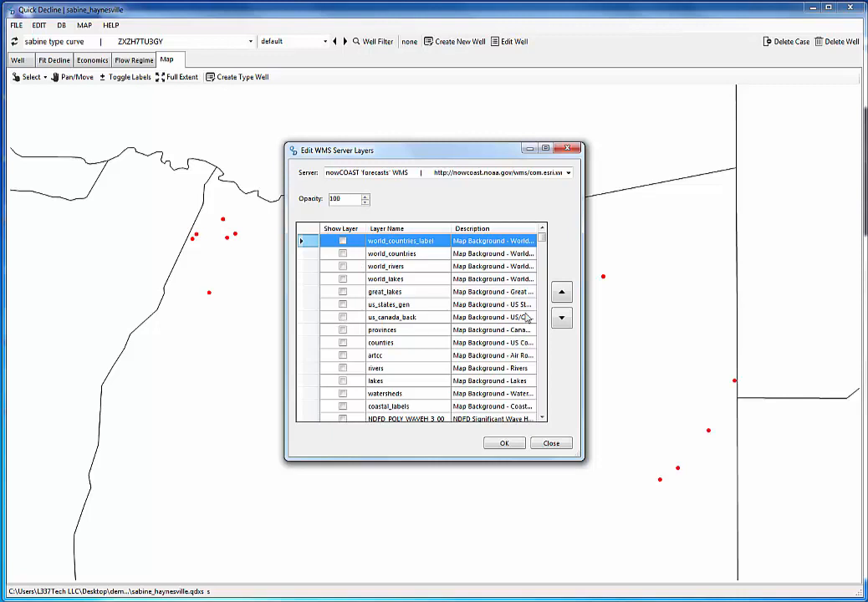
# Step: Show the lakes, major_roads, us_cities, urban_areas_outline and urban_areas_fill layers on the map
pyautogui.click(342, 382)
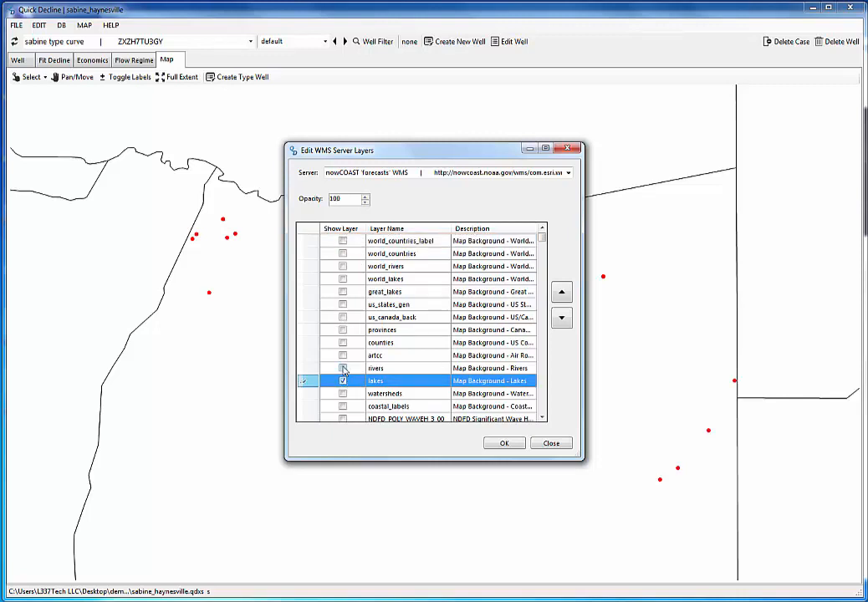
pyautogui.scroll(-3)
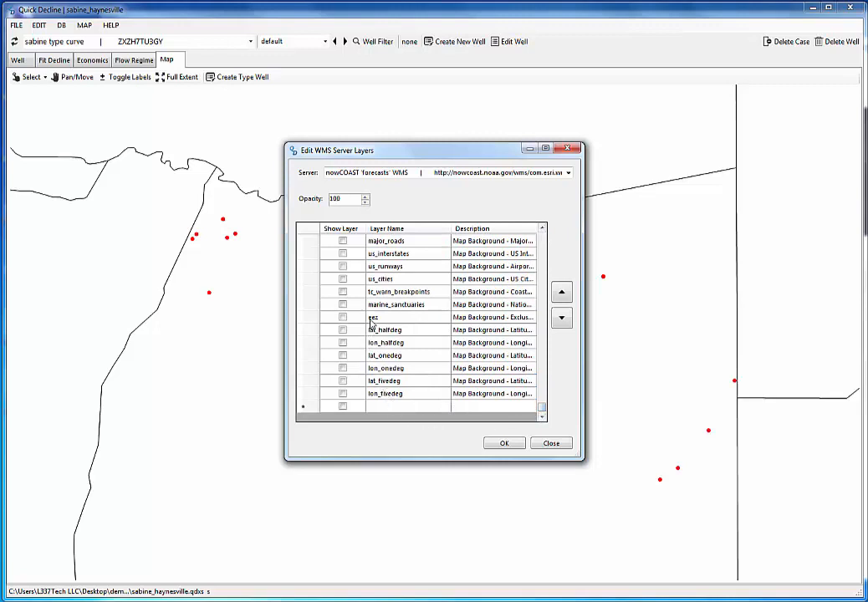
pyautogui.click(343, 241)
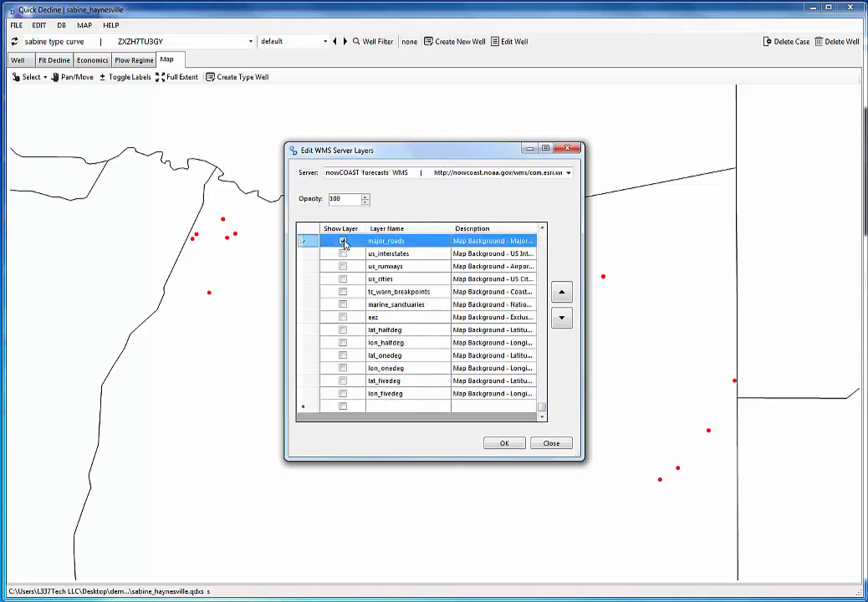
pyautogui.click(341, 240)
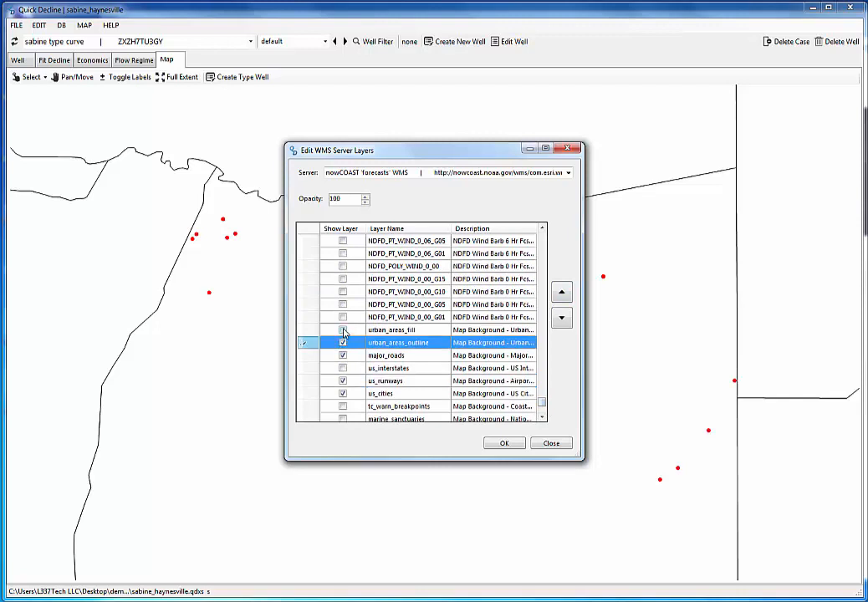
pyautogui.click(341, 329)
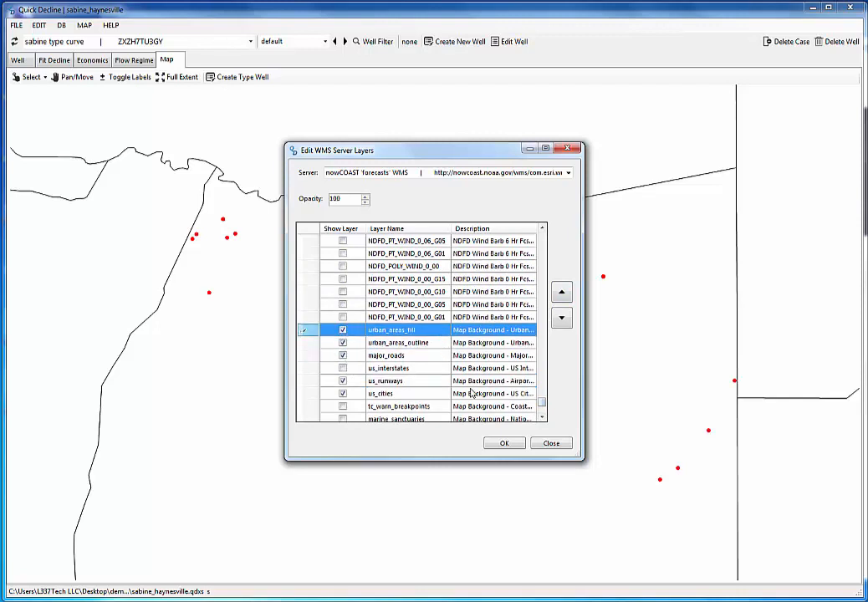
pyautogui.click(550, 443)
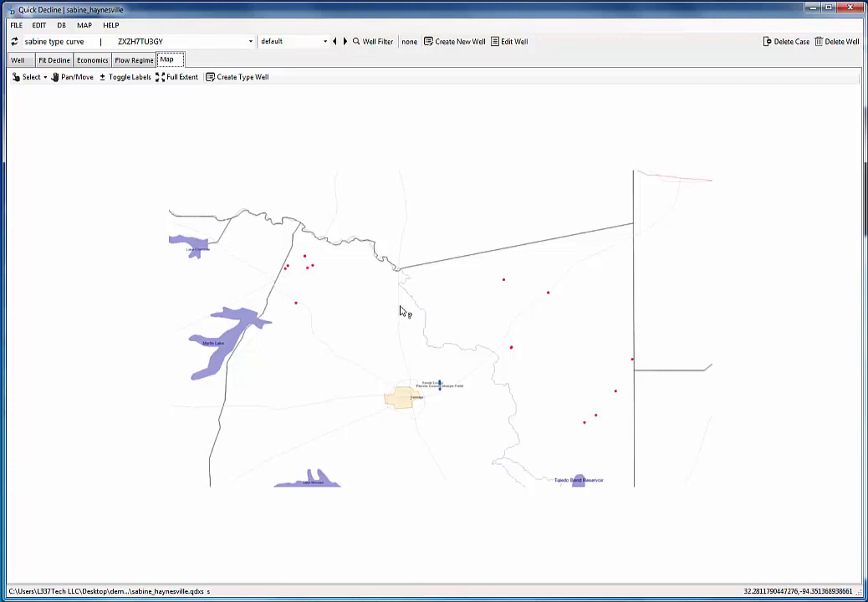
# Step: Enable the NDFD_RAS_WSPD_0_12 wind speed raster layer in the NOAA server's layer list
pyautogui.click(83, 25)
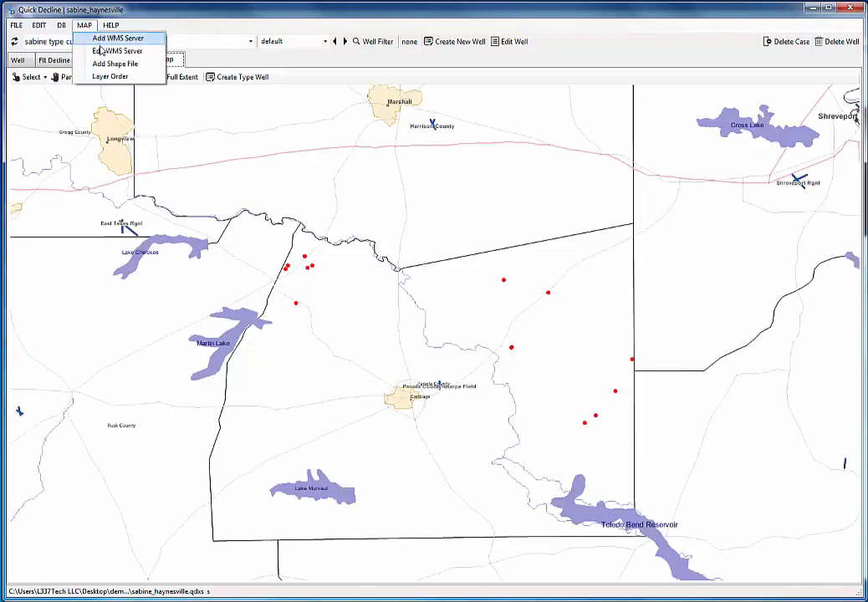
pyautogui.click(117, 50)
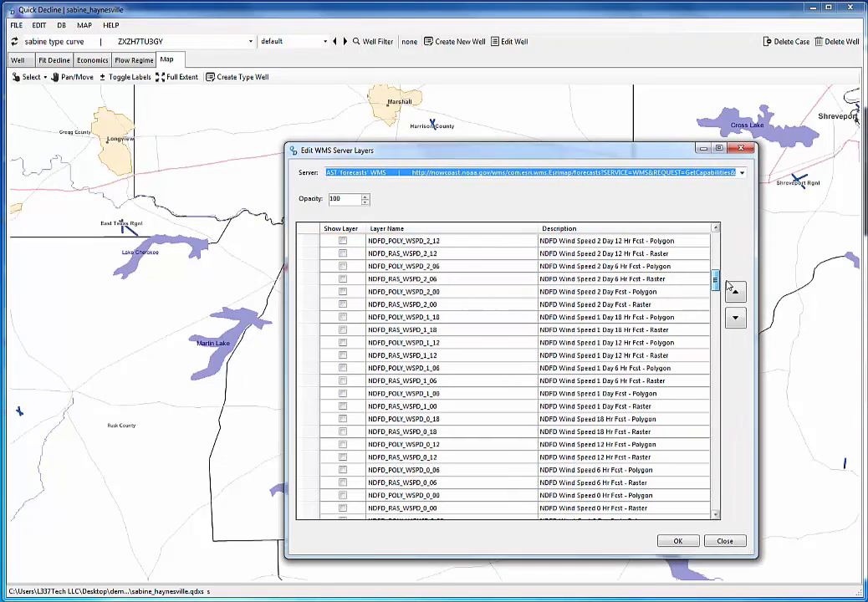
pyautogui.scroll(-3)
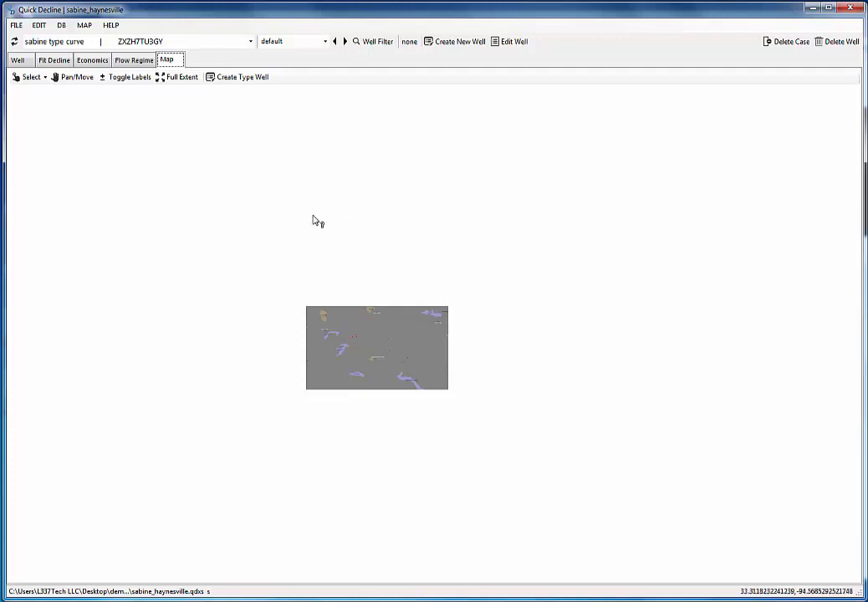
pyautogui.moveTo(373, 426)
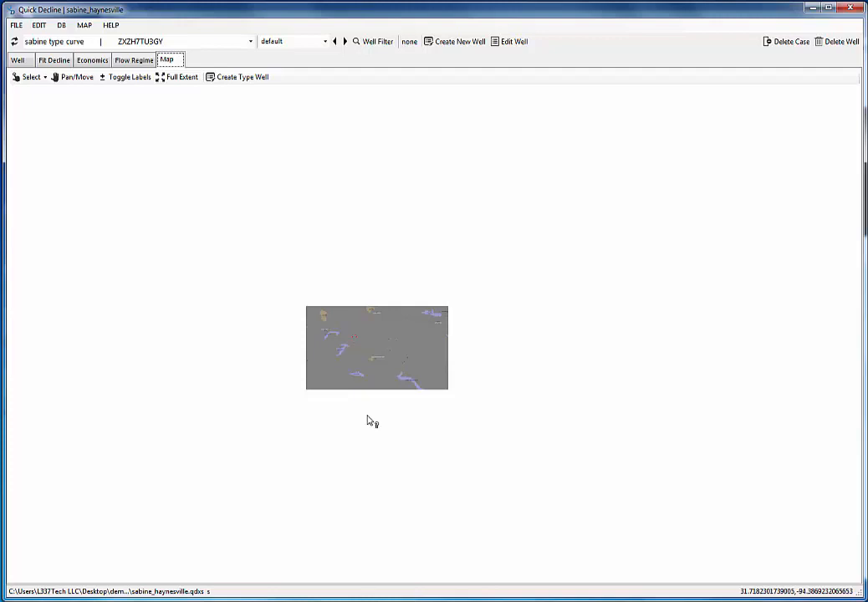
pyautogui.click(181, 76)
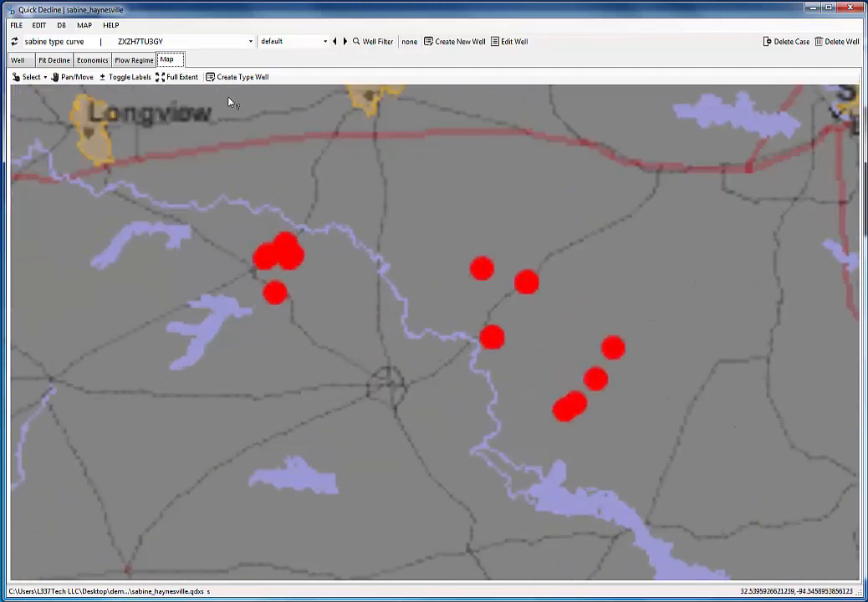
pyautogui.moveTo(109, 52)
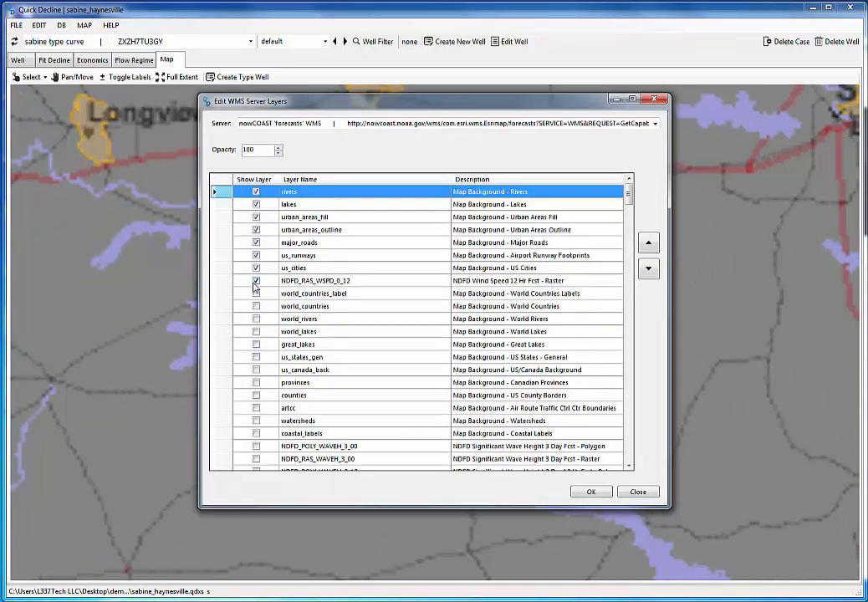
# Step: Show the wsa, indian and federallands layers from the National Atlas server
pyautogui.click(590, 492)
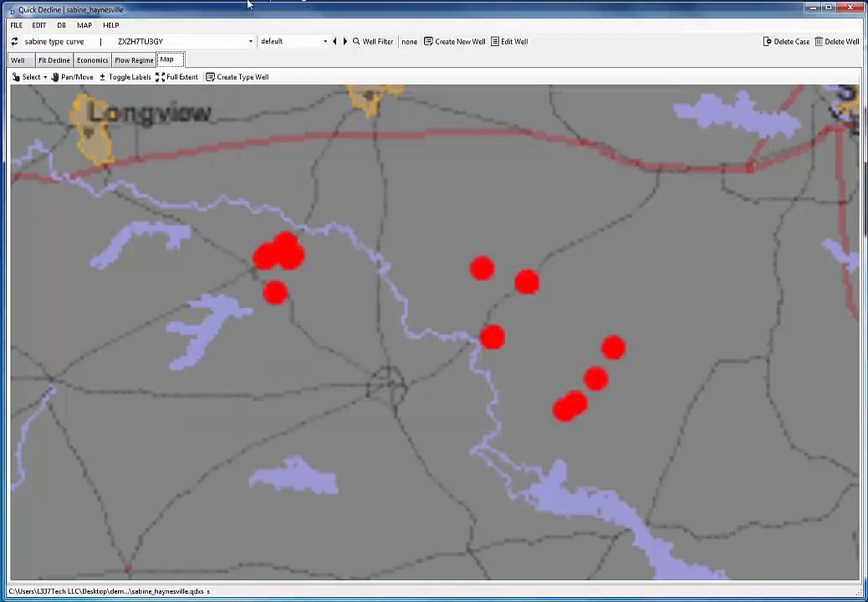
pyautogui.moveTo(238, 102)
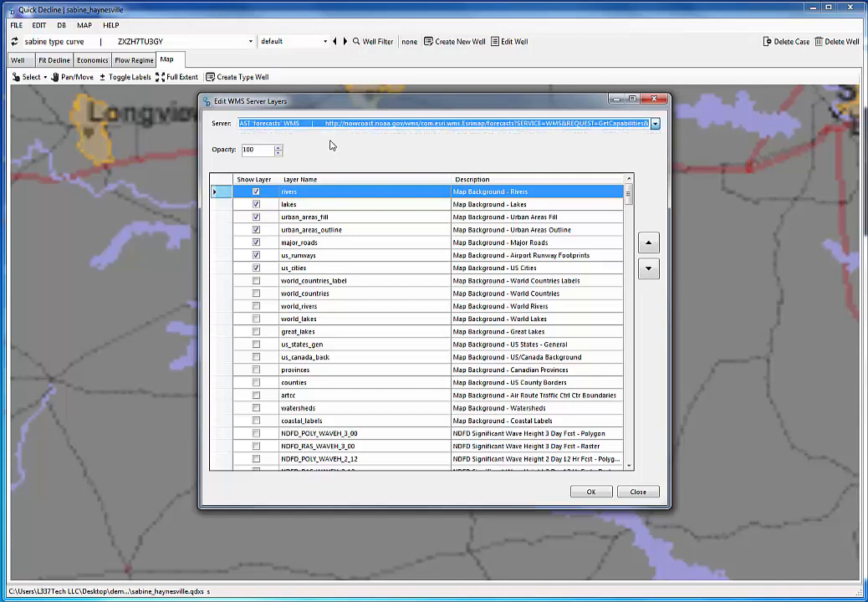
pyautogui.click(656, 124)
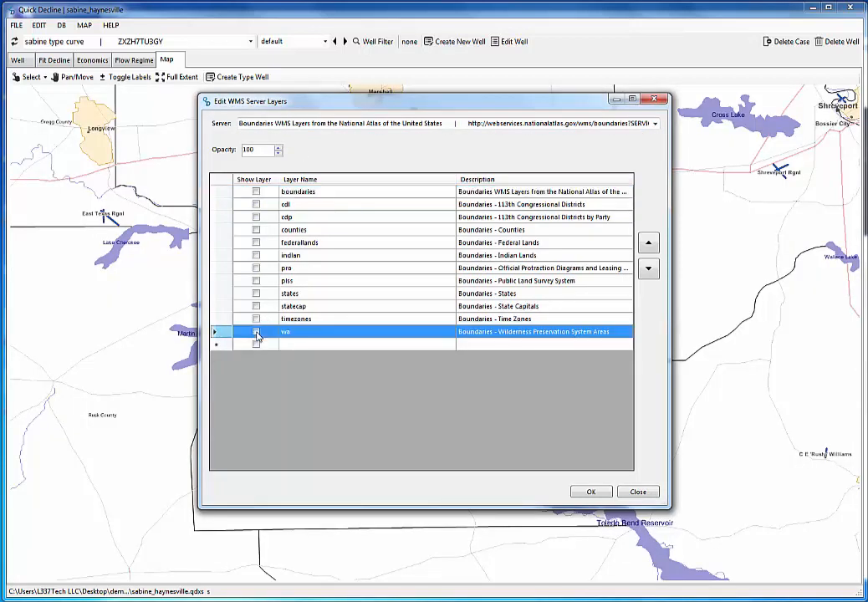
pyautogui.click(256, 331)
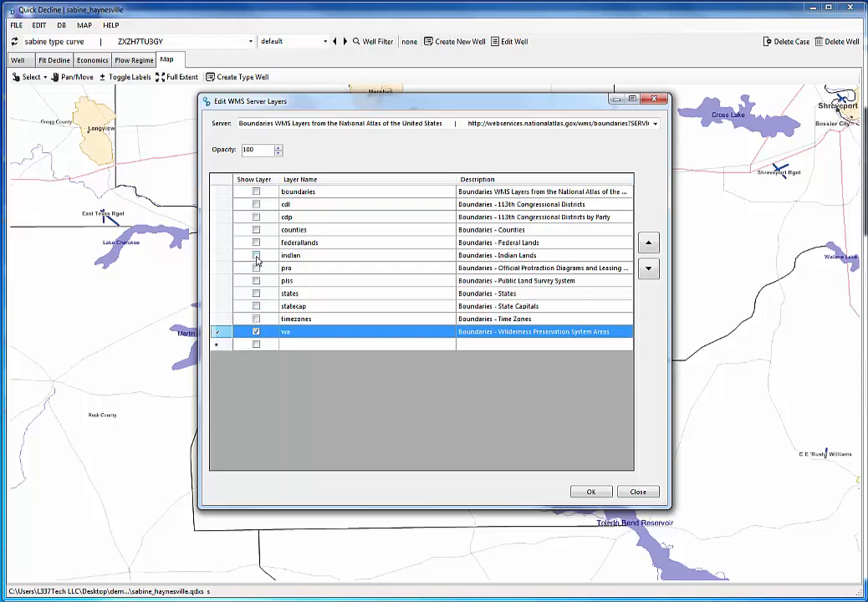
pyautogui.click(256, 243)
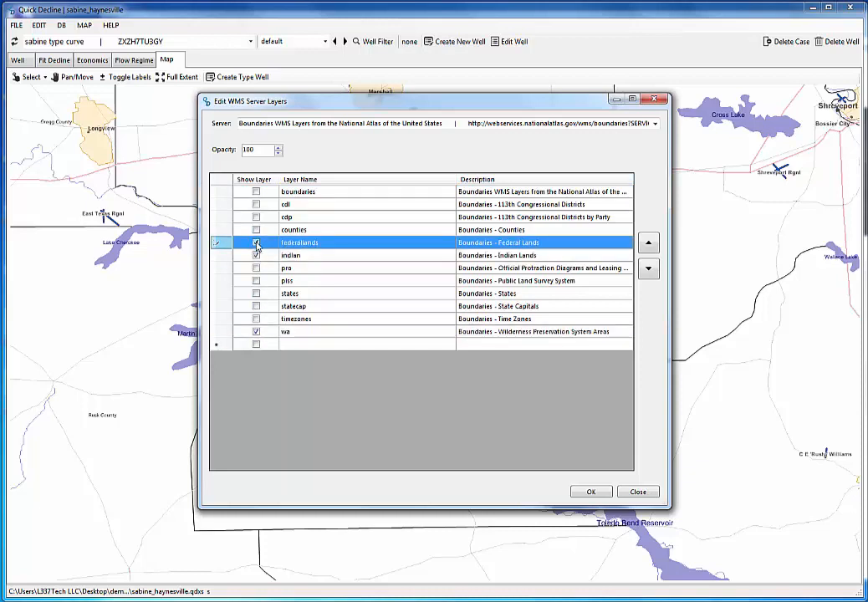
pyautogui.click(256, 242)
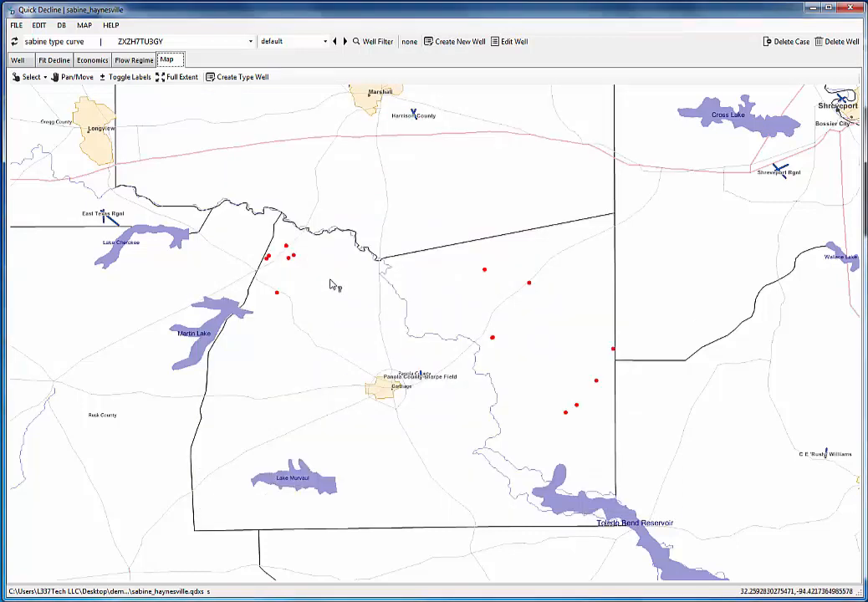
pyautogui.moveTo(343, 326)
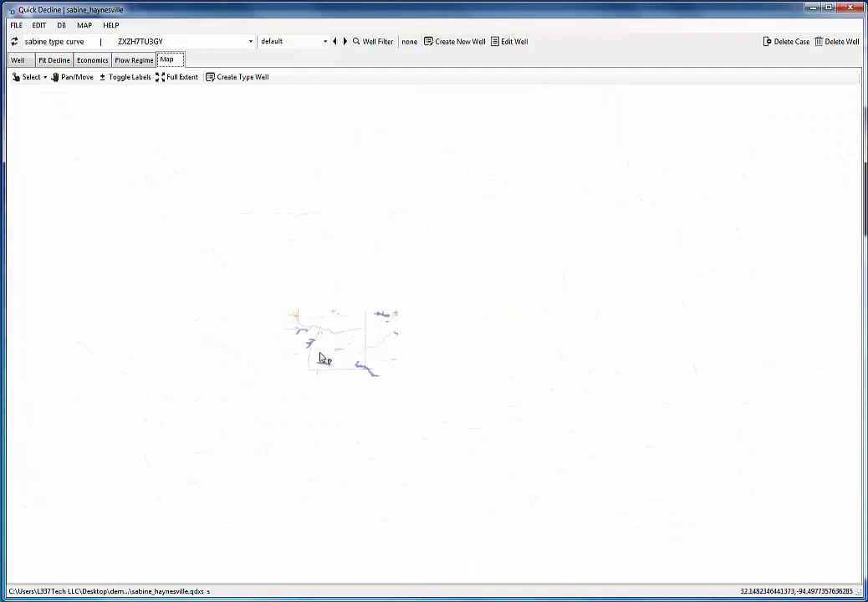
# Step: Zoom to full extent and pan across the region to view the new land layers
pyautogui.click(181, 77)
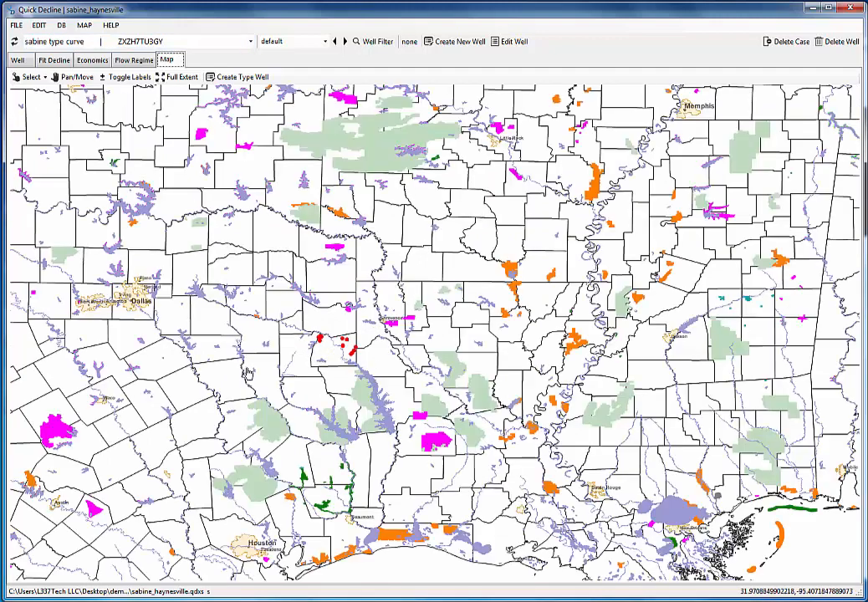
pyautogui.moveTo(353, 276)
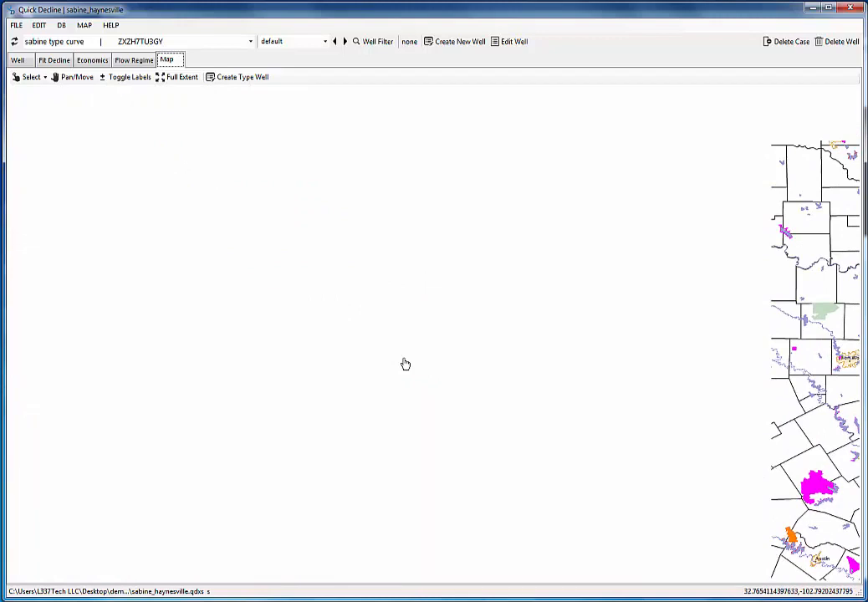
pyautogui.click(180, 77)
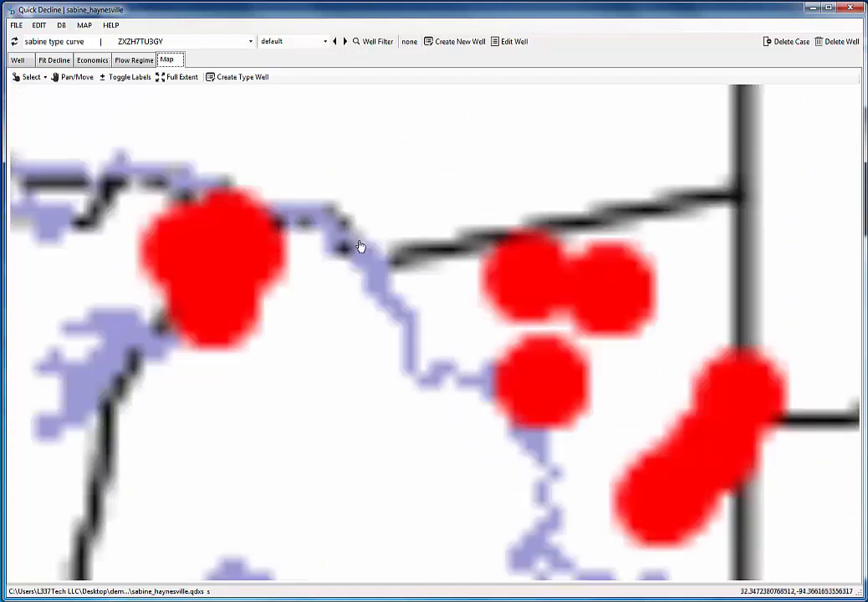
# Step: Add super_company.shp as a yellow, 50-opacity polygon layer over the Sabine wells
pyautogui.click(83, 25)
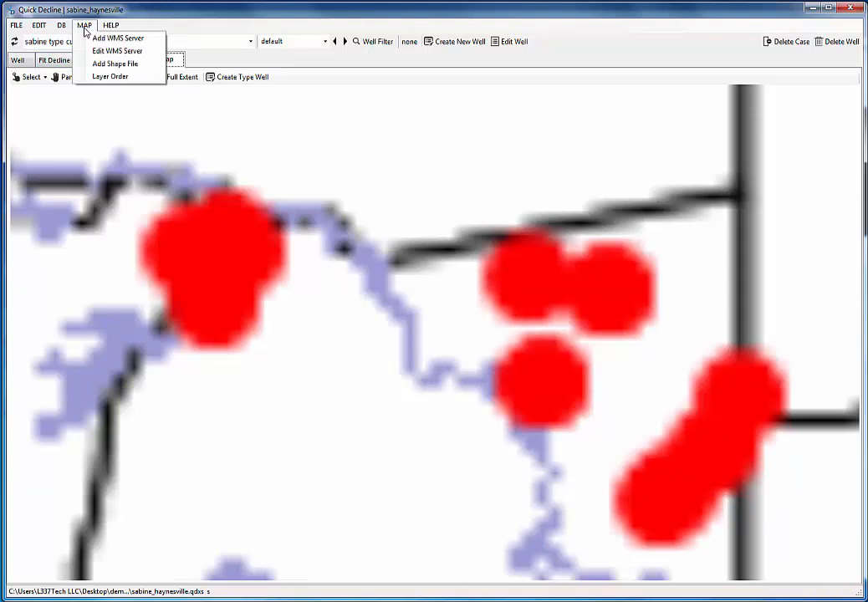
pyautogui.click(115, 64)
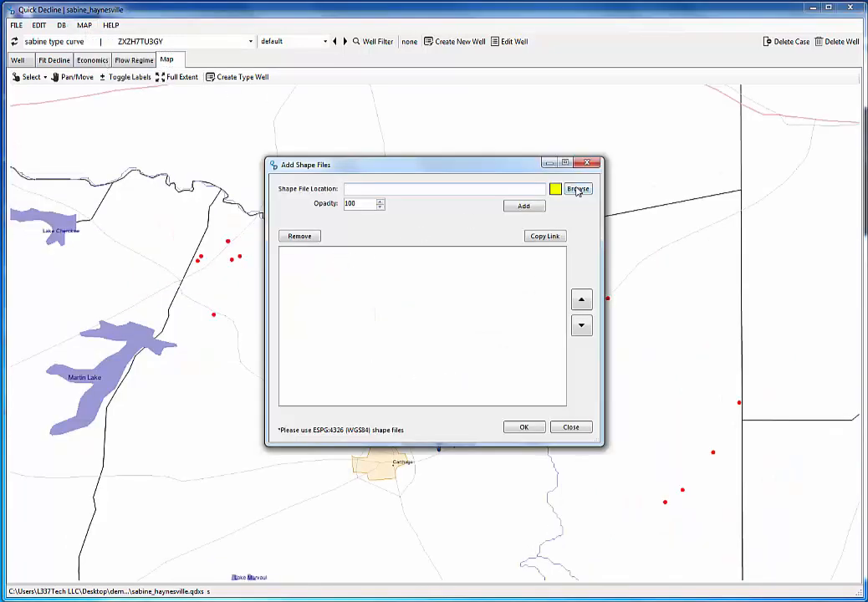
pyautogui.click(579, 189)
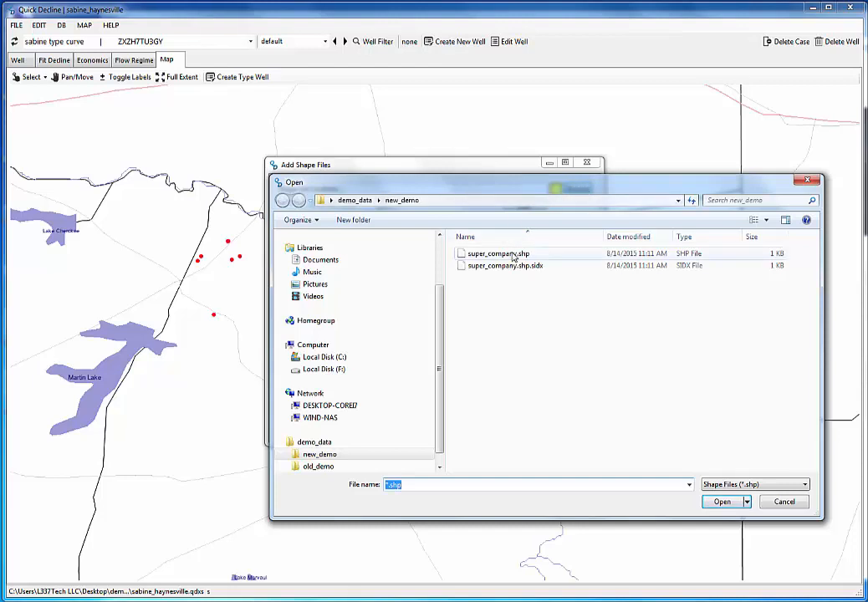
pyautogui.click(498, 255)
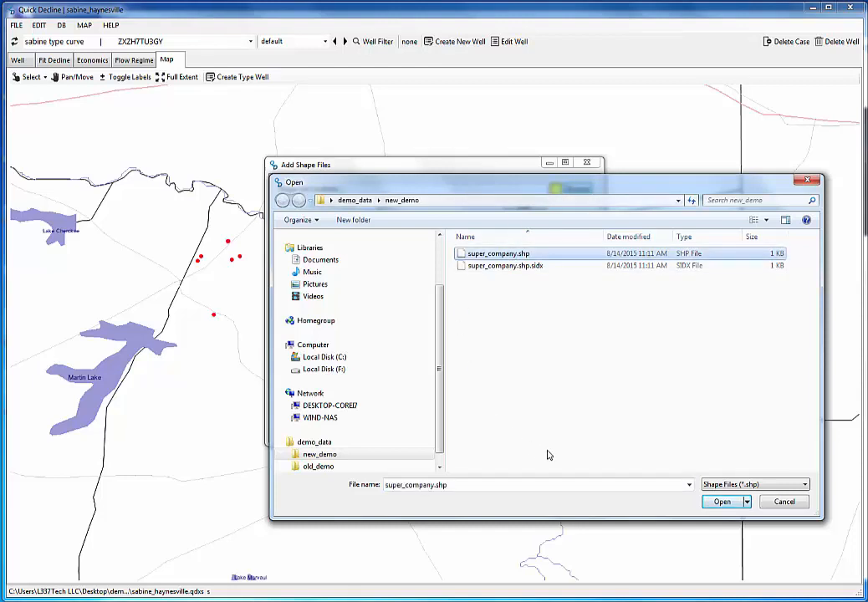
pyautogui.click(721, 502)
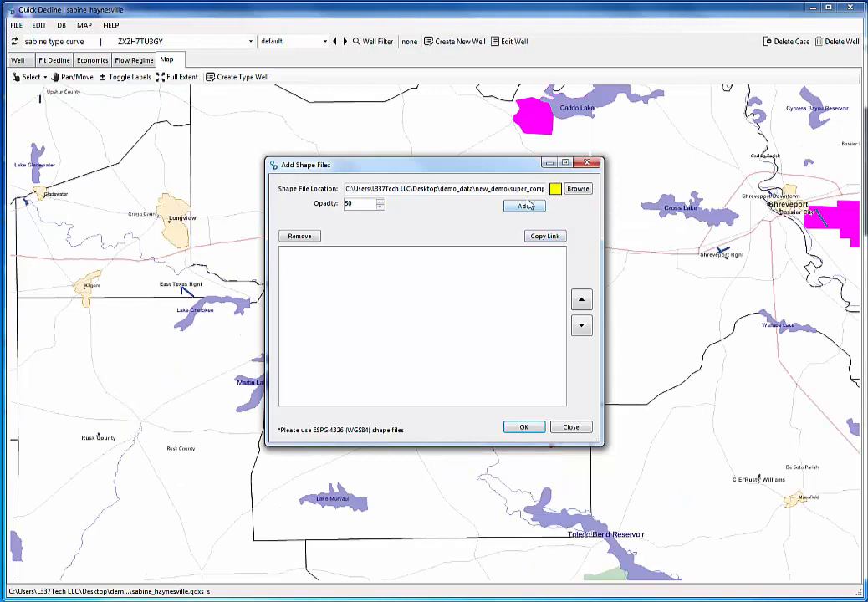
pyautogui.click(525, 207)
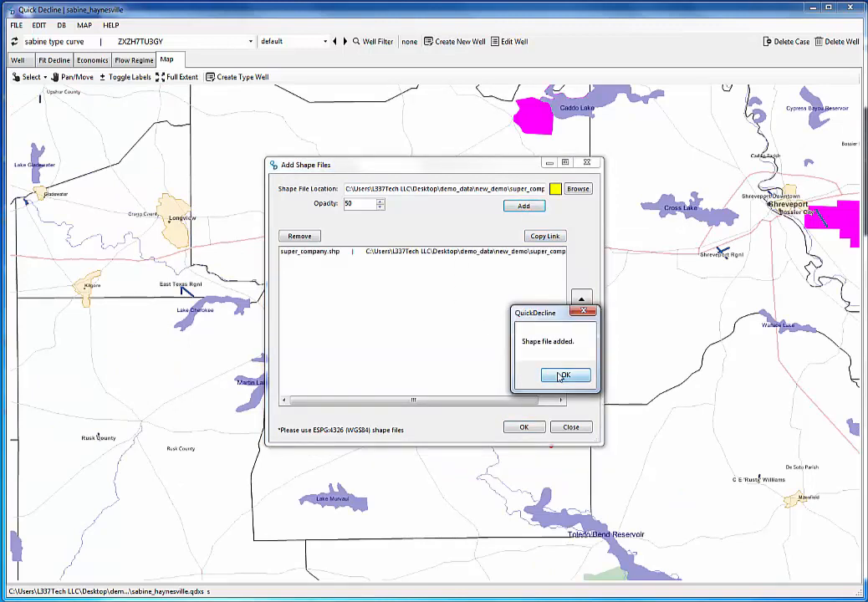
pyautogui.click(565, 375)
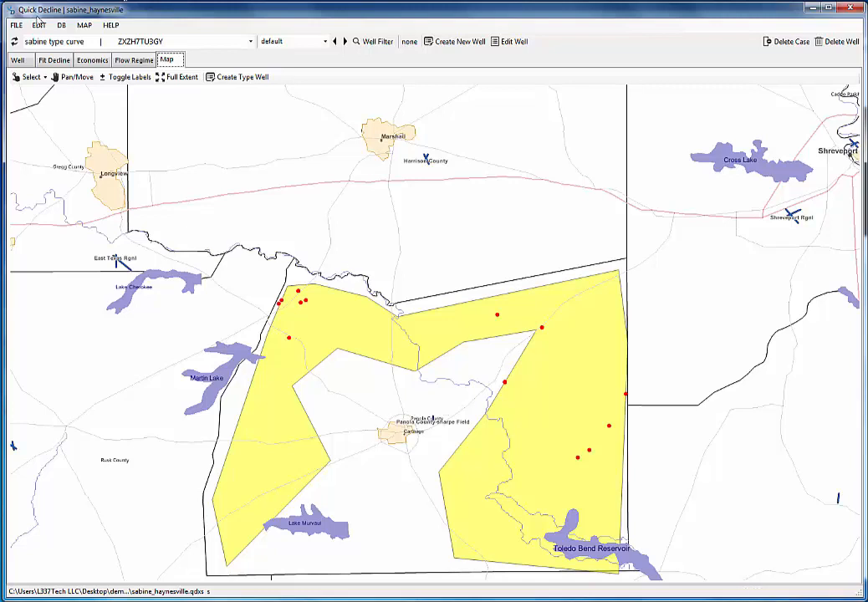
# Step: Move rivers below lakes and urban fill and us_cities above major roads in the nowCOAST layer order
pyautogui.click(84, 25)
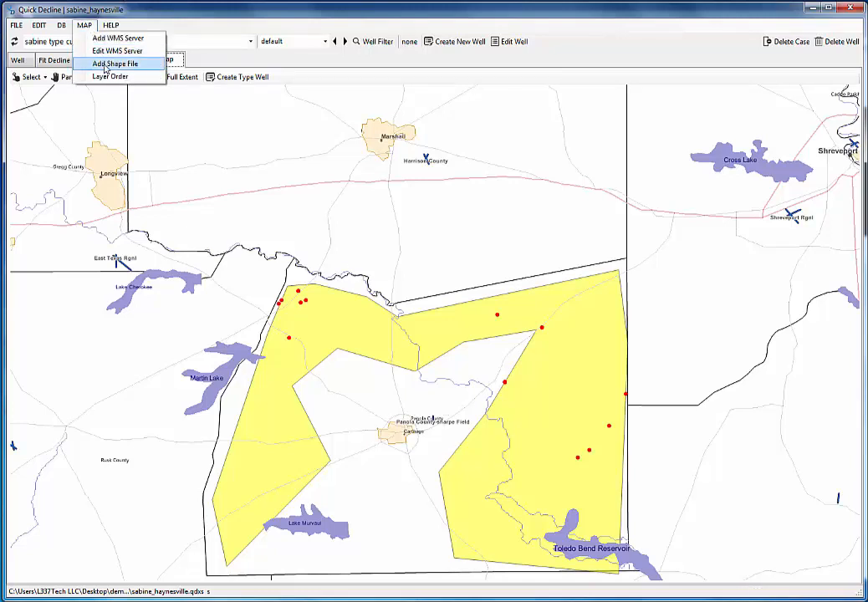
pyautogui.click(114, 64)
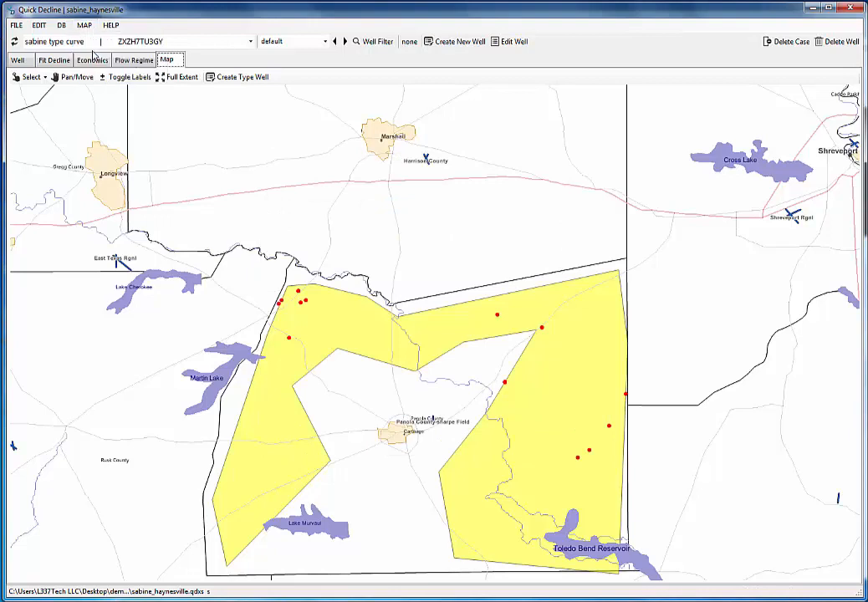
pyautogui.moveTo(411, 335)
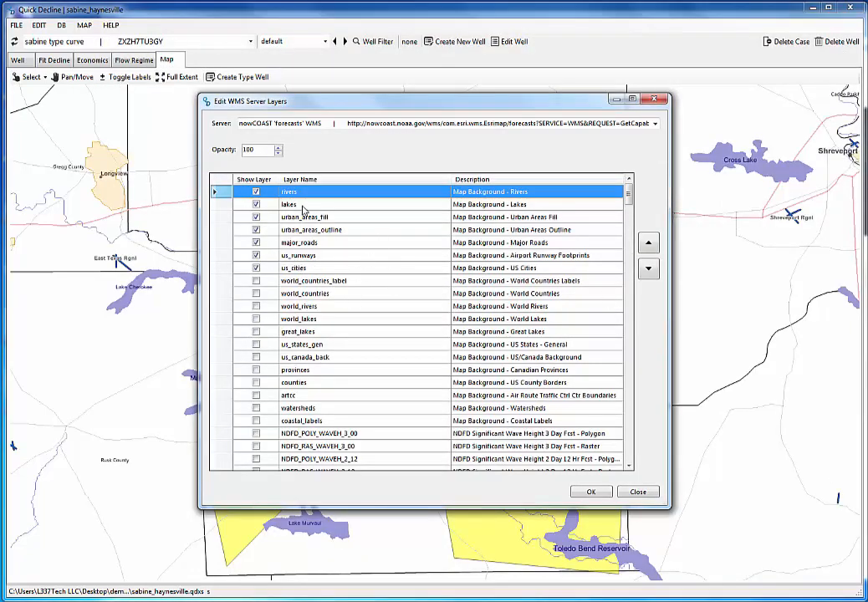
pyautogui.moveTo(388, 274)
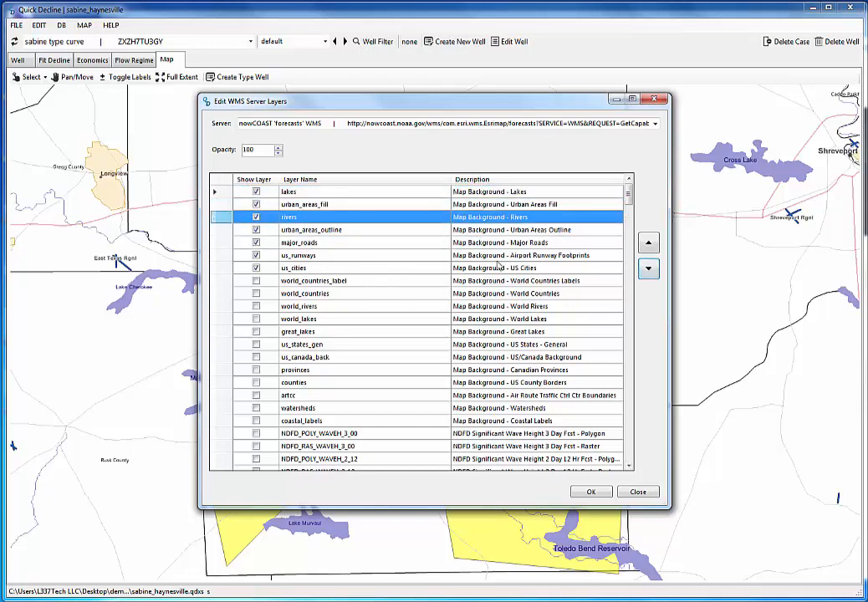
pyautogui.click(649, 241)
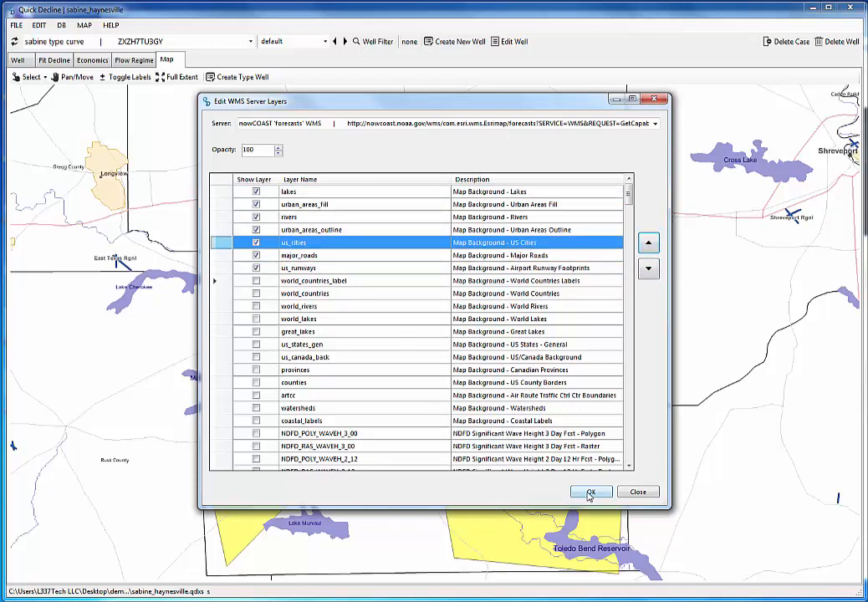
pyautogui.click(590, 492)
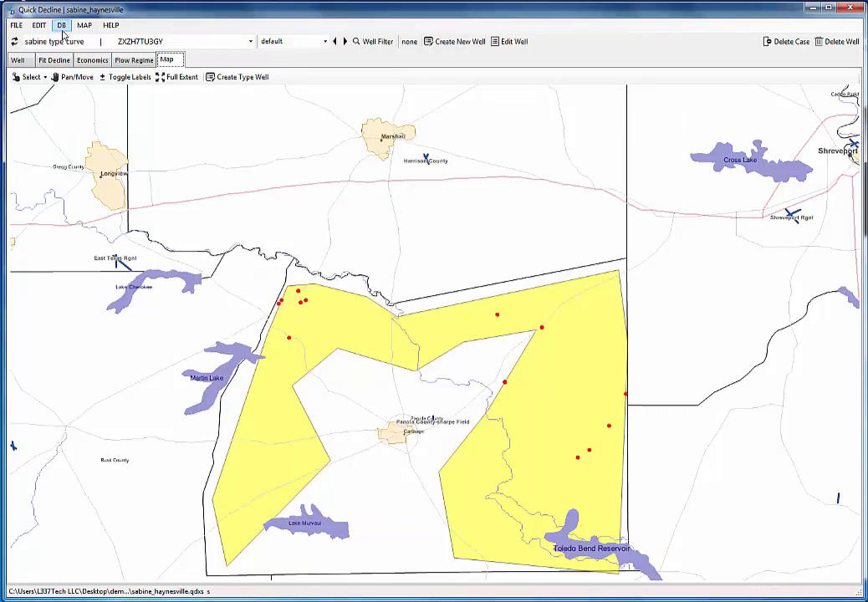
# Step: Review WMS versus shapefile layer order and cancel, leaving county outlines beneath the yellow polygon
pyautogui.click(83, 25)
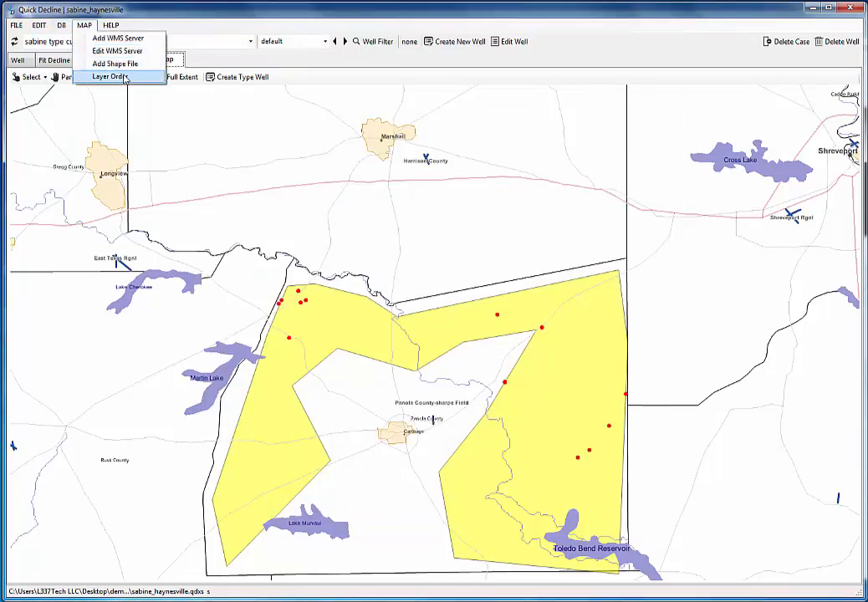
pyautogui.click(107, 77)
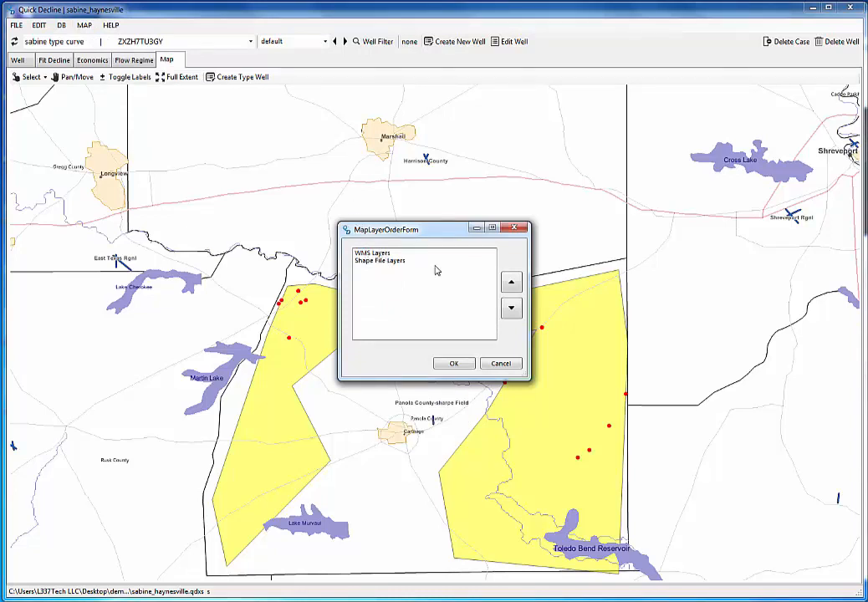
pyautogui.moveTo(500, 377)
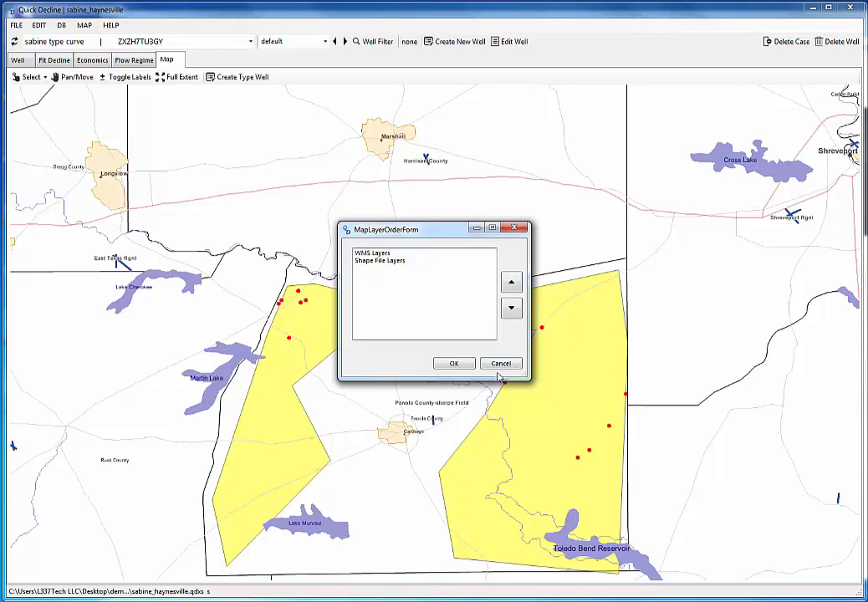
pyautogui.click(500, 363)
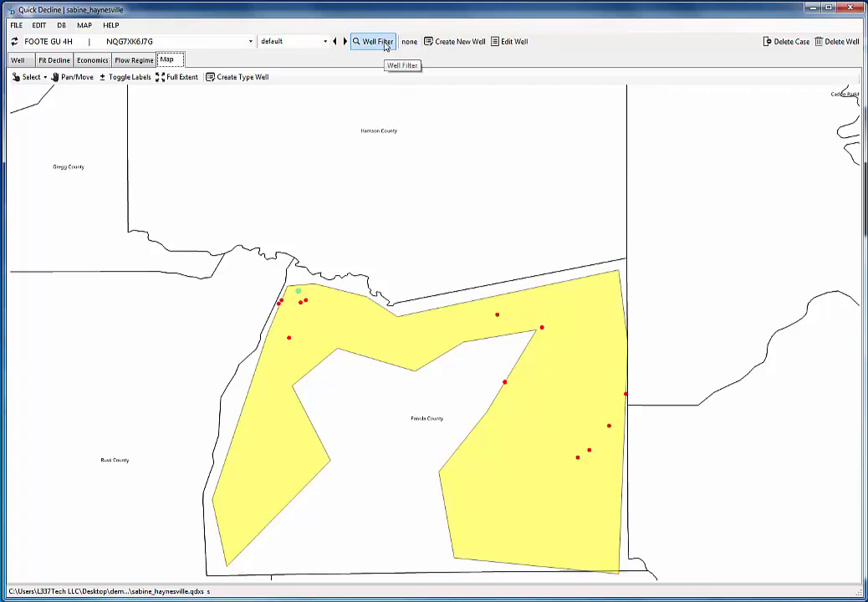
# Step: Show the well filters with the Operator category expanded to SABINE OIL & GAS, INC
pyautogui.click(373, 40)
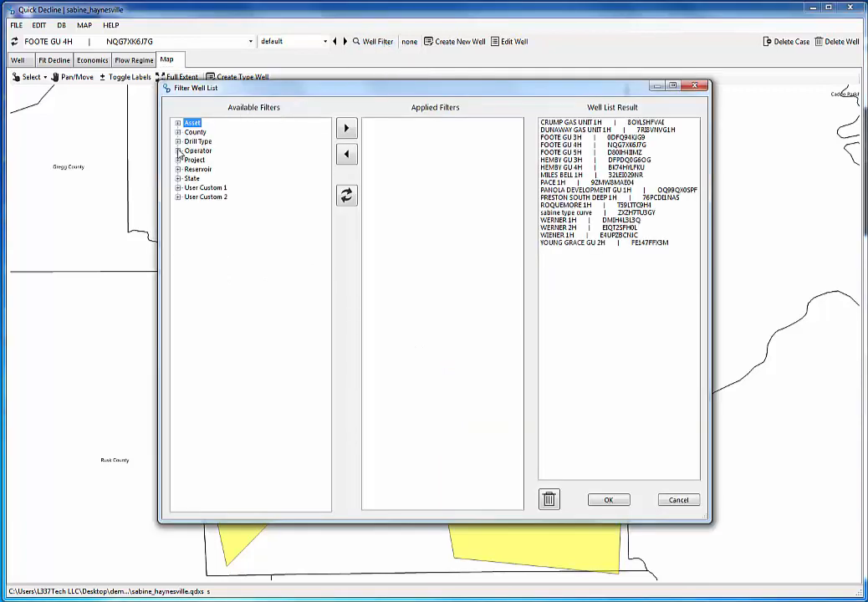
pyautogui.click(179, 151)
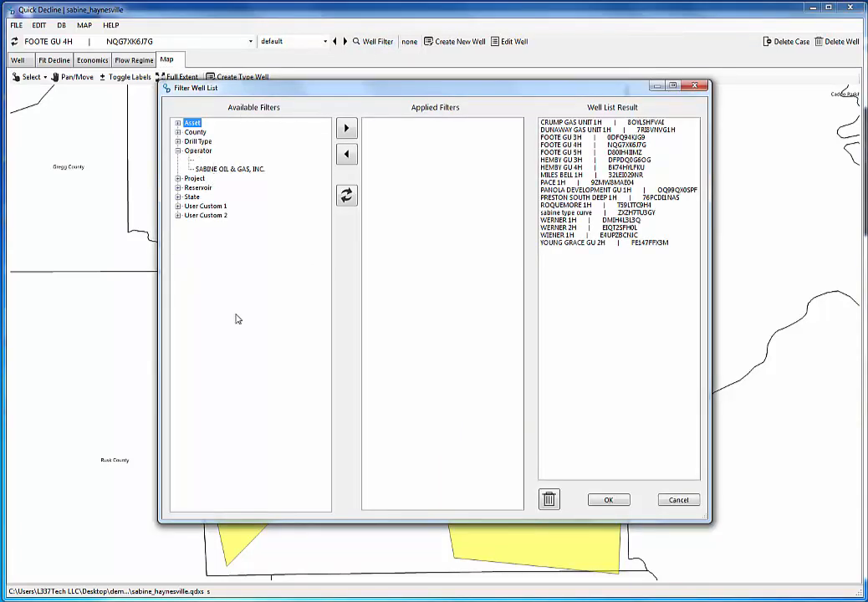